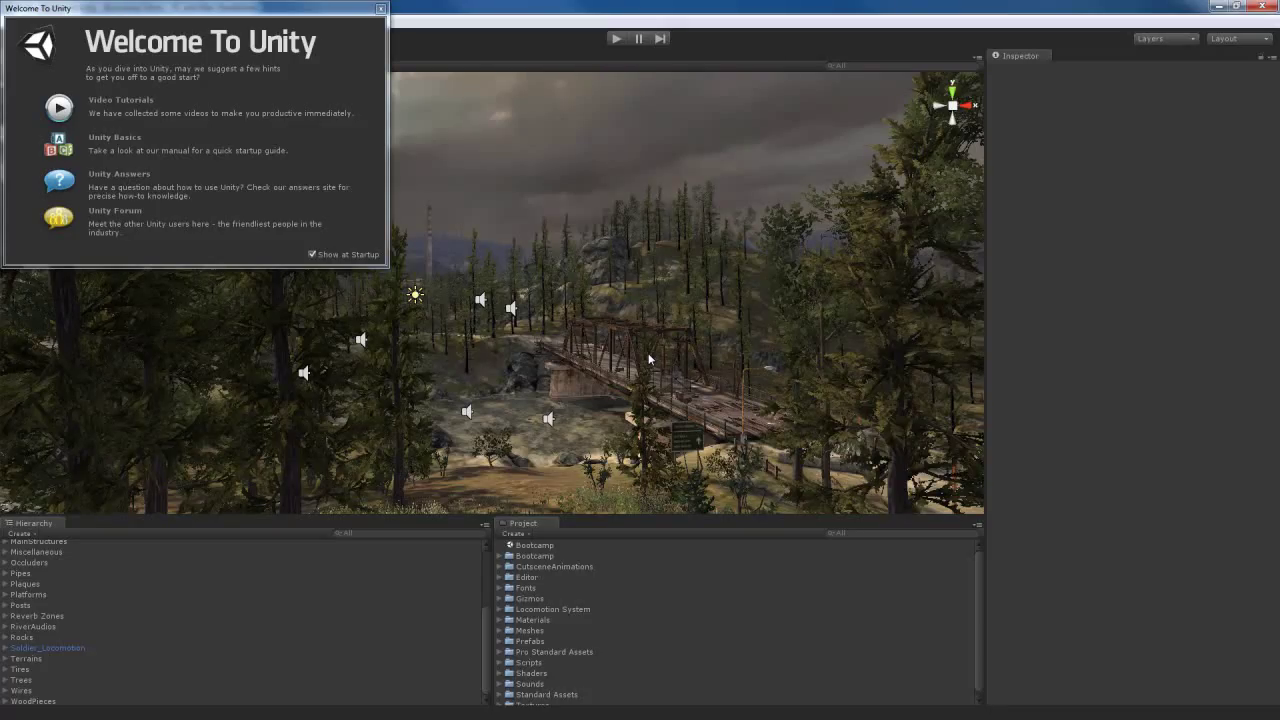
mouse_move(630, 324)
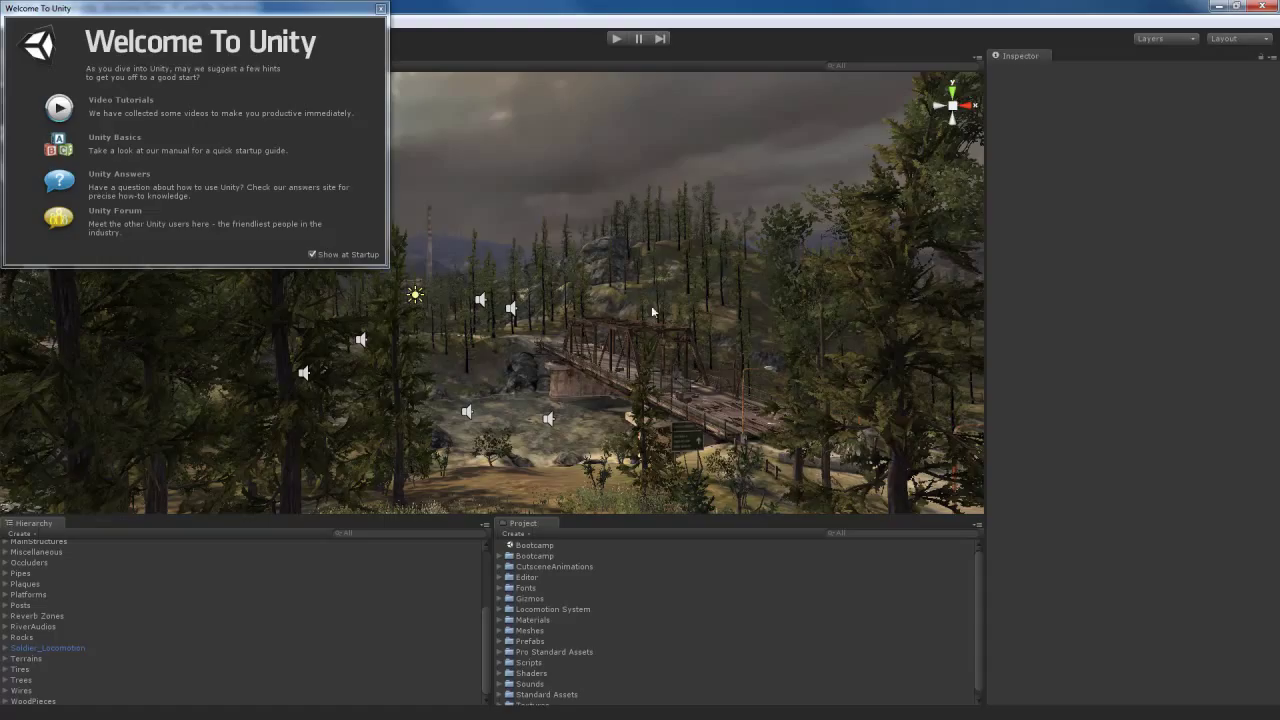
mouse_move(648, 328)
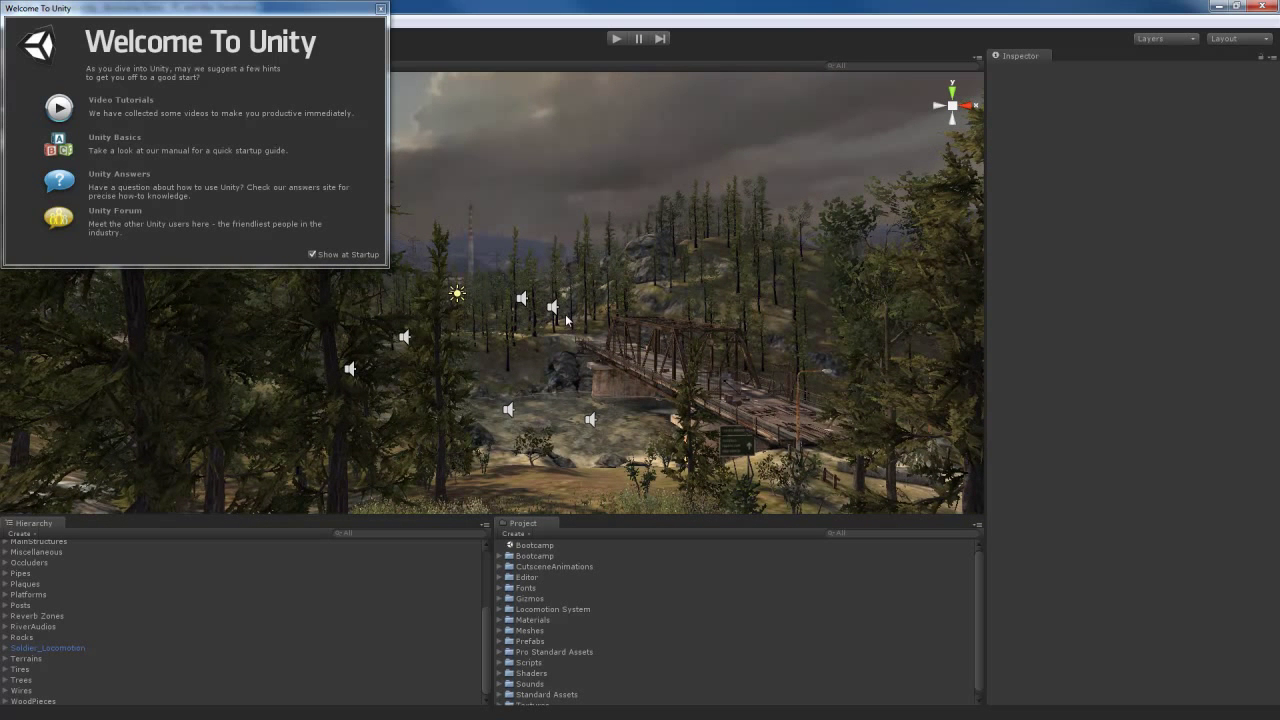
mouse_move(676, 304)
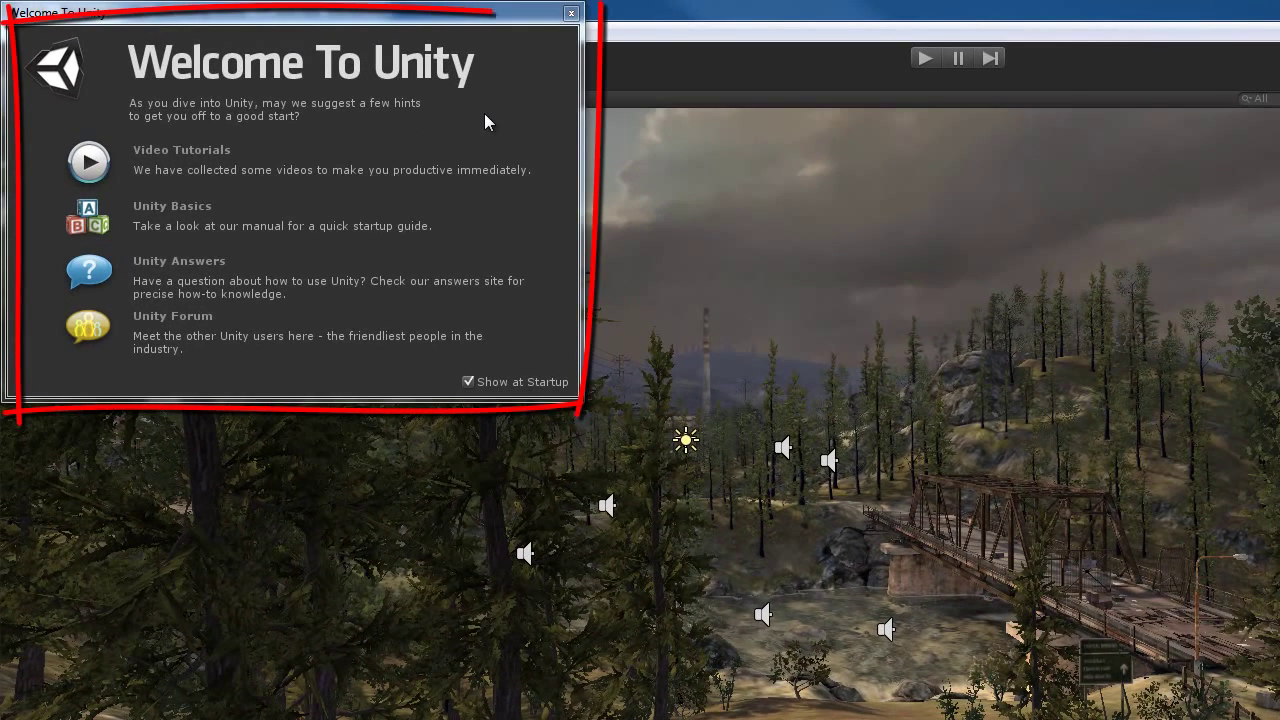
mouse_move(230, 150)
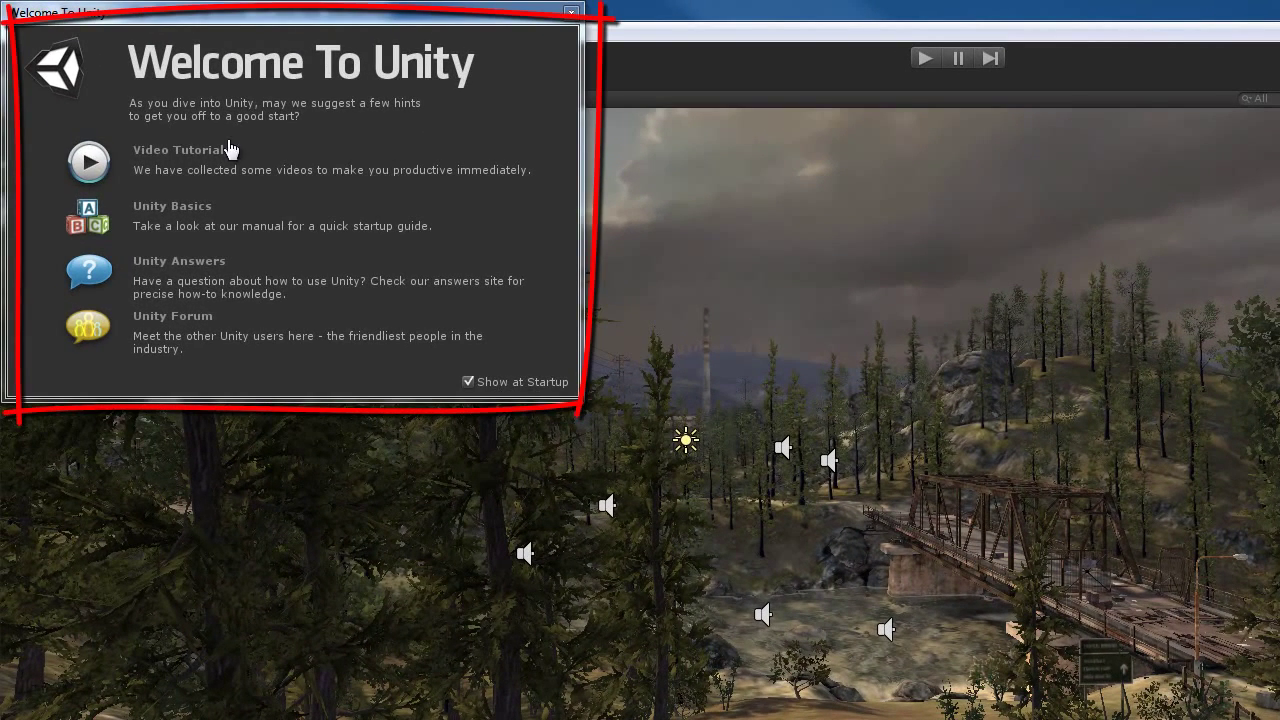
mouse_move(316, 162)
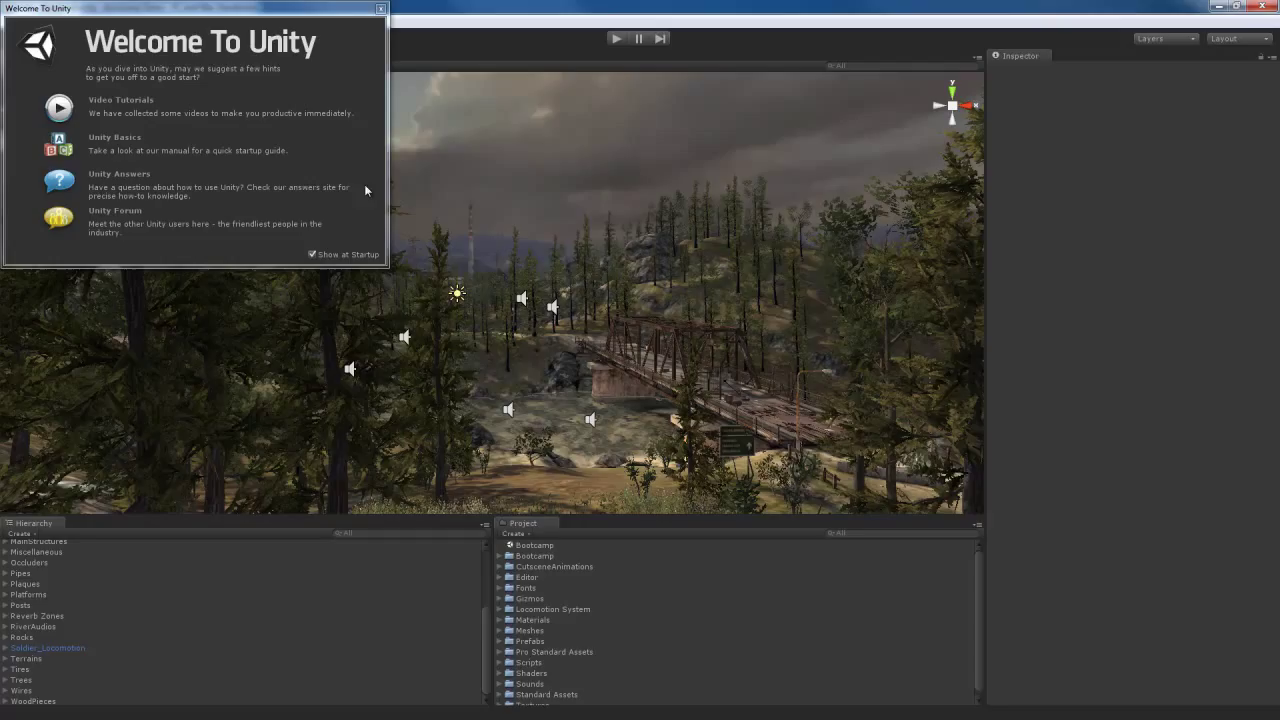
mouse_move(368, 212)
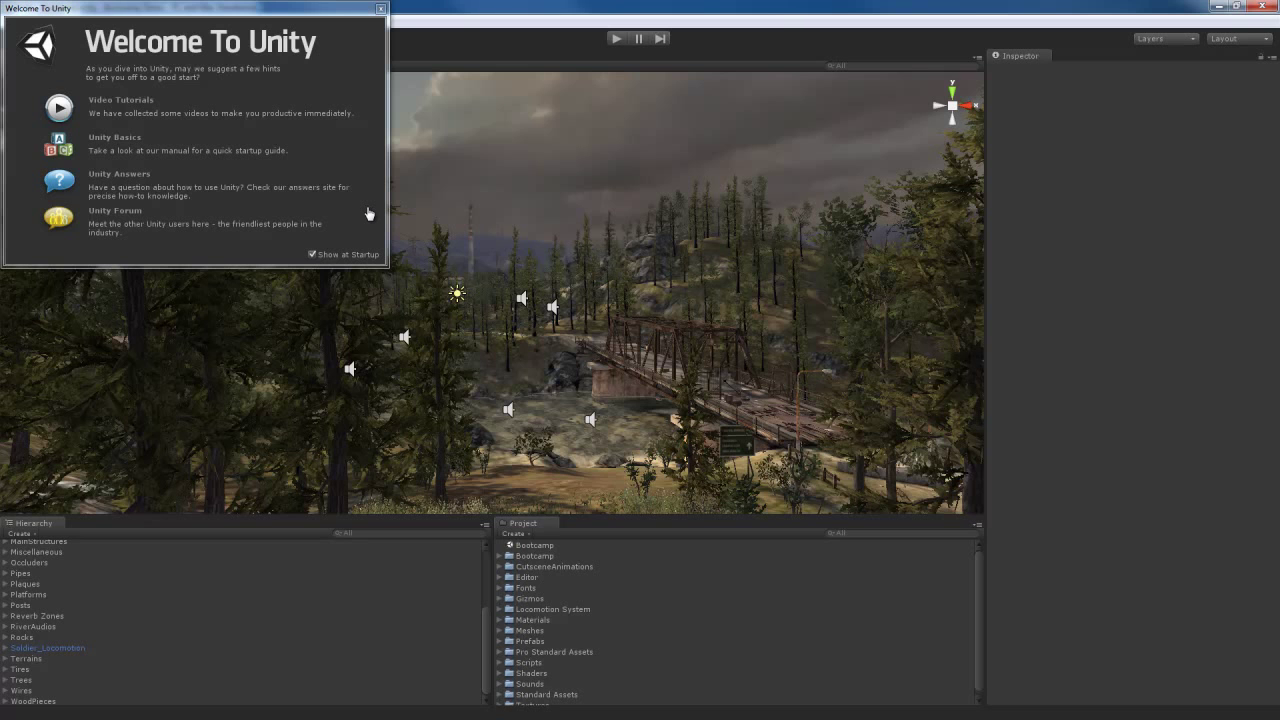
Step: Dismiss the Welcome To Unity window so the Bootcamp scene is unobstructed
left_click(380, 8)
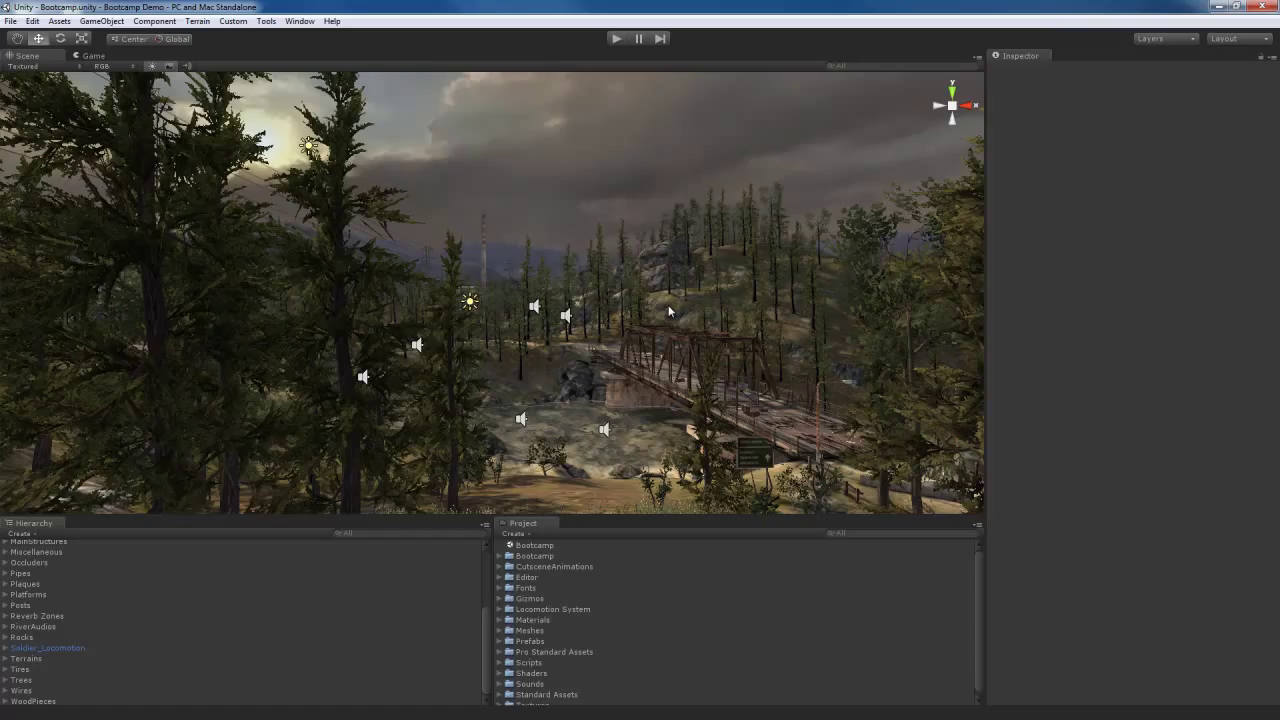
mouse_move(506, 168)
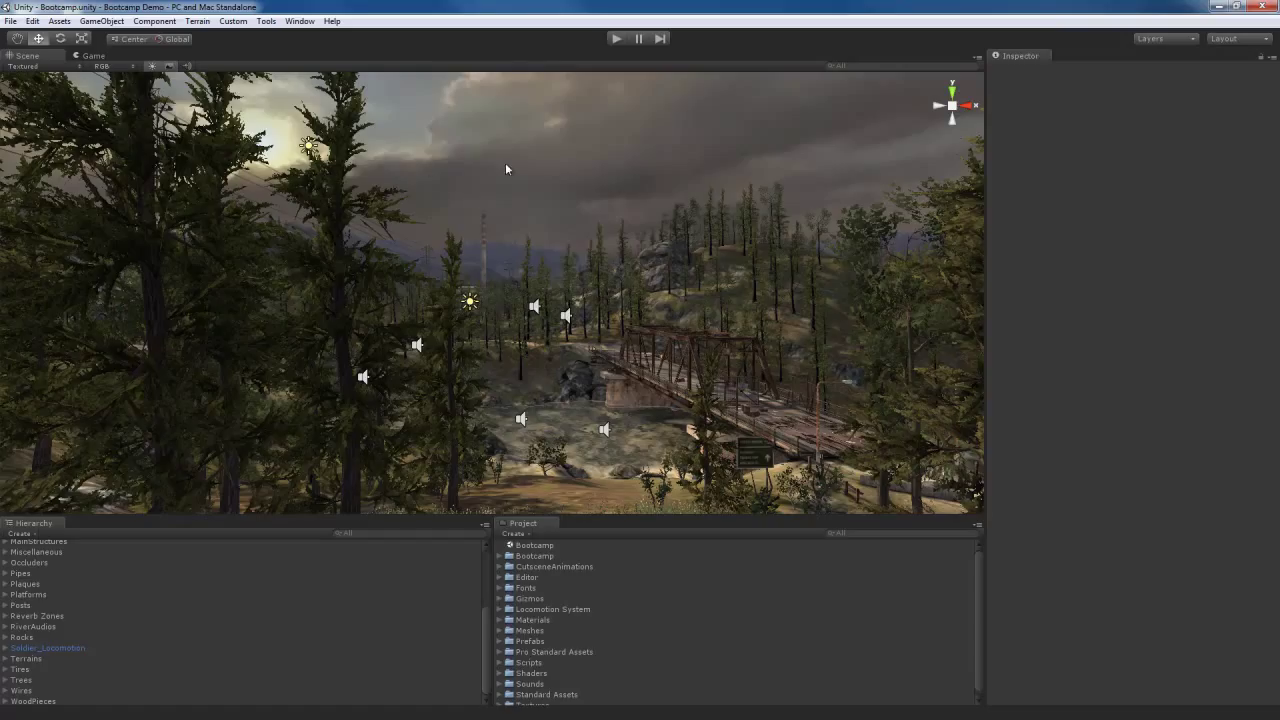
mouse_move(510, 194)
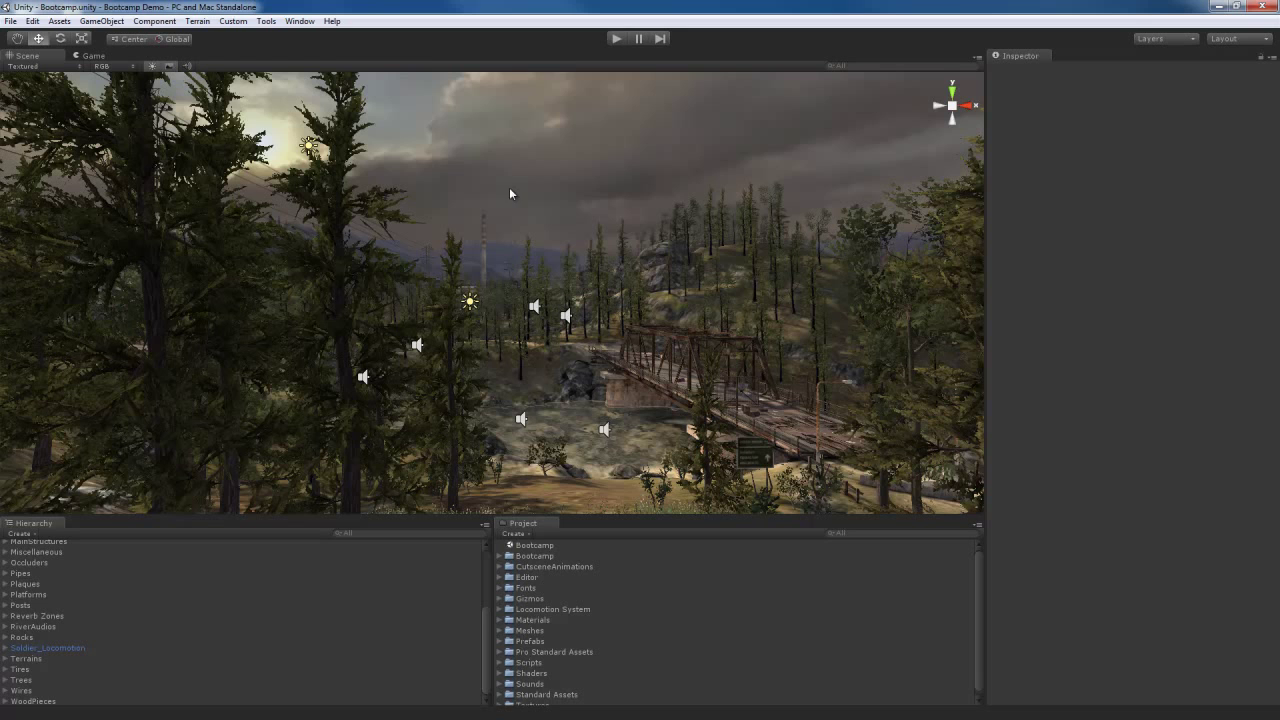
mouse_move(518, 184)
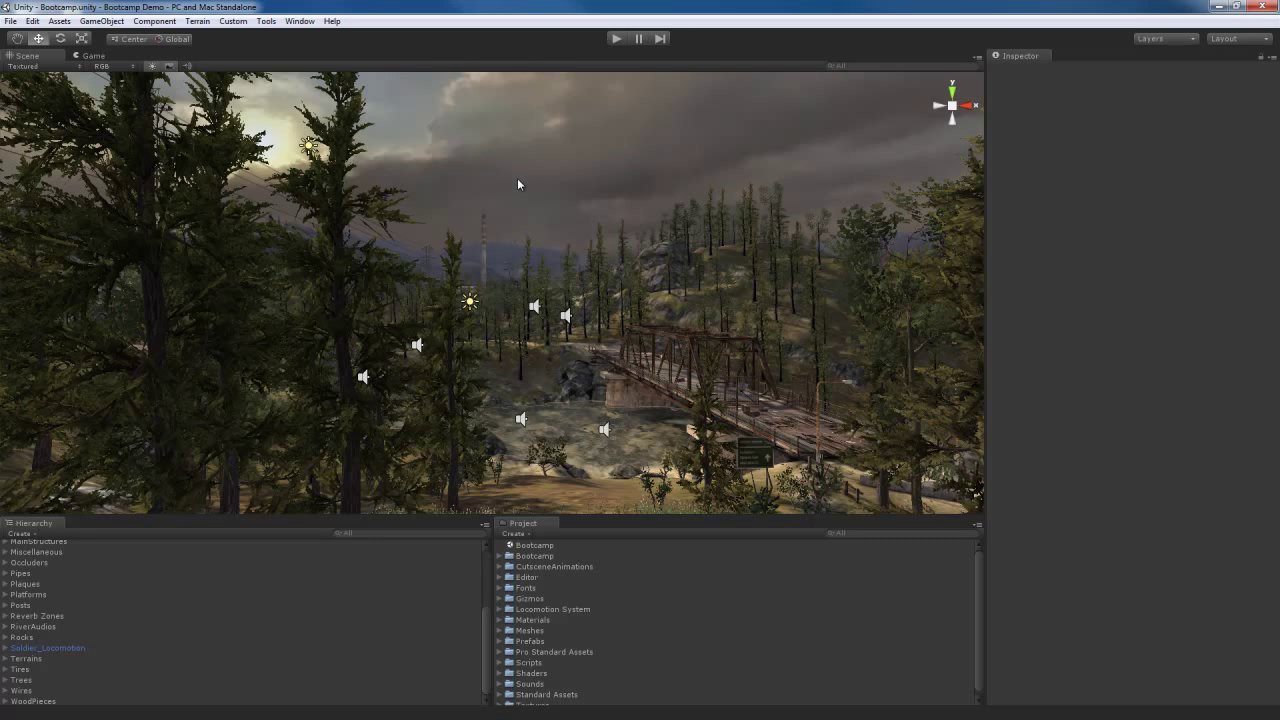
mouse_move(464, 204)
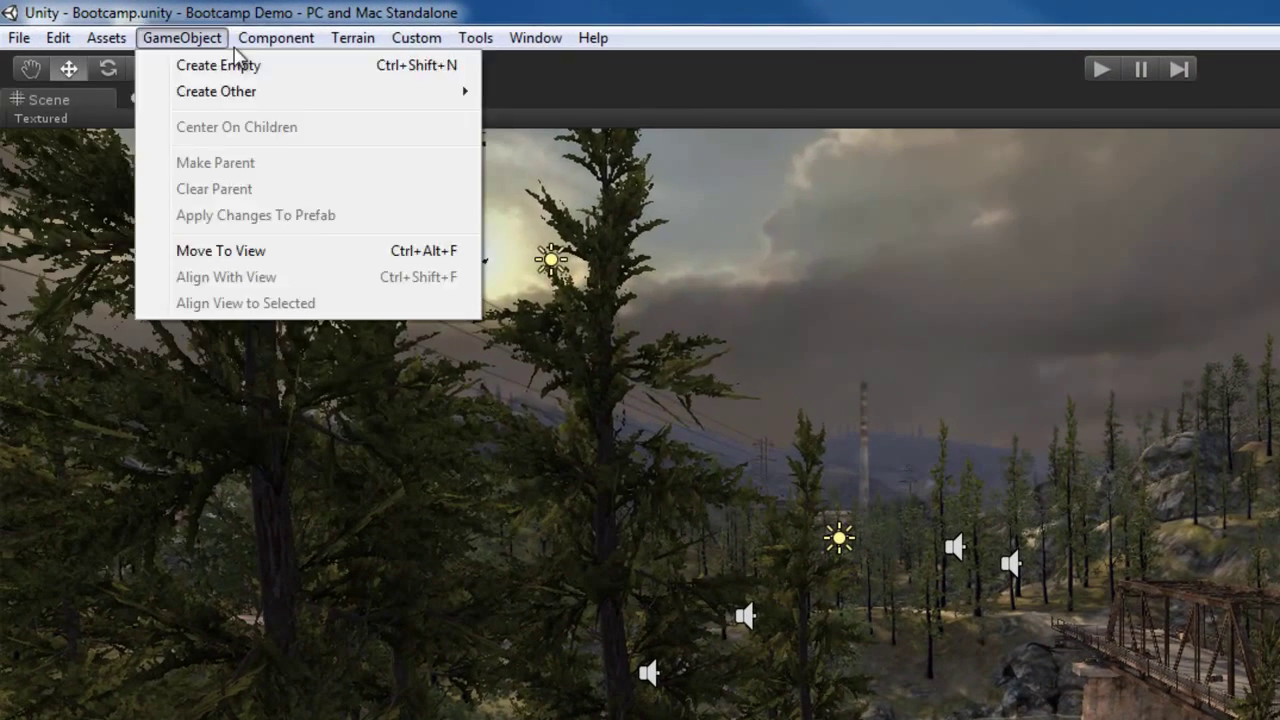
left_click(18, 36)
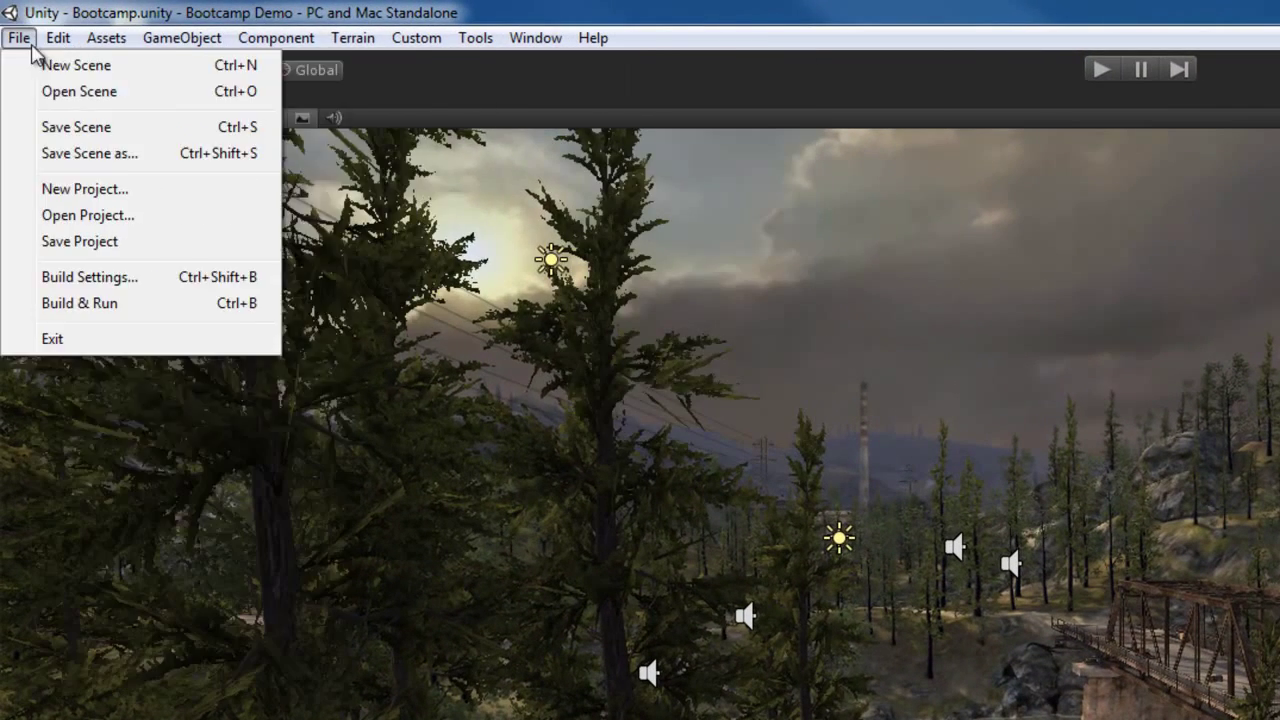
left_click(276, 36)
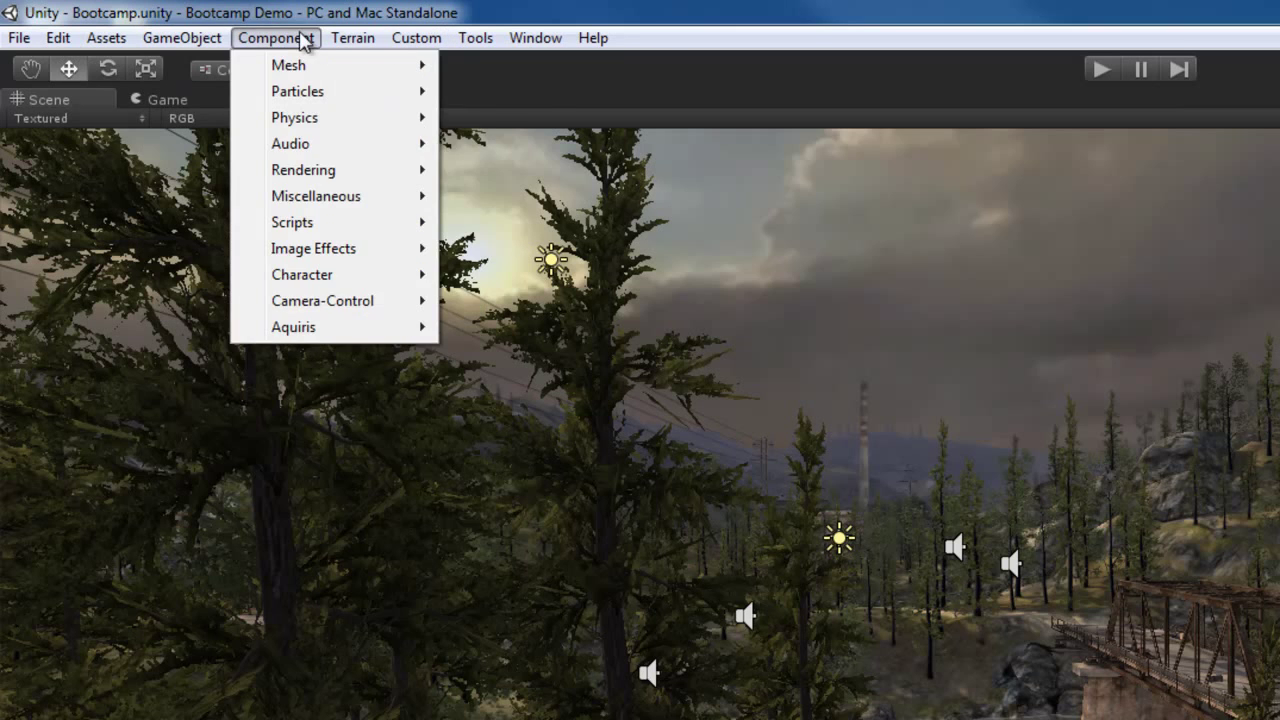
left_click(180, 36)
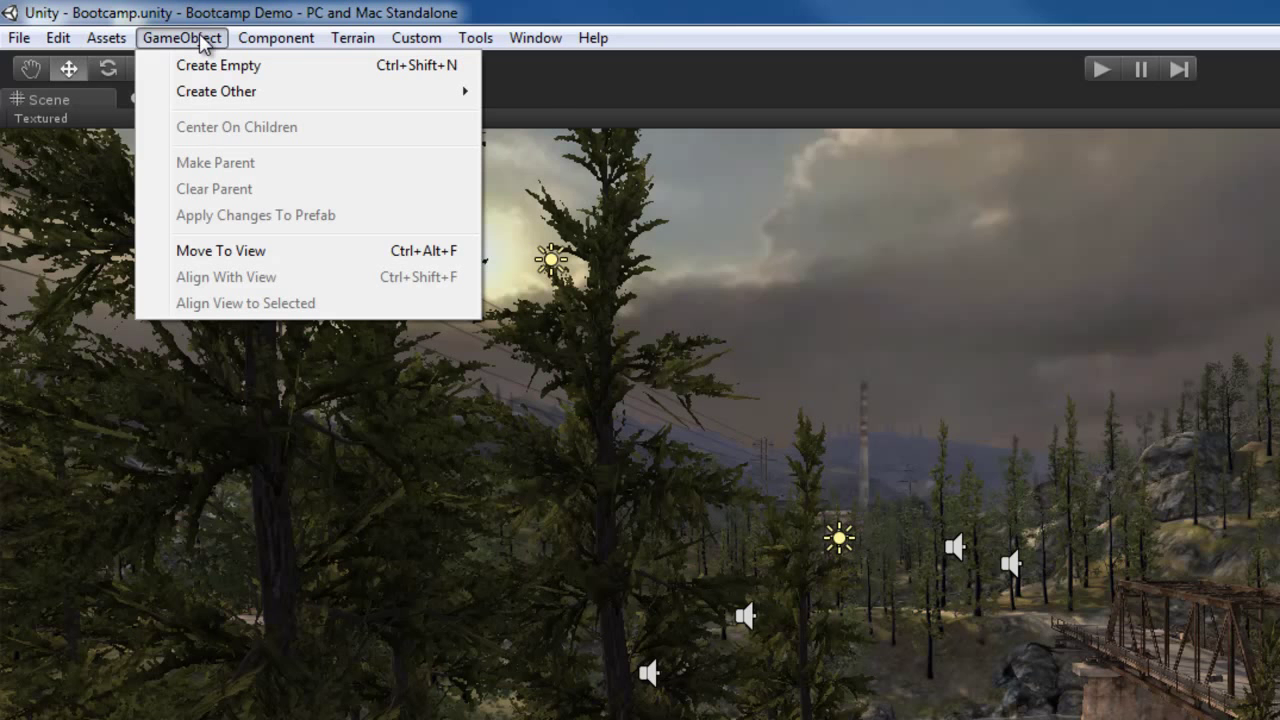
left_click(276, 36)
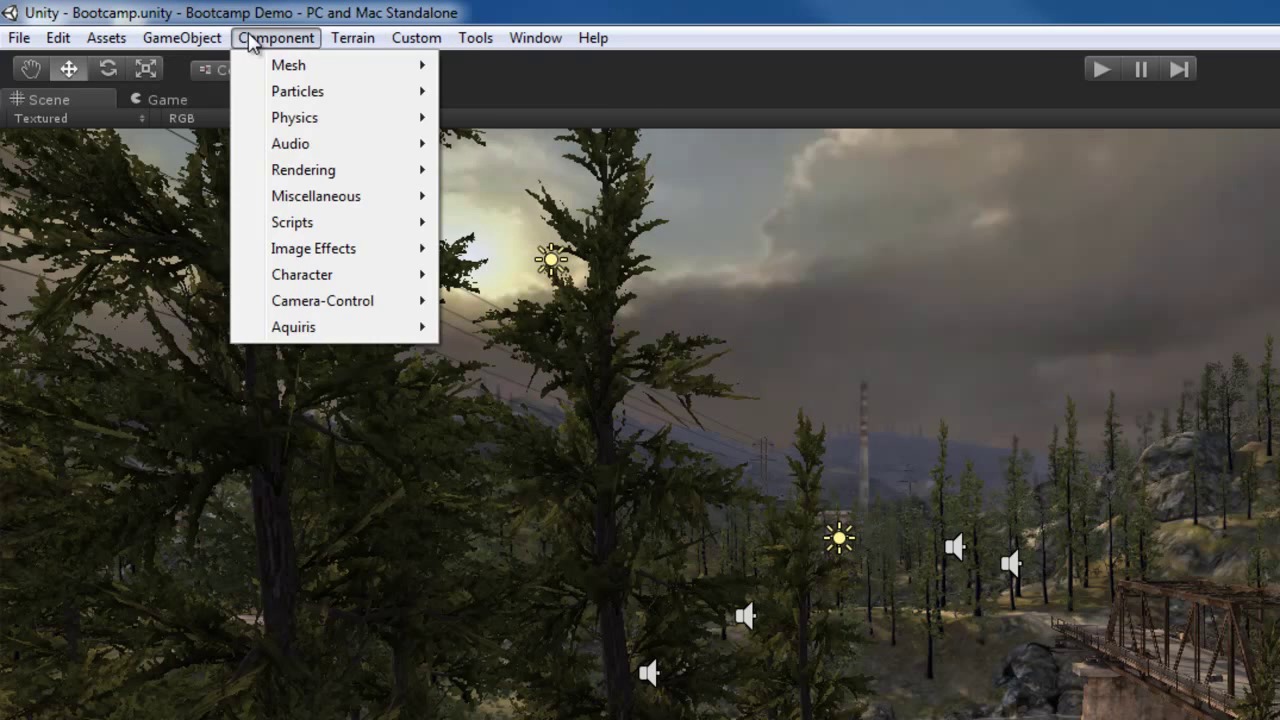
left_click(180, 36)
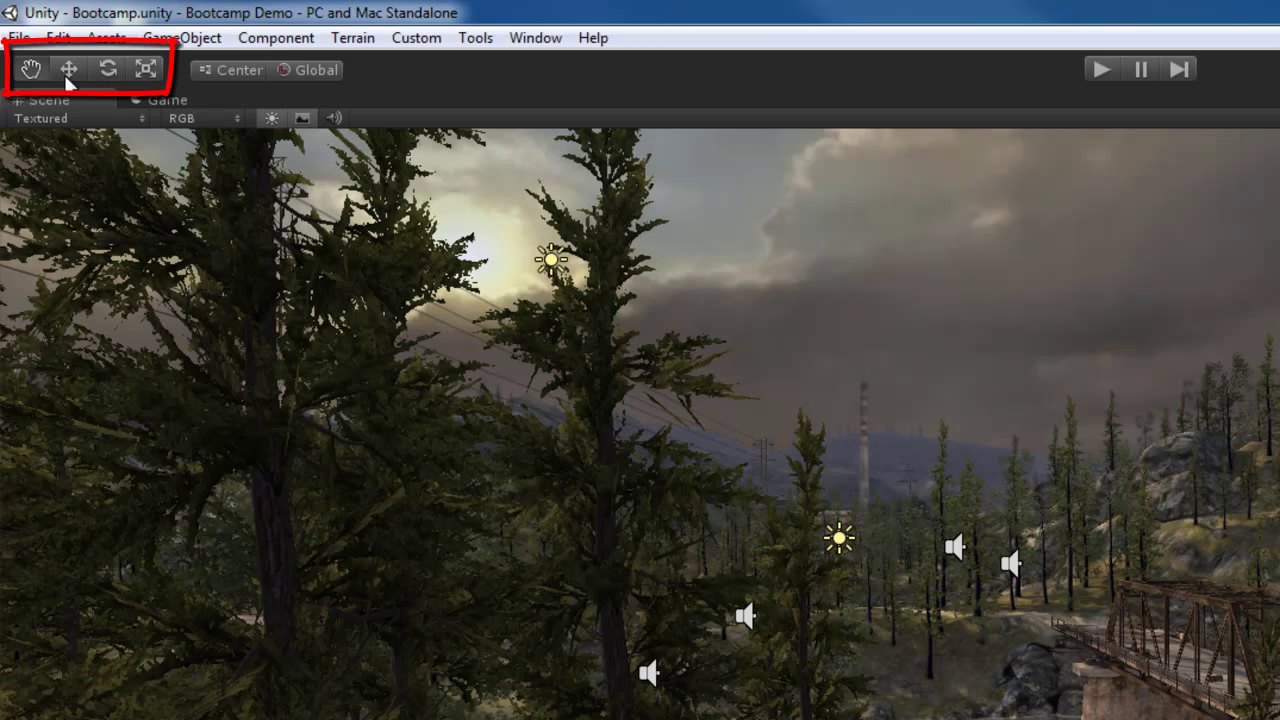
mouse_move(968, 504)
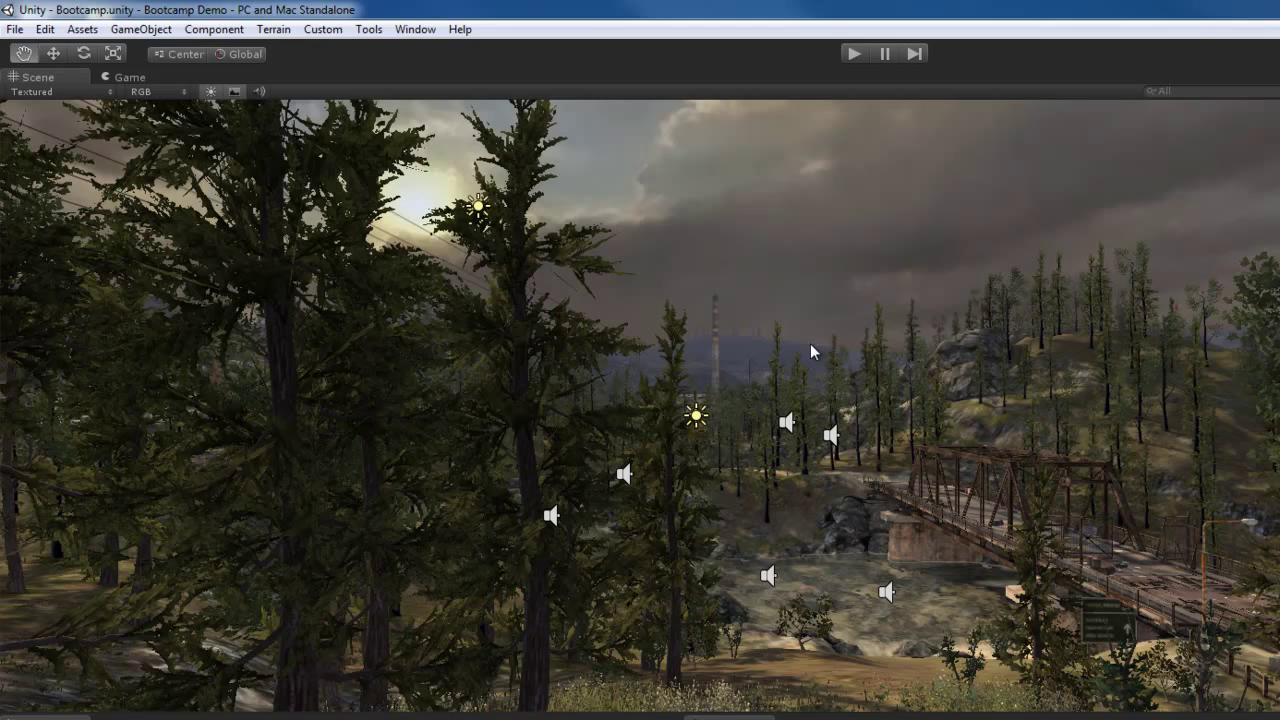
mouse_move(830, 438)
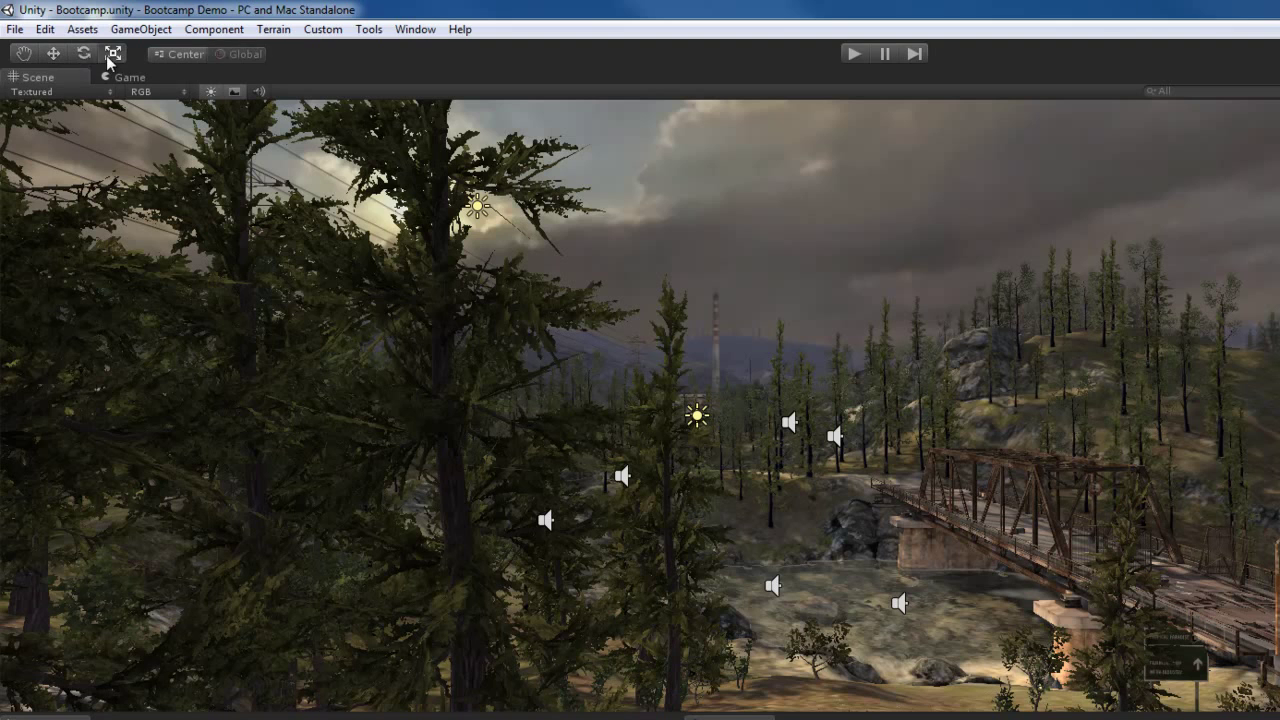
mouse_move(52, 52)
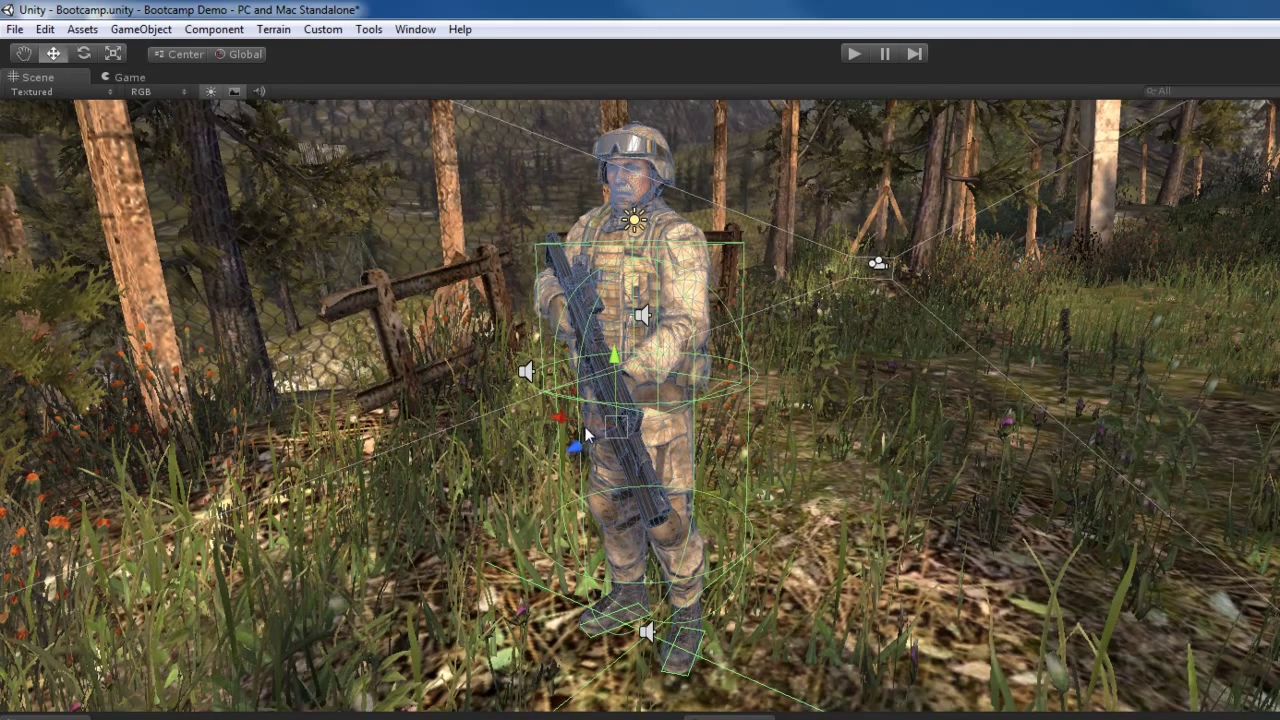
mouse_move(704, 452)
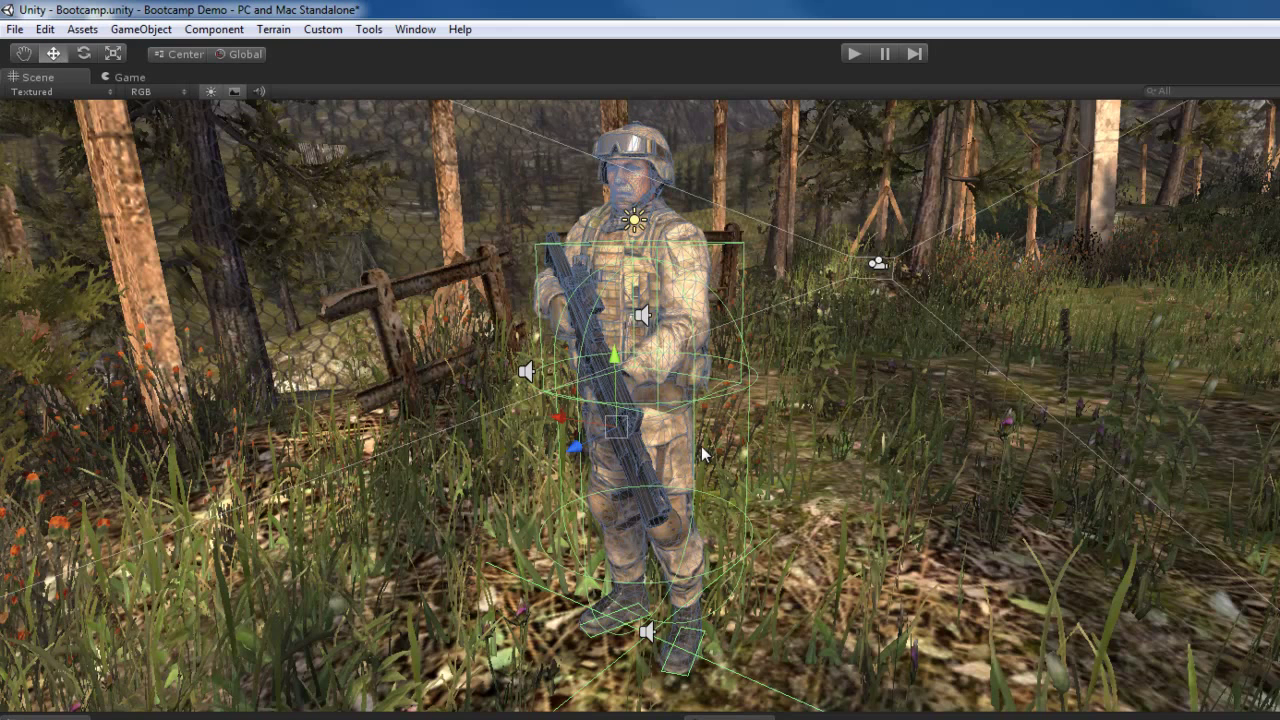
mouse_move(630, 368)
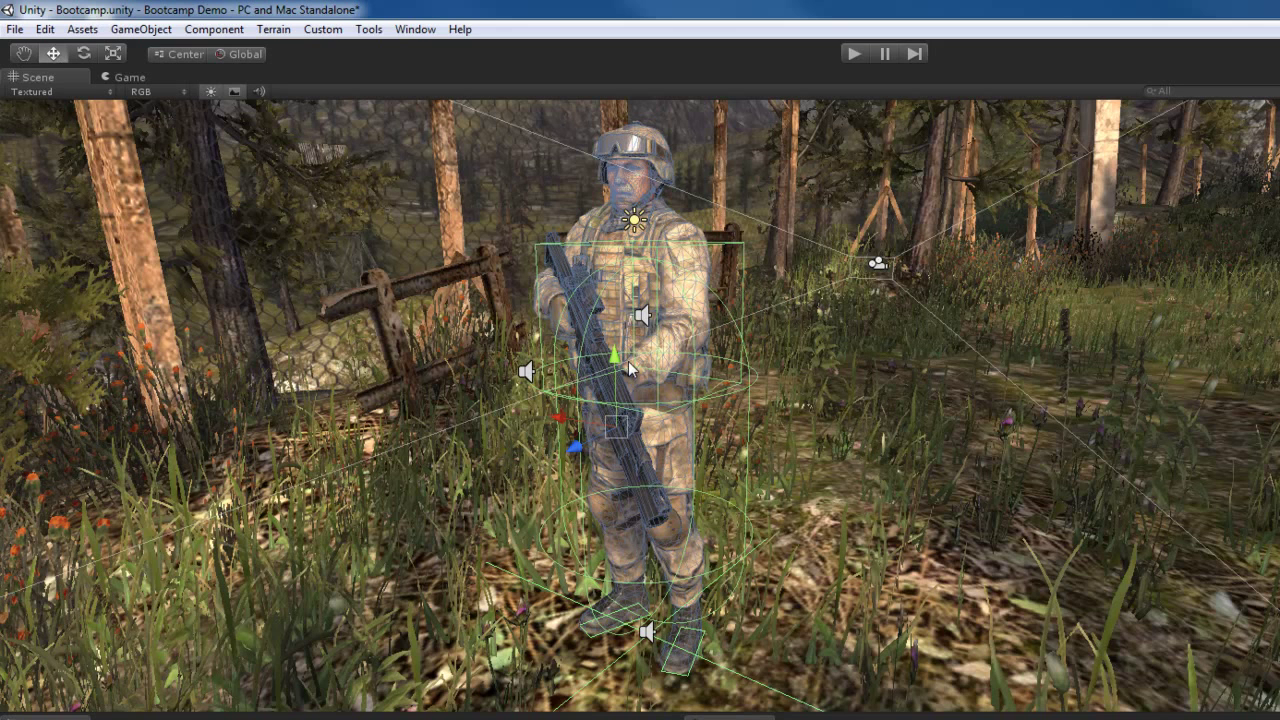
mouse_move(628, 368)
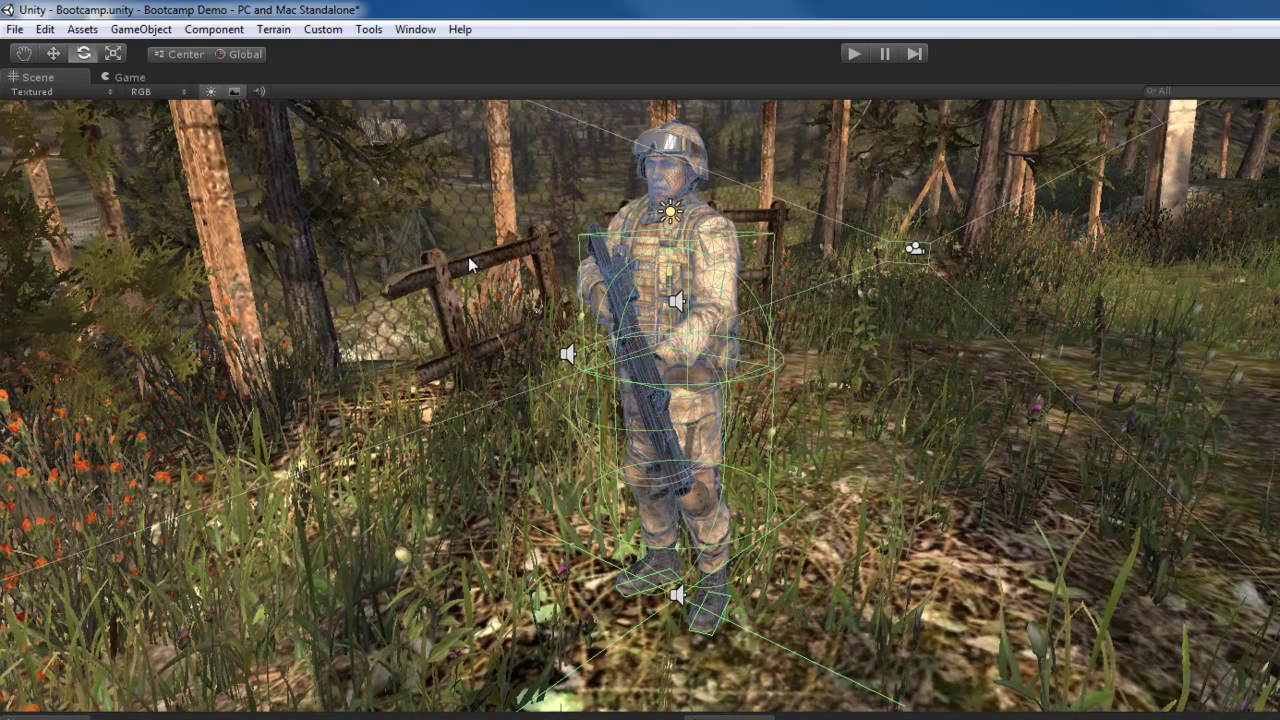
mouse_move(680, 414)
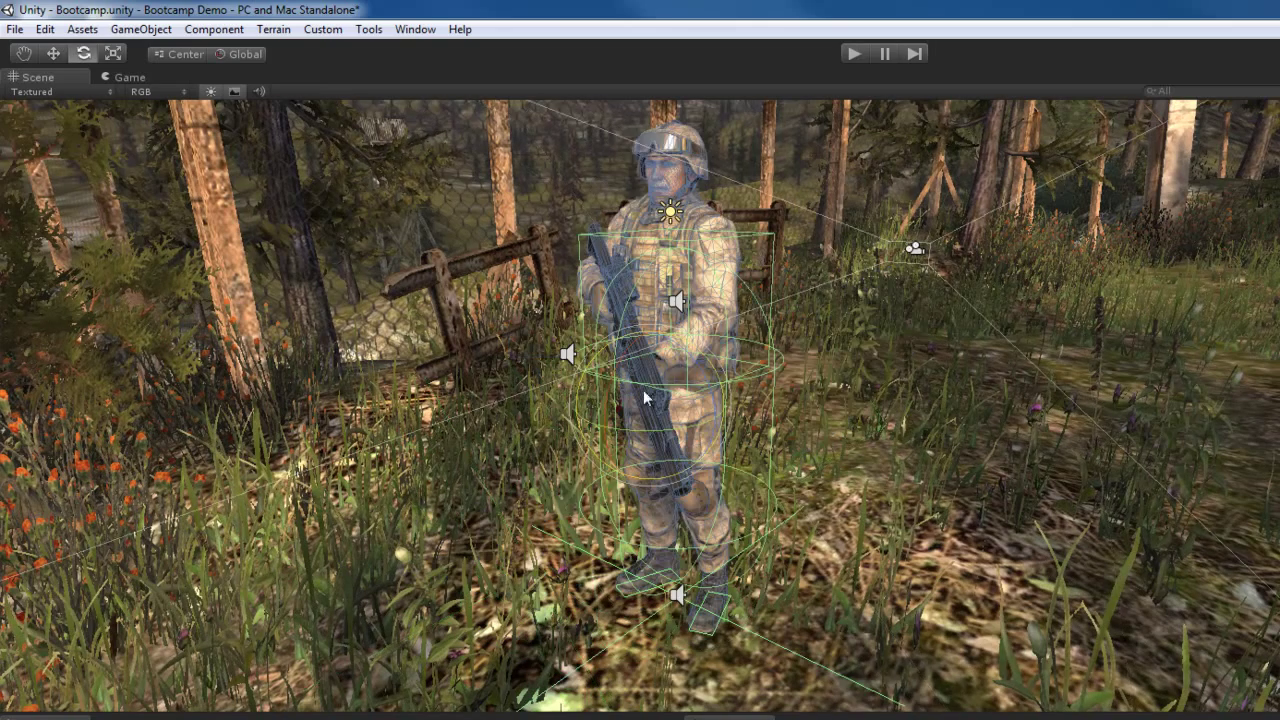
mouse_move(258, 202)
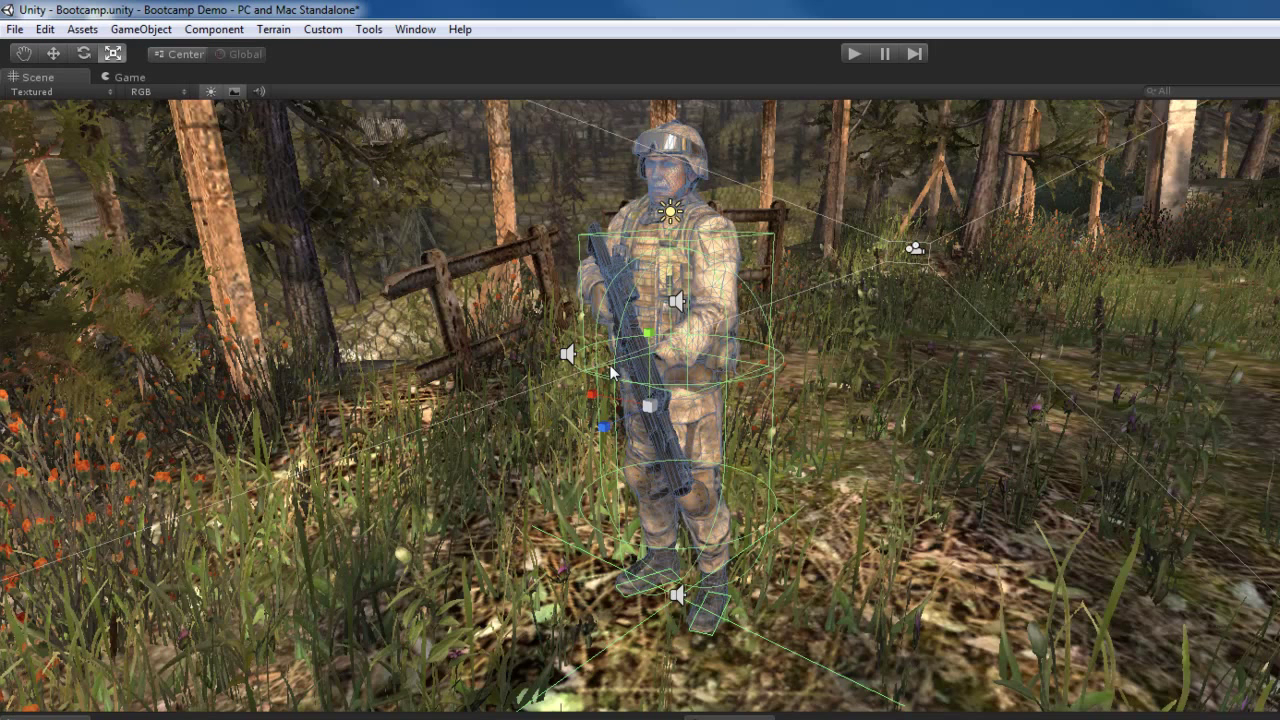
mouse_move(636, 414)
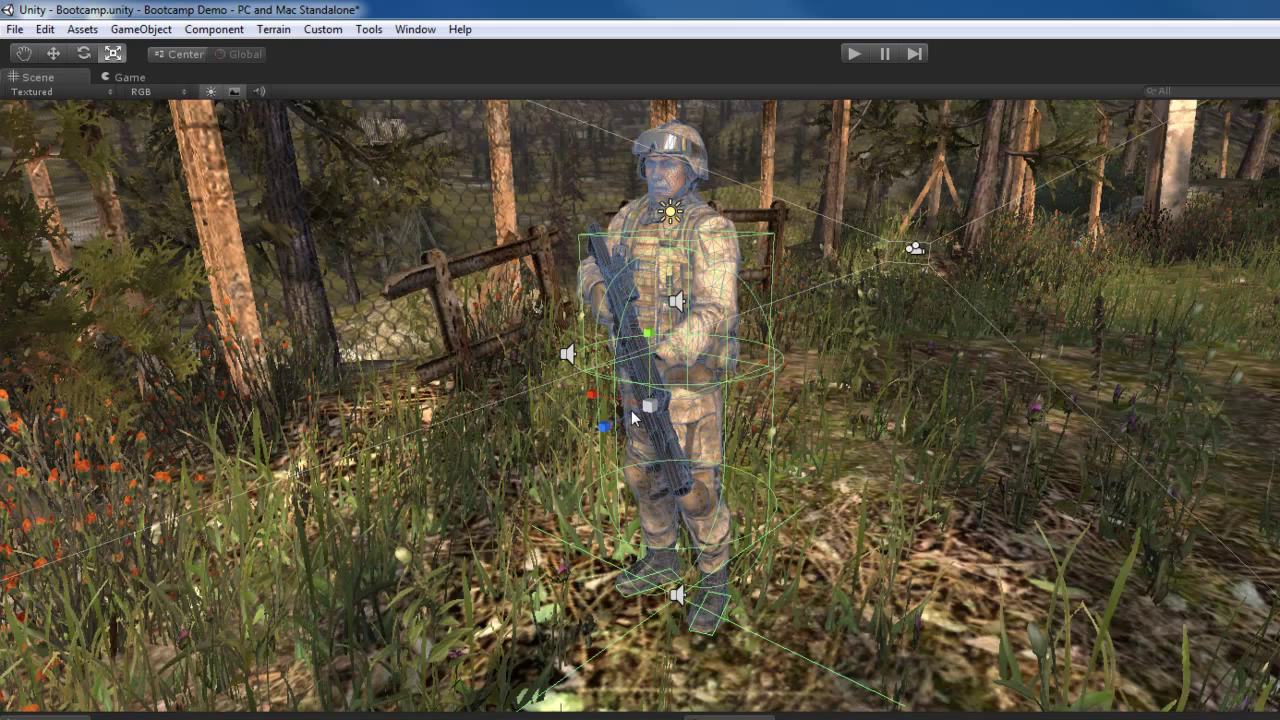
mouse_move(668, 410)
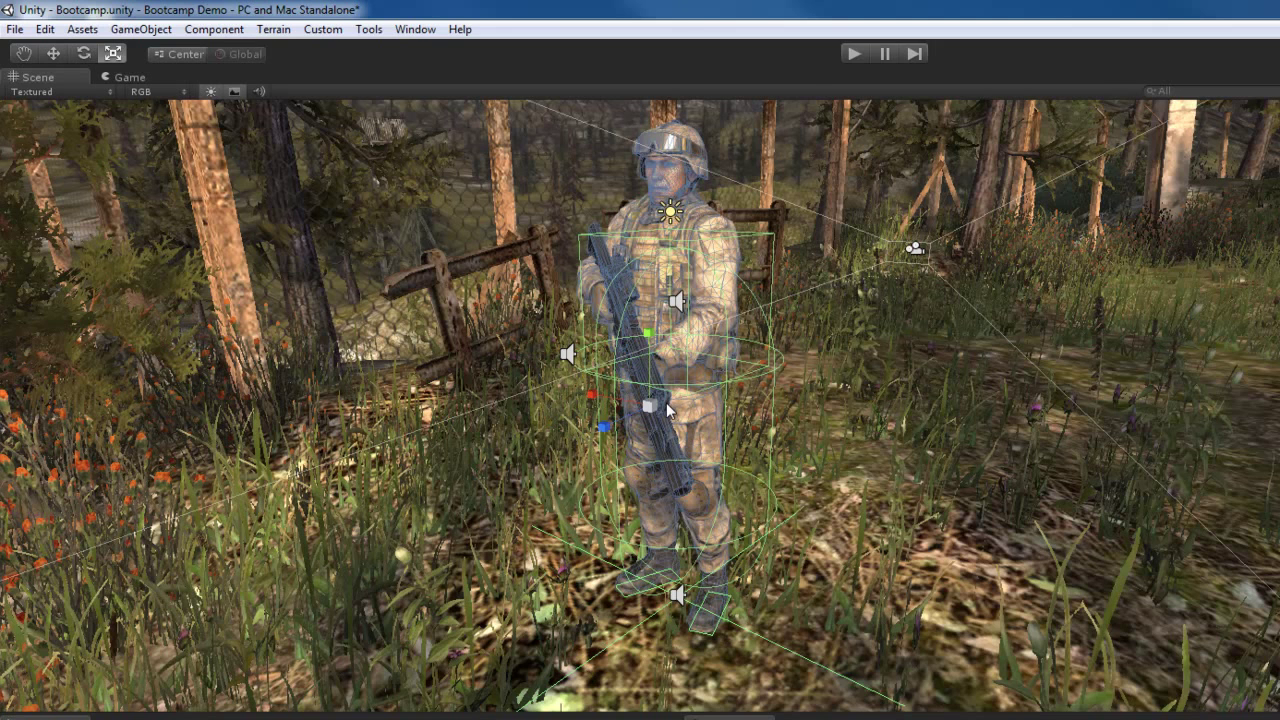
mouse_move(690, 430)
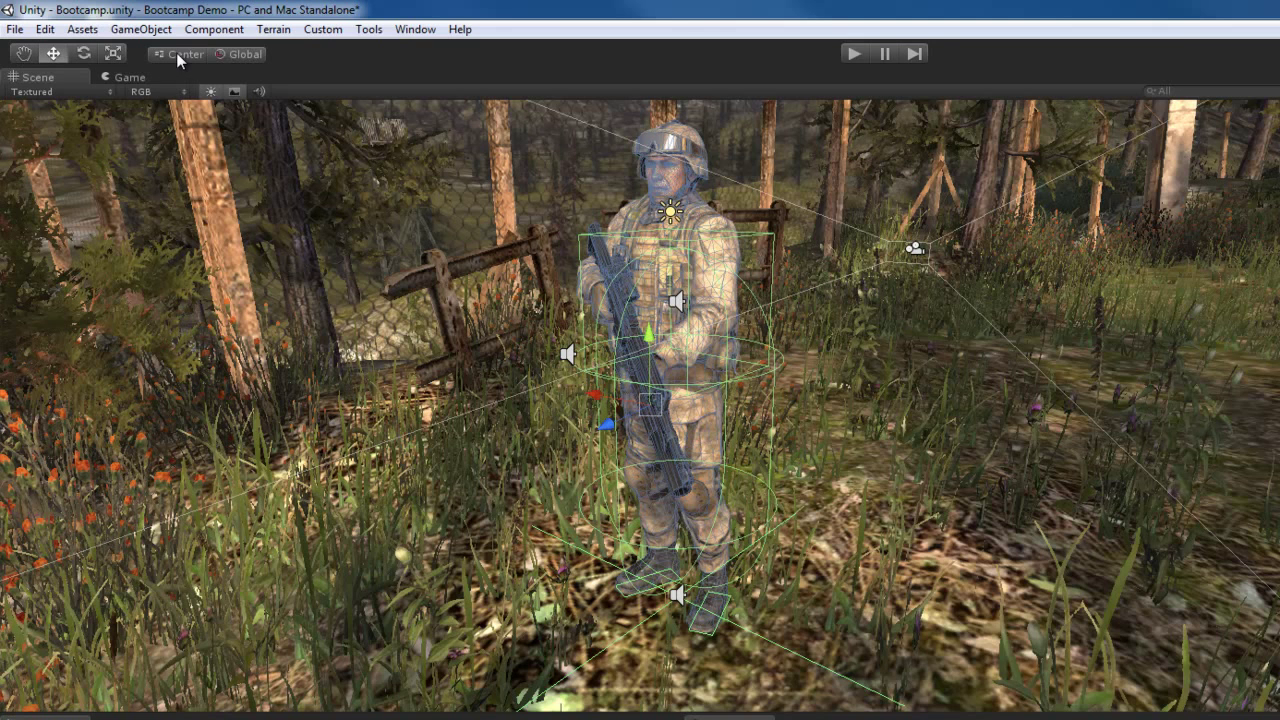
mouse_move(272, 72)
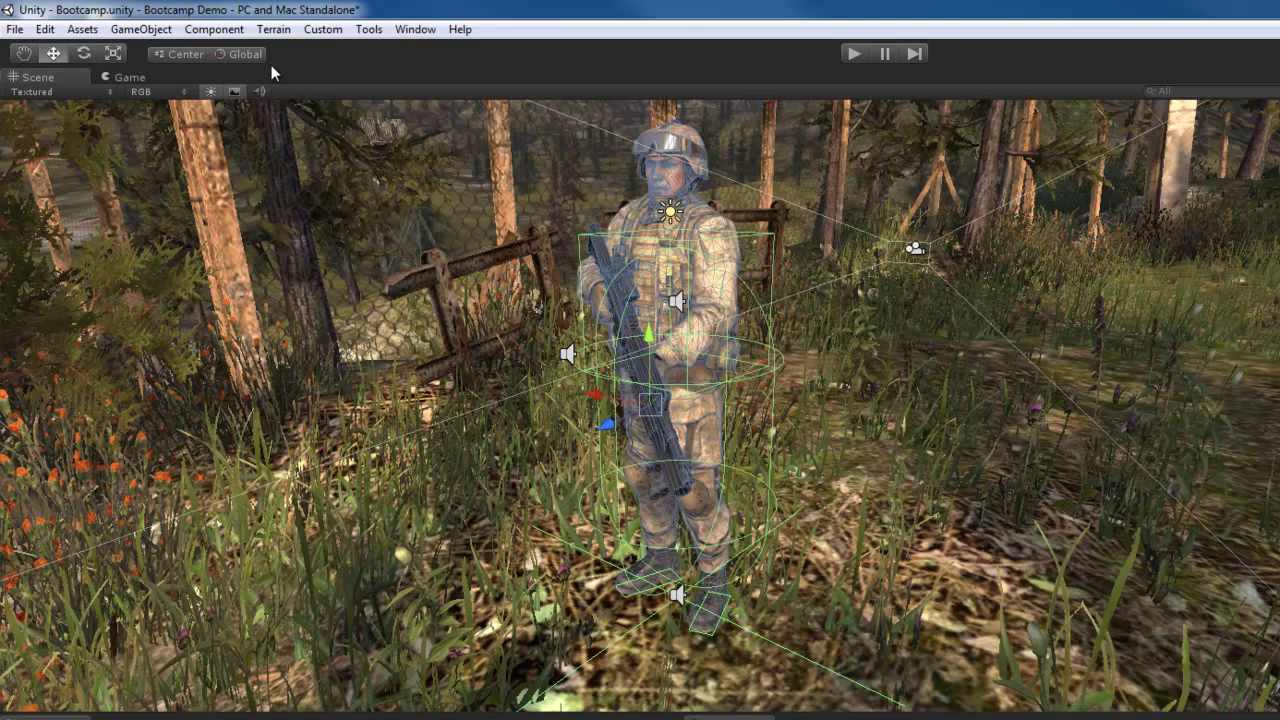
mouse_move(284, 76)
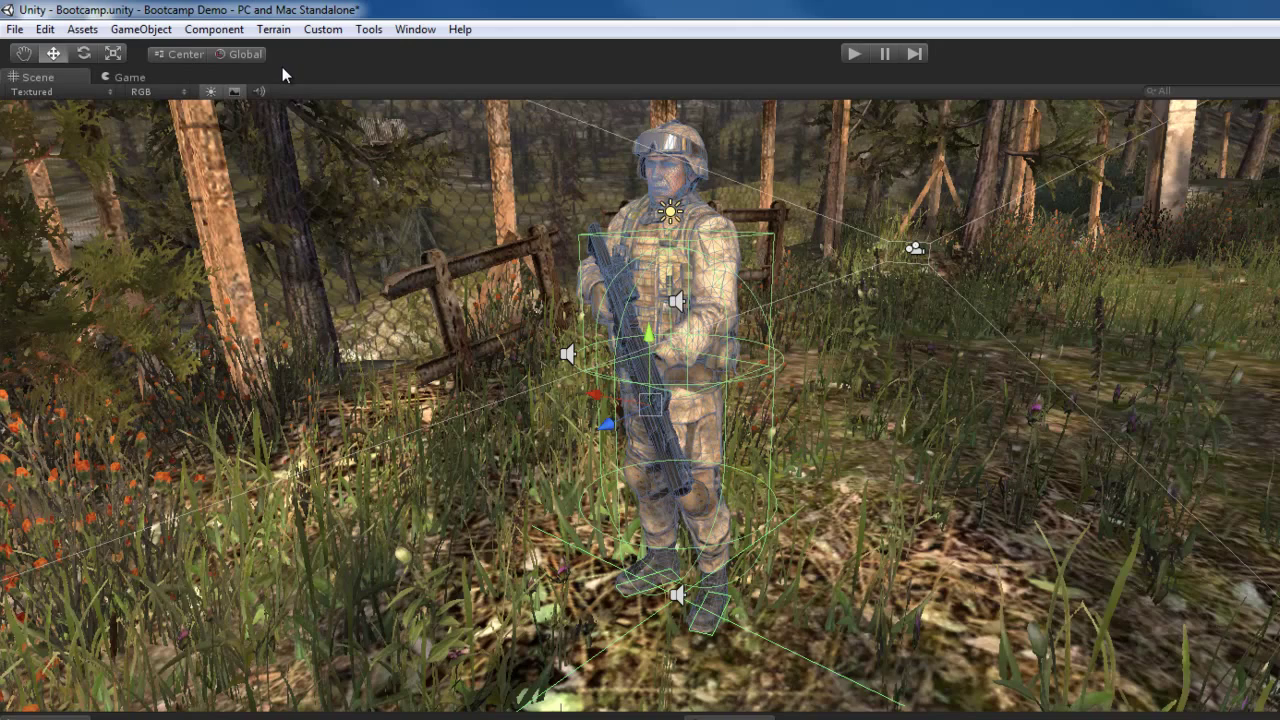
mouse_move(688, 308)
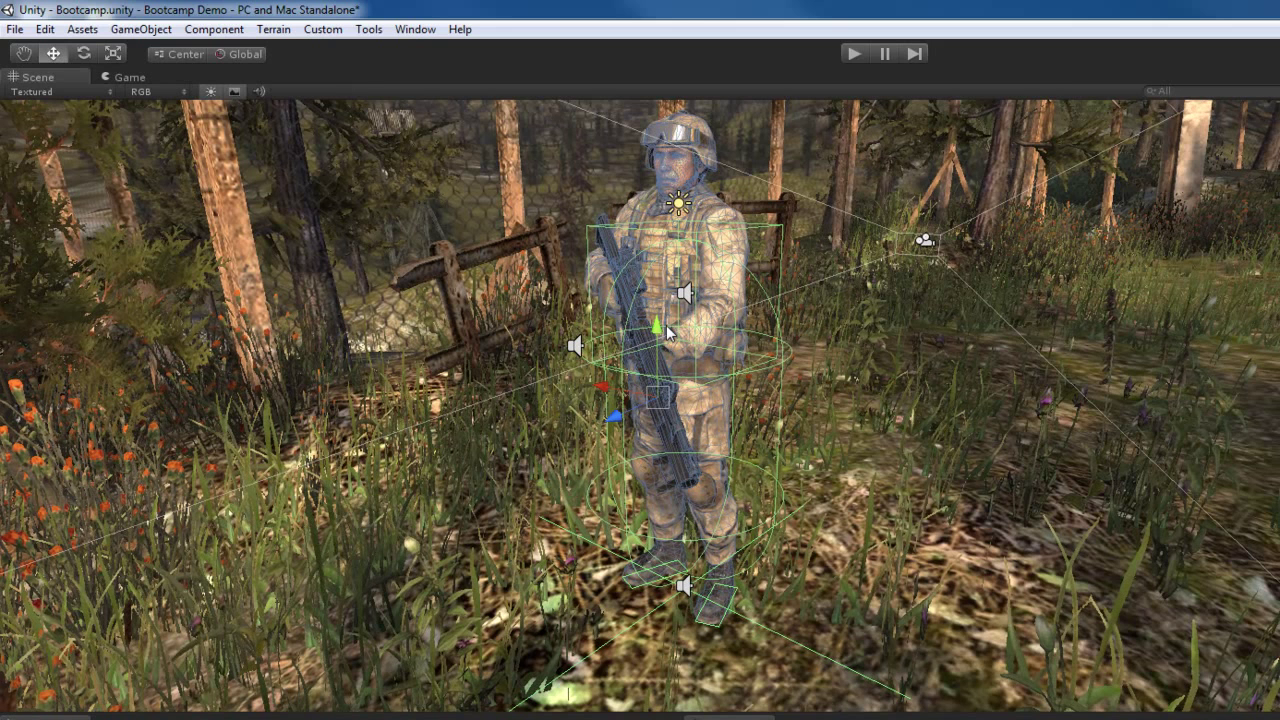
mouse_move(662, 408)
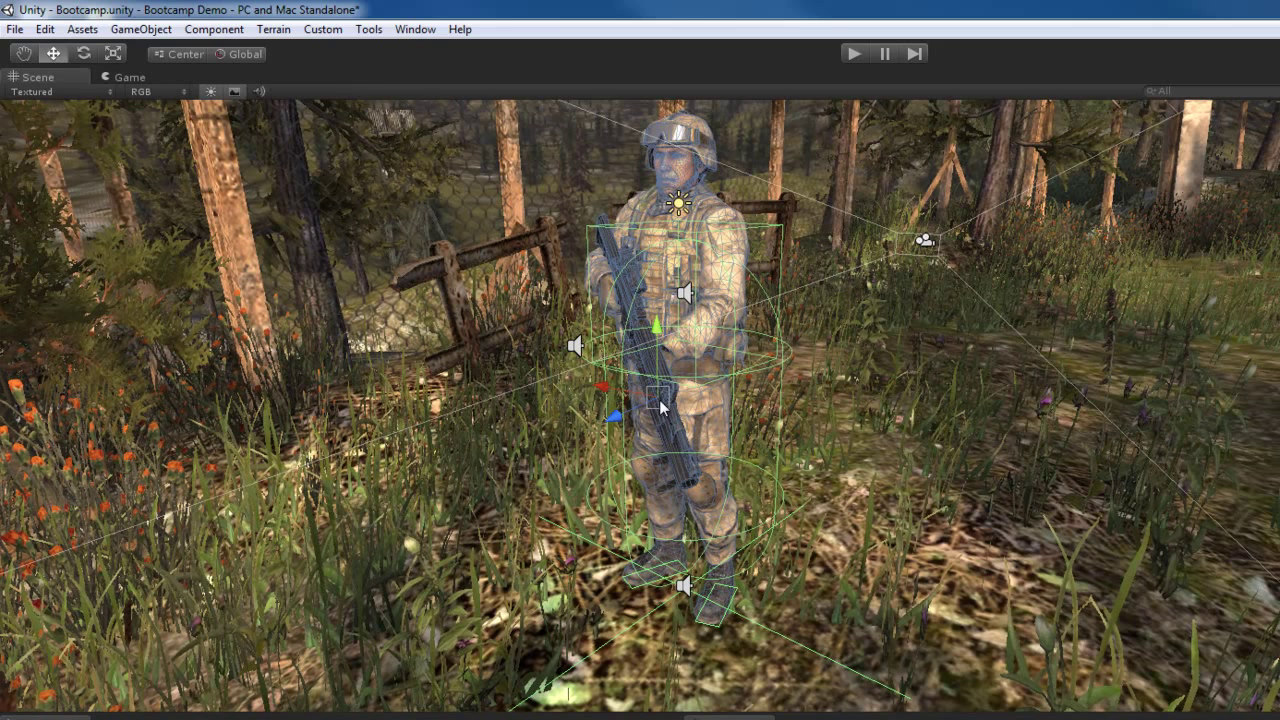
mouse_move(478, 210)
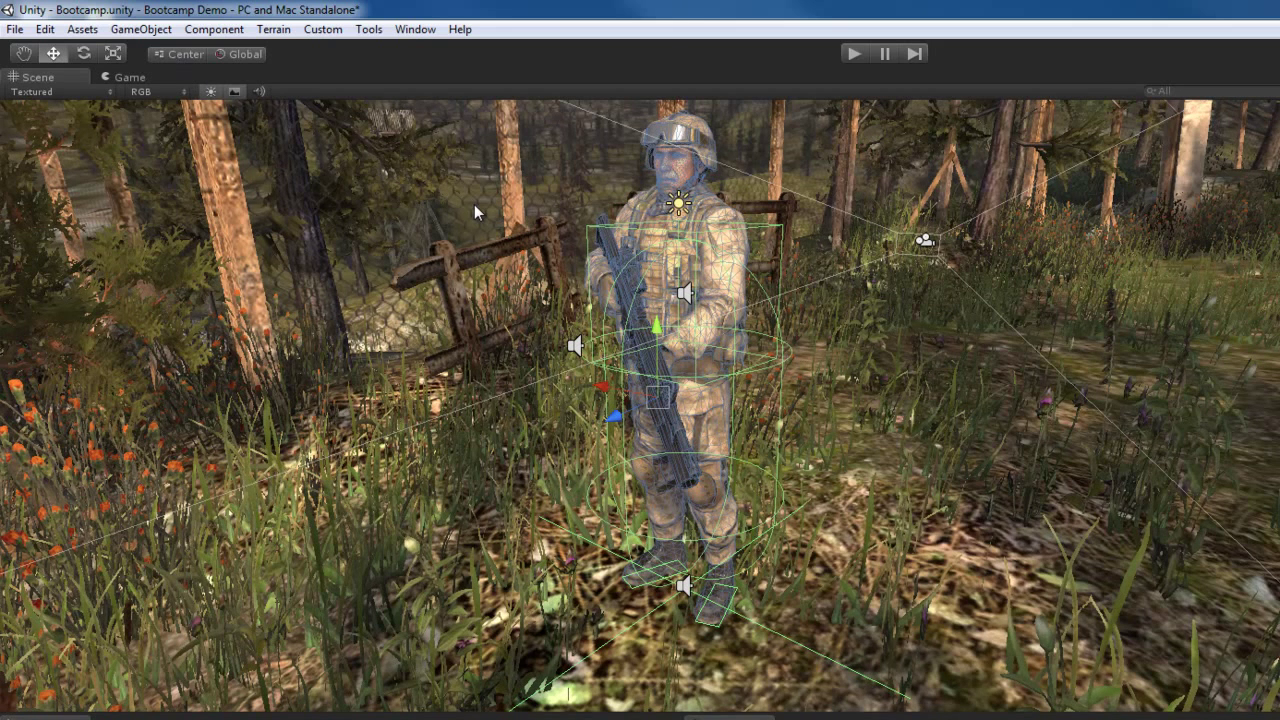
mouse_move(652, 344)
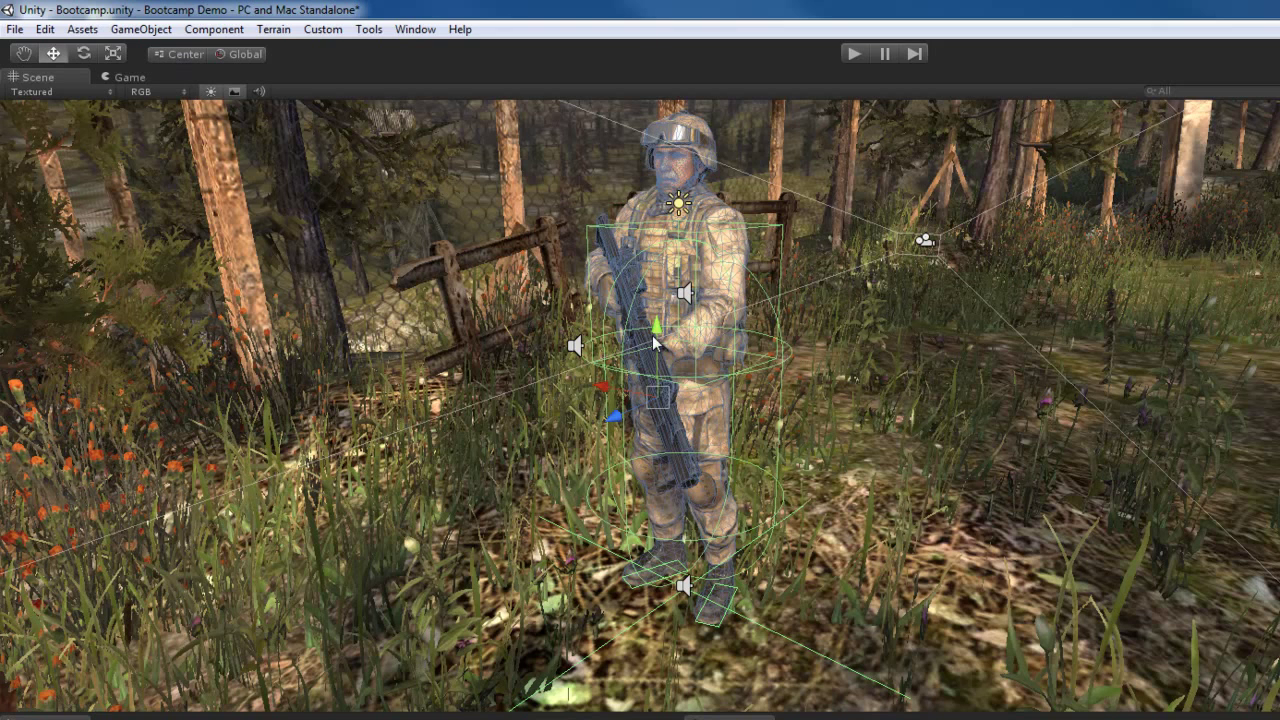
mouse_move(660, 404)
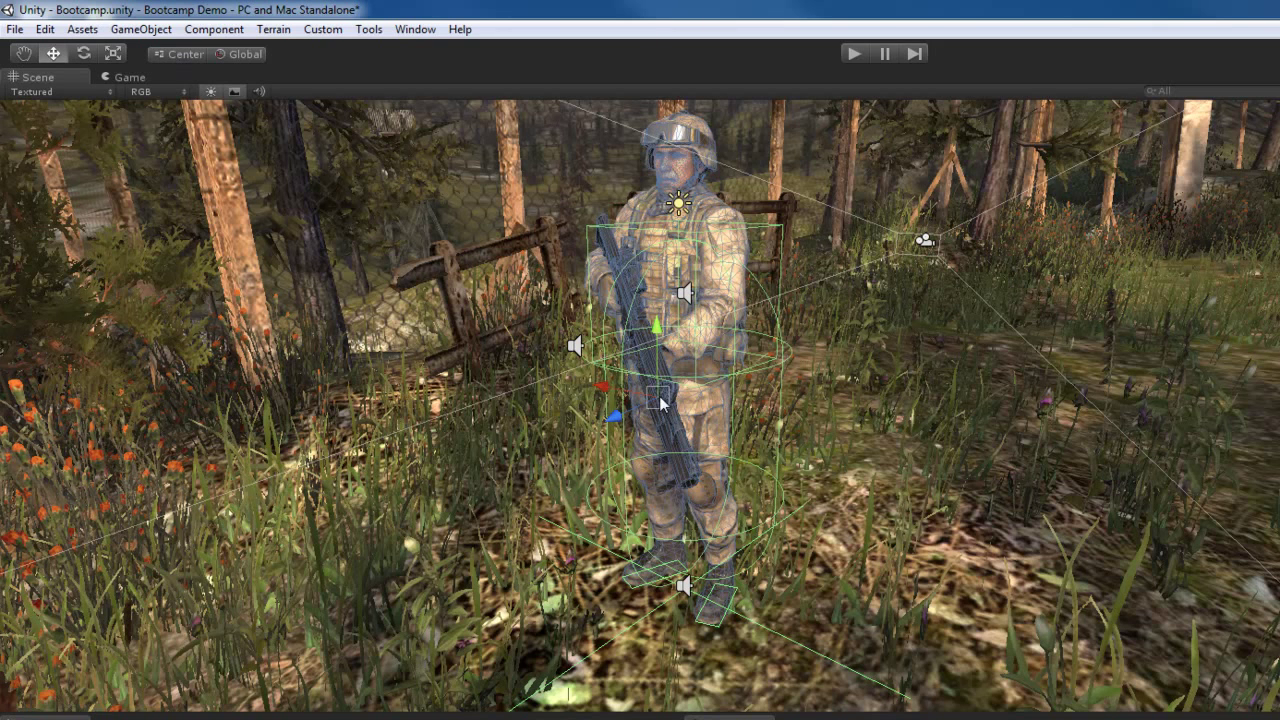
mouse_move(730, 414)
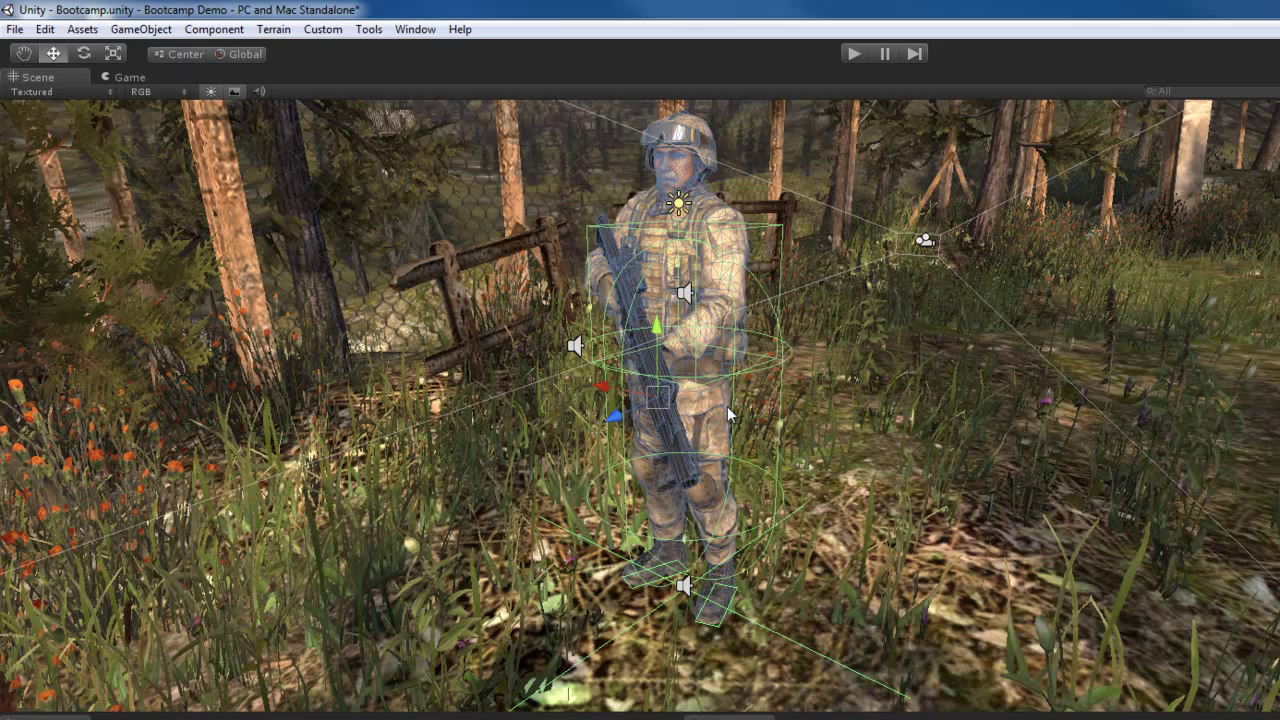
mouse_move(182, 108)
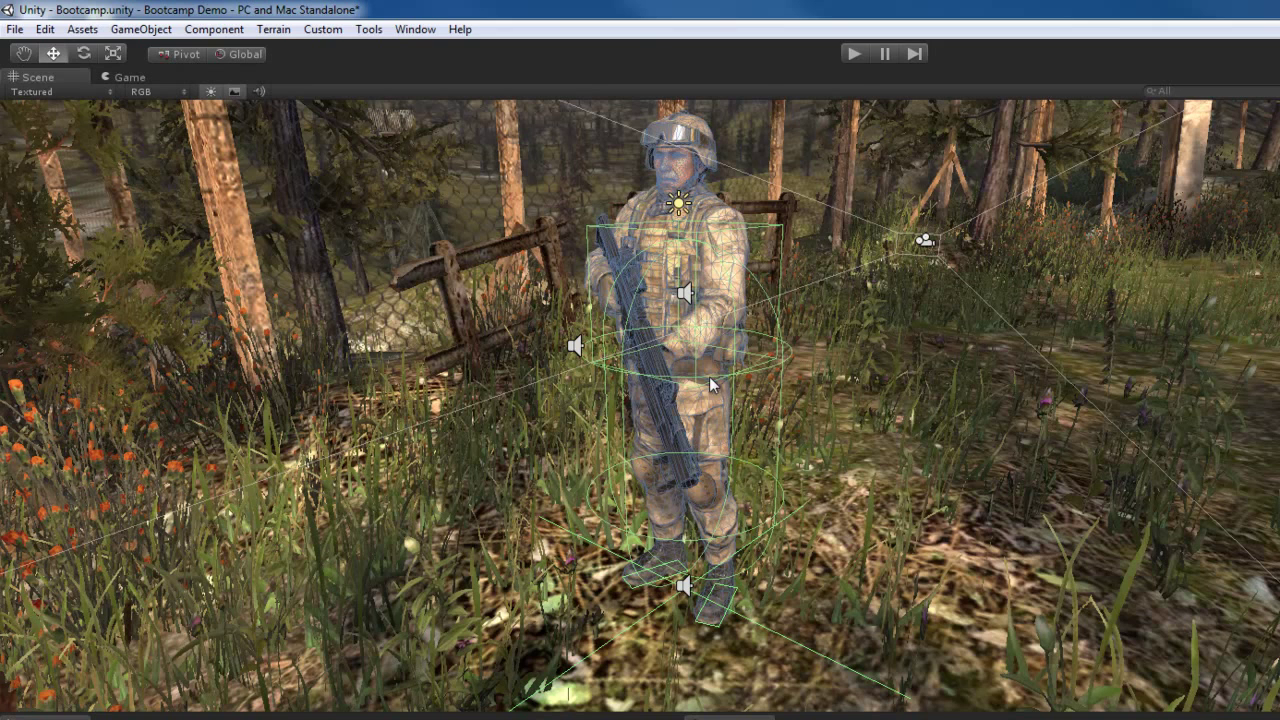
mouse_move(736, 376)
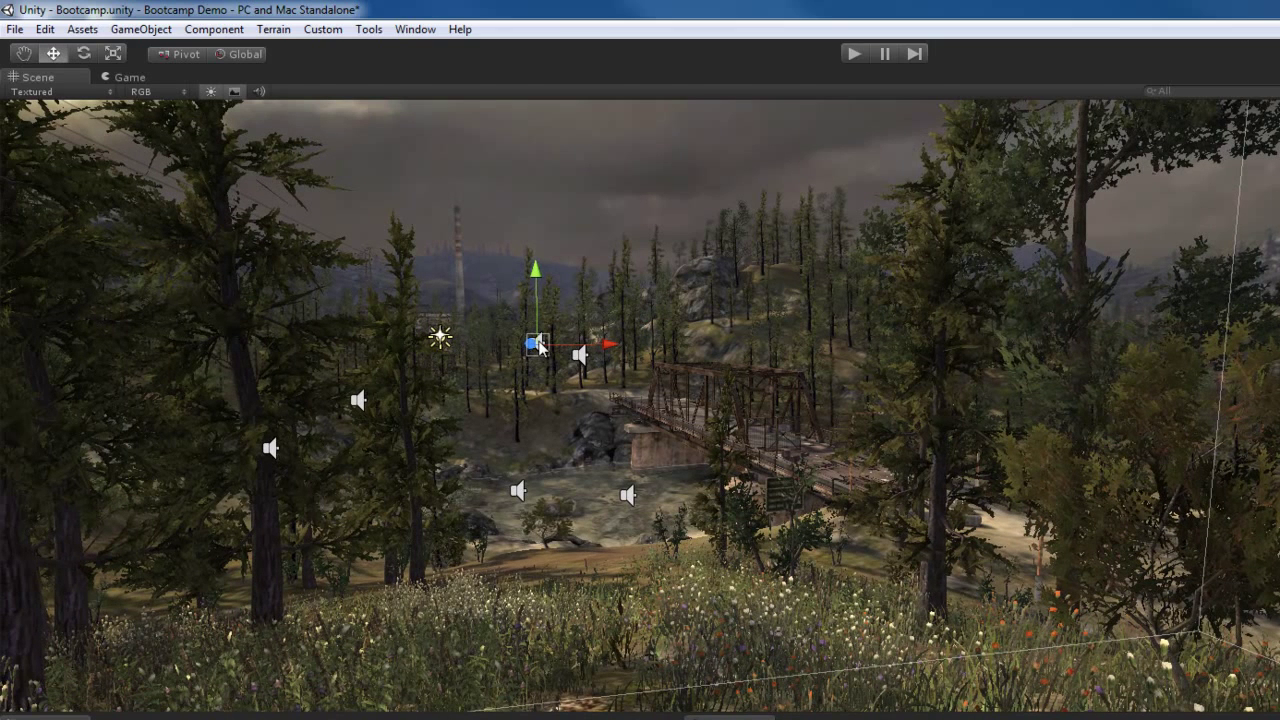
mouse_move(492, 380)
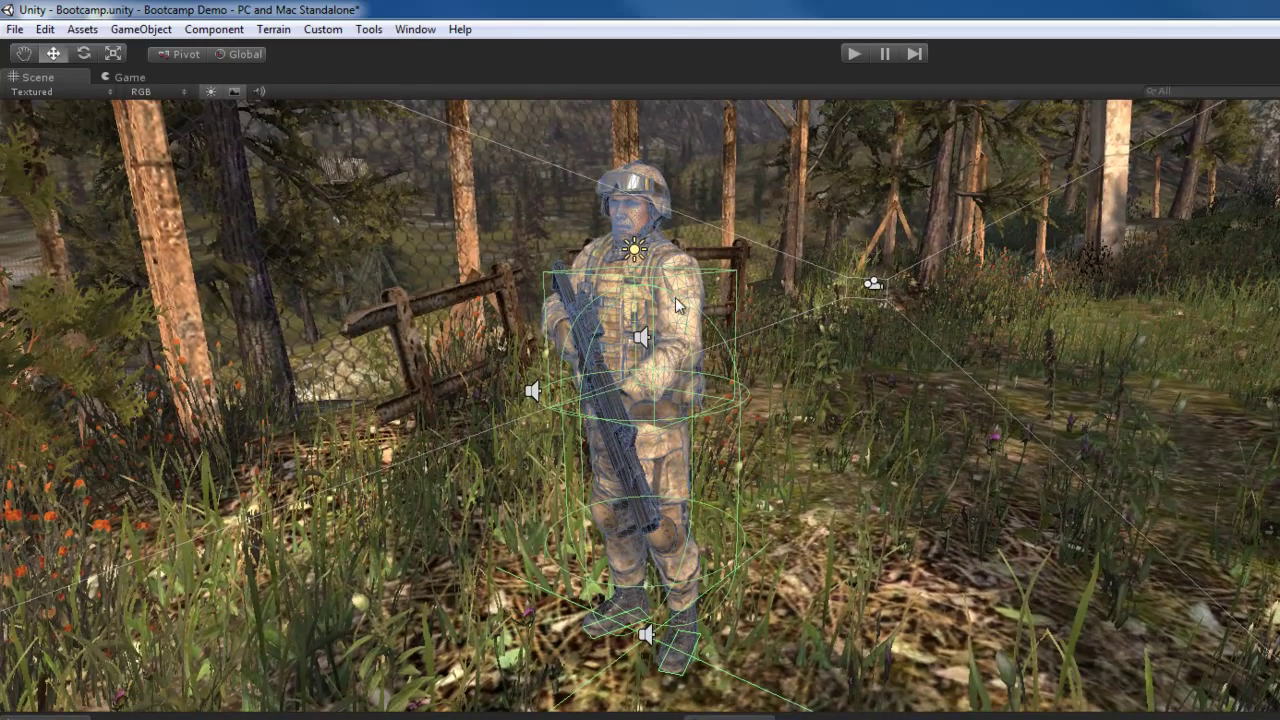
mouse_move(678, 324)
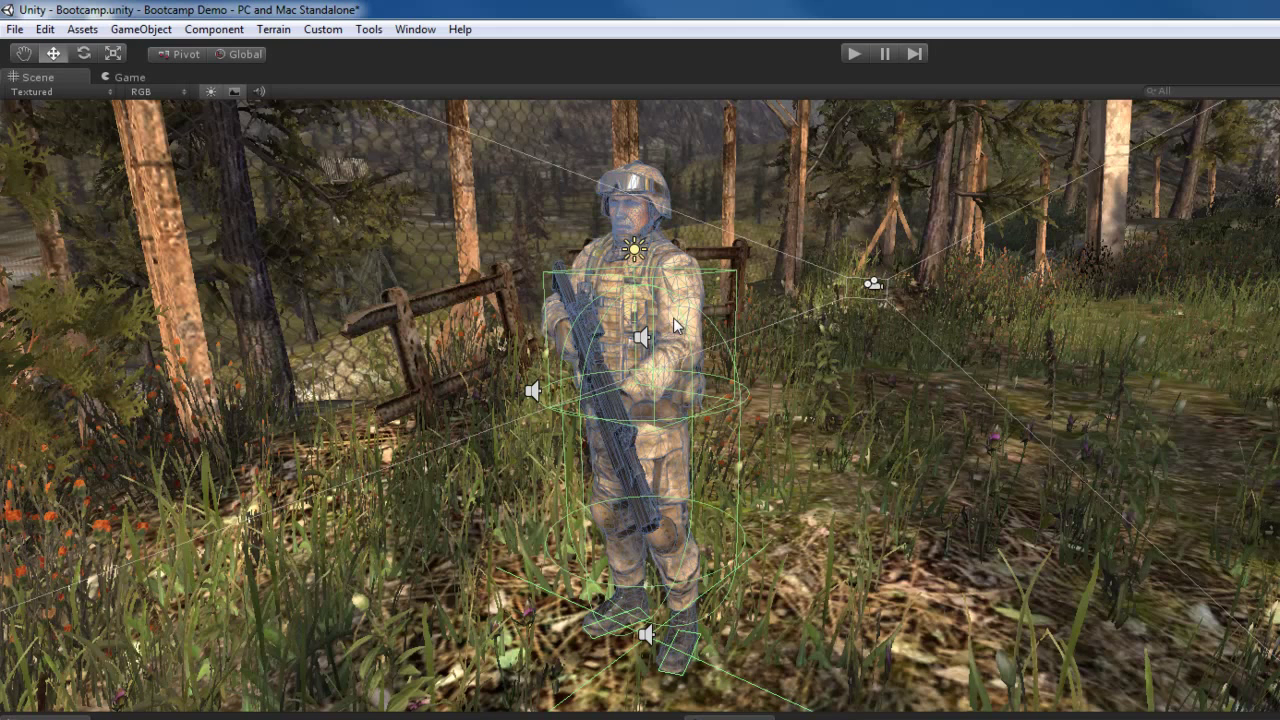
mouse_move(668, 332)
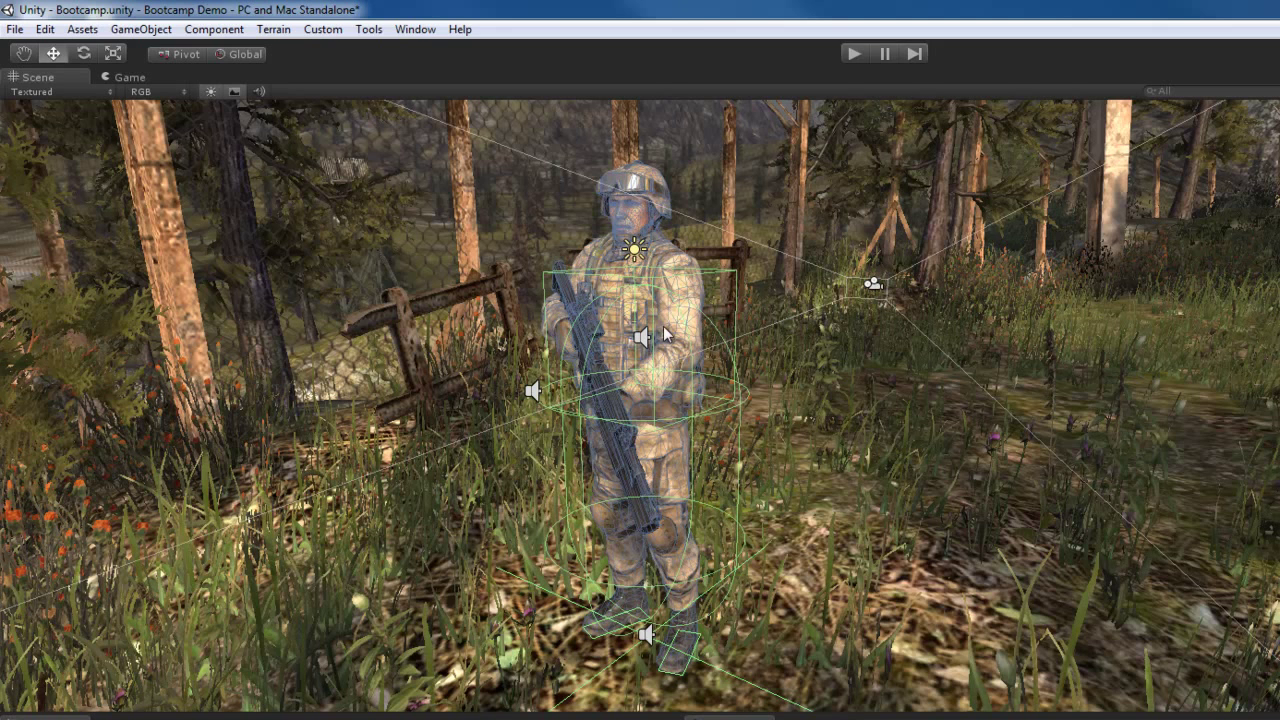
mouse_move(678, 364)
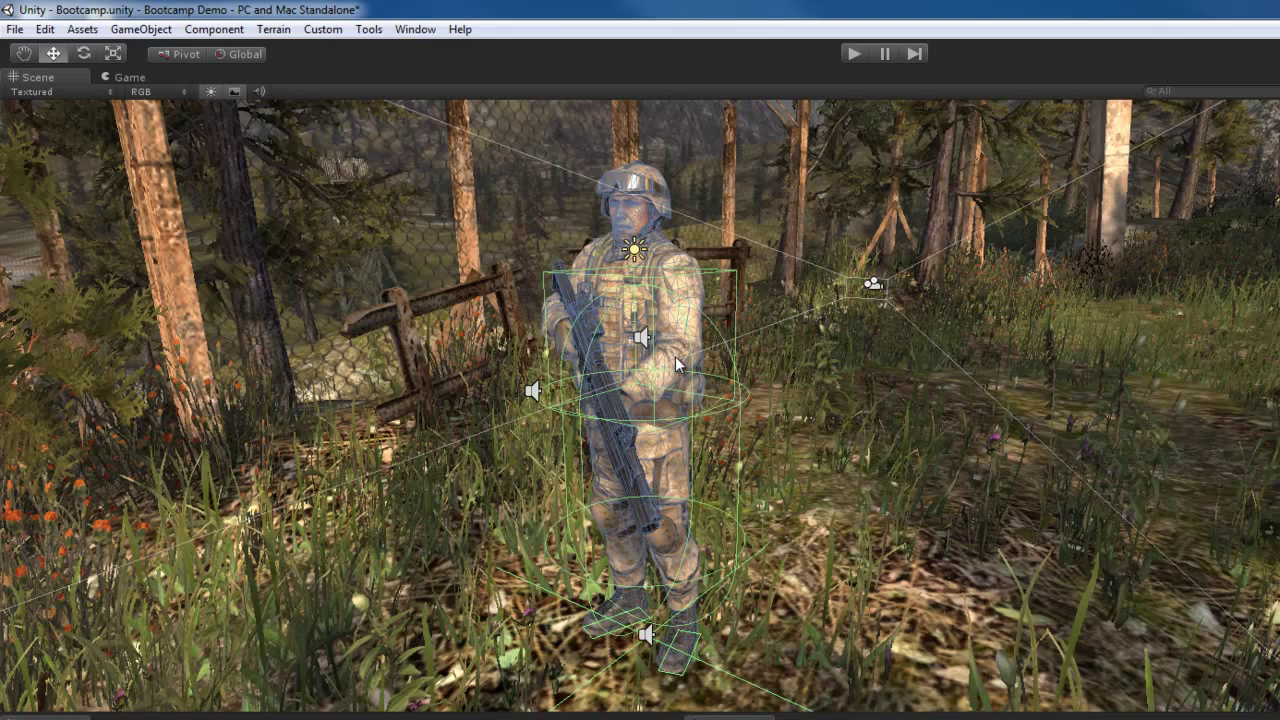
mouse_move(452, 280)
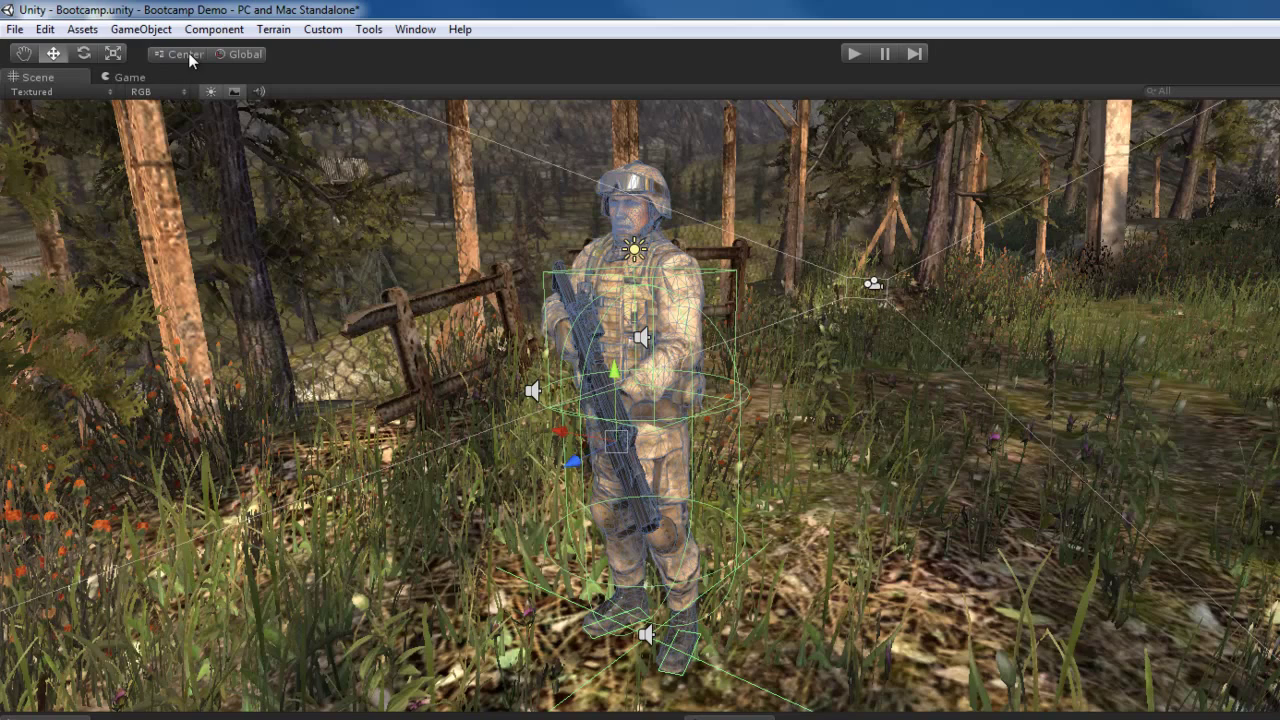
mouse_move(680, 400)
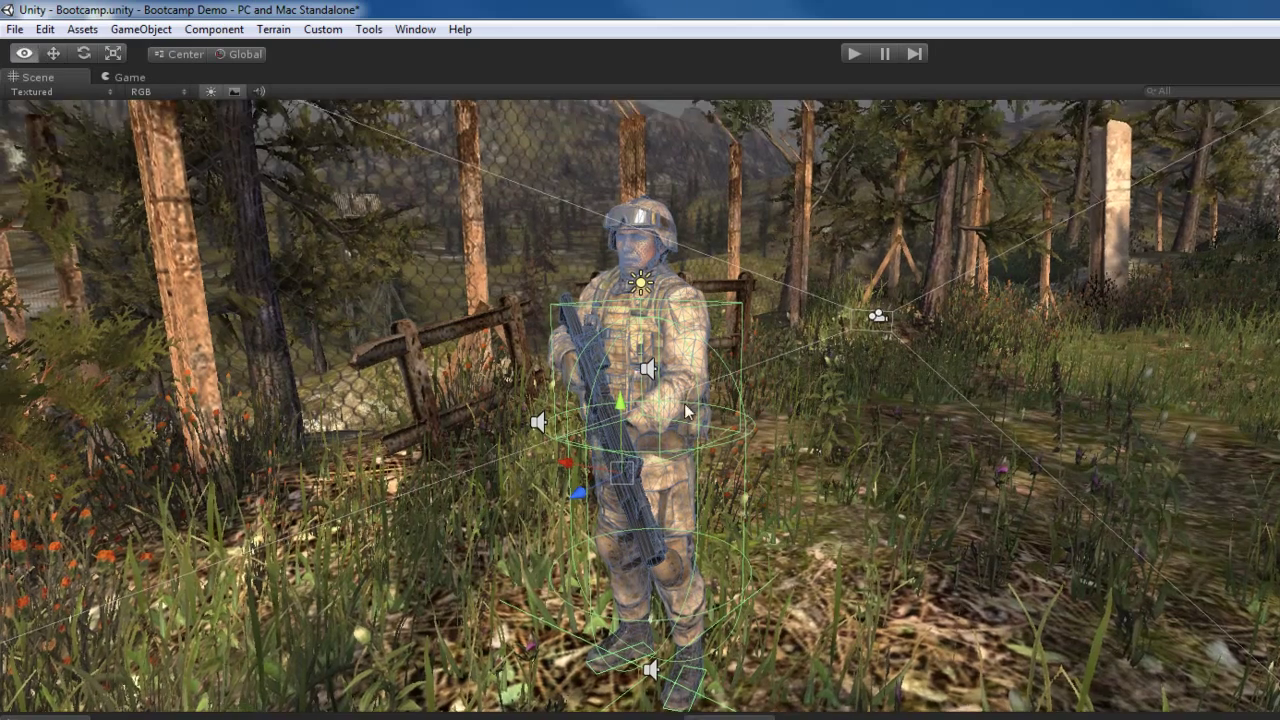
Step: Switch the toolbar handle orientation to Local so handles follow the soldier's rotation
left_click(240, 54)
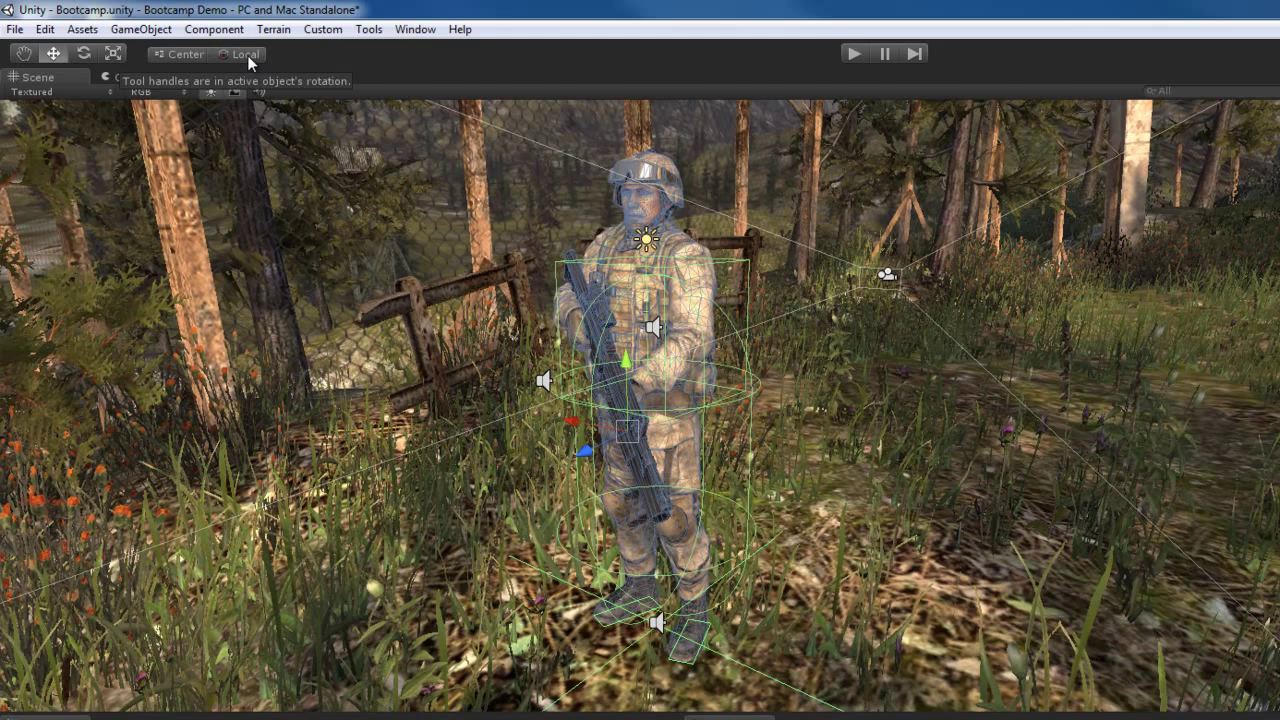
Step: Toggle the handle orientation button until it reads Global again
left_click(240, 54)
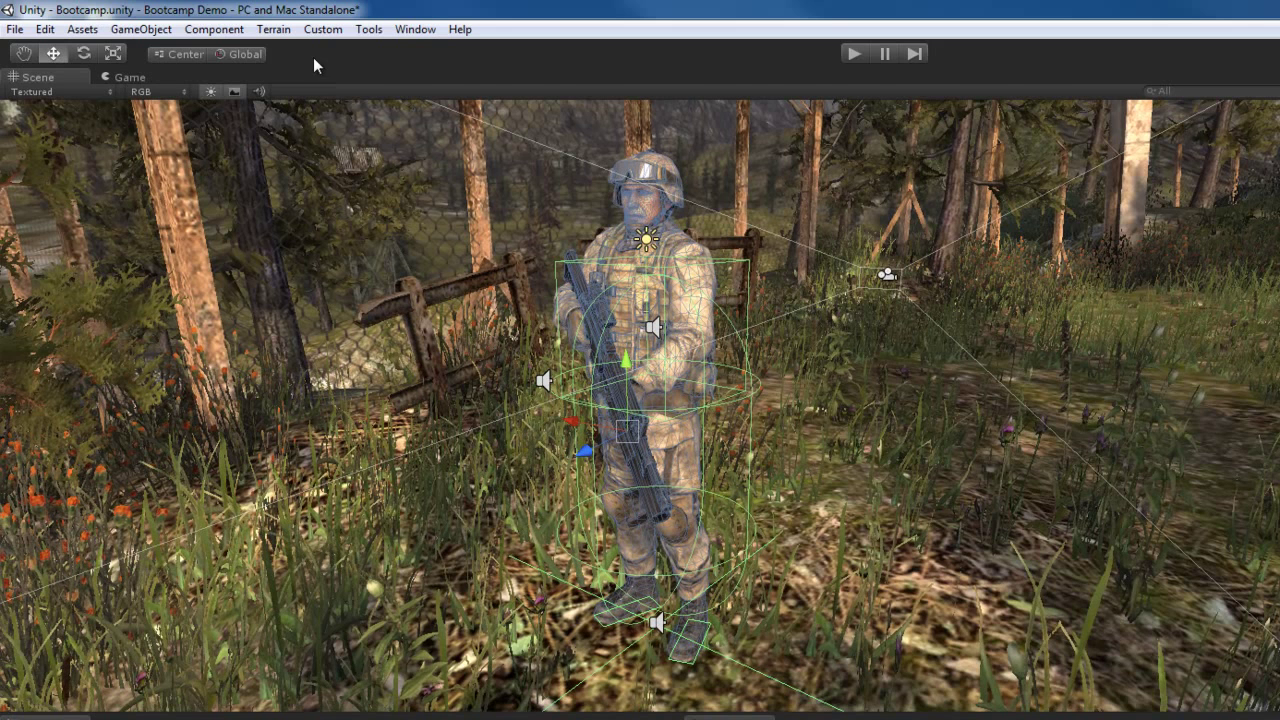
mouse_move(244, 54)
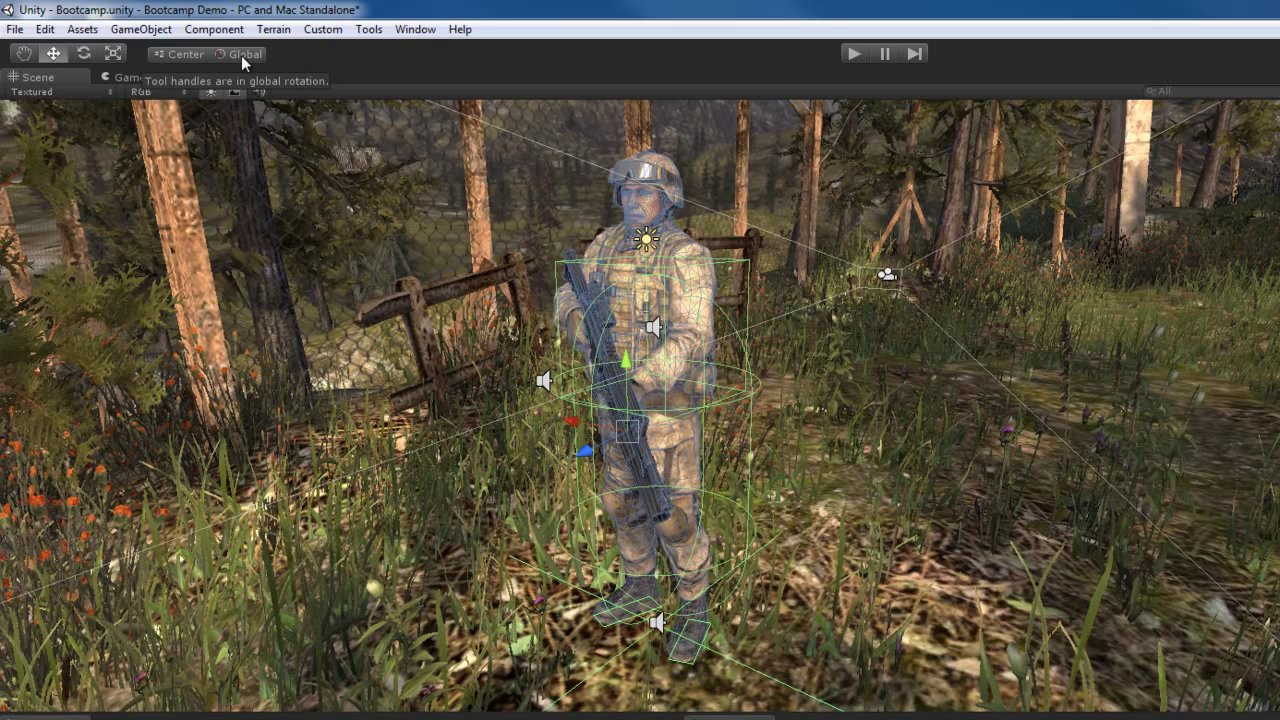
left_click(244, 54)
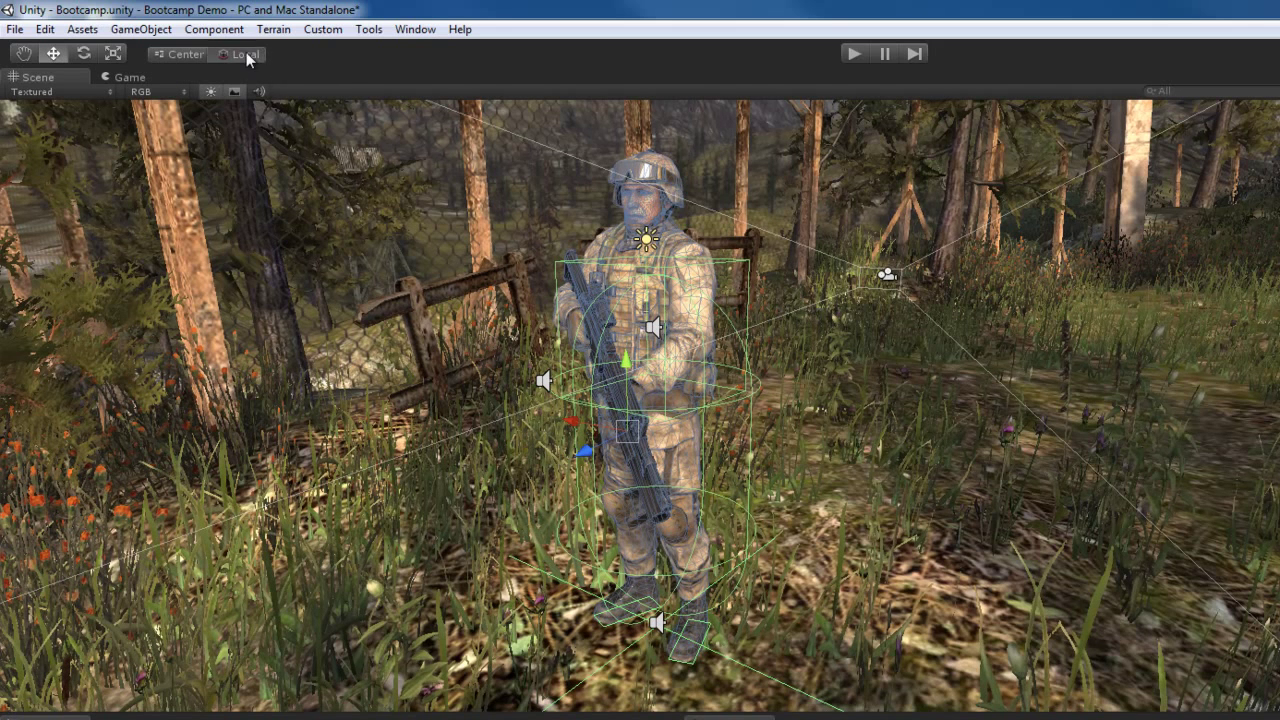
left_click(240, 54)
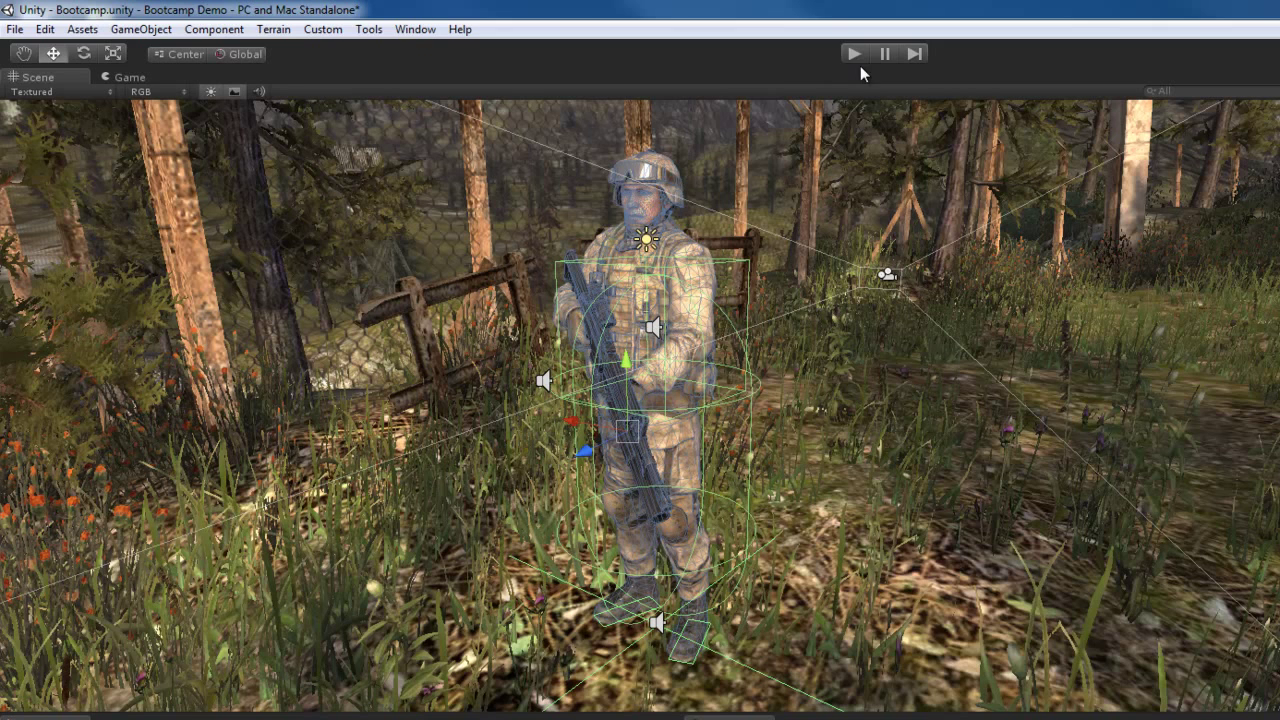
mouse_move(848, 62)
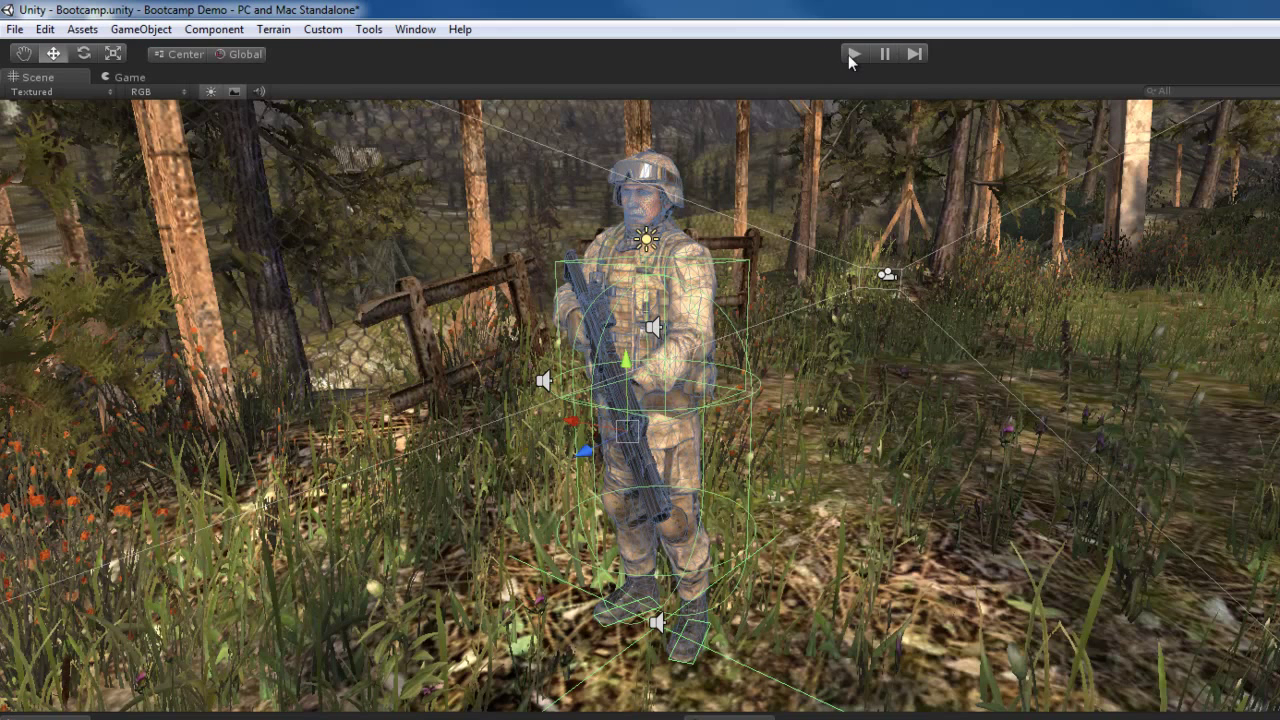
mouse_move(770, 68)
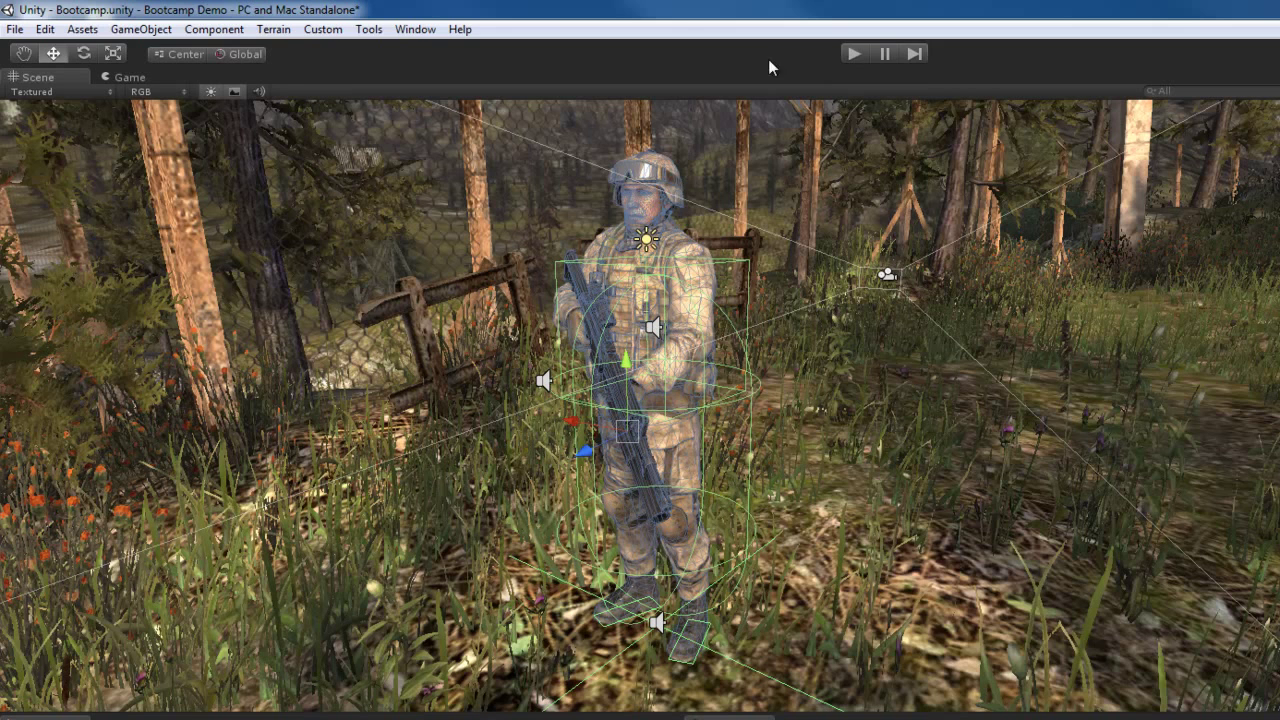
mouse_move(882, 384)
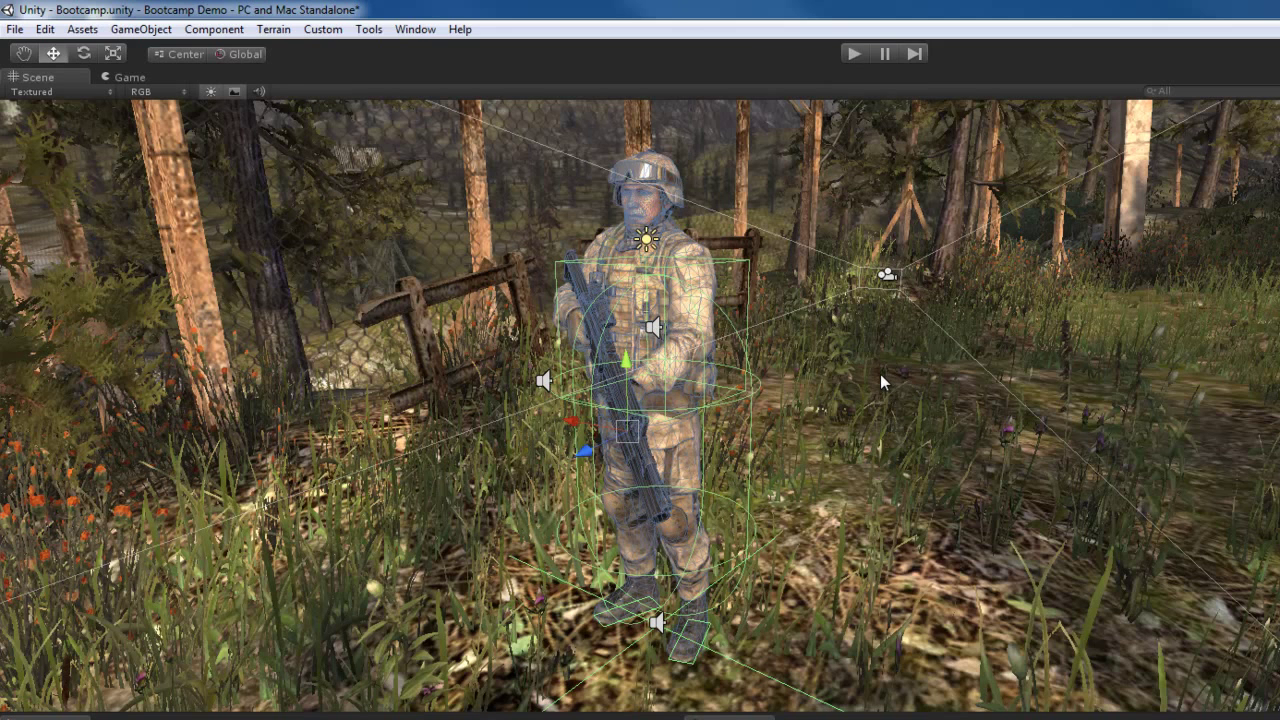
mouse_move(324, 202)
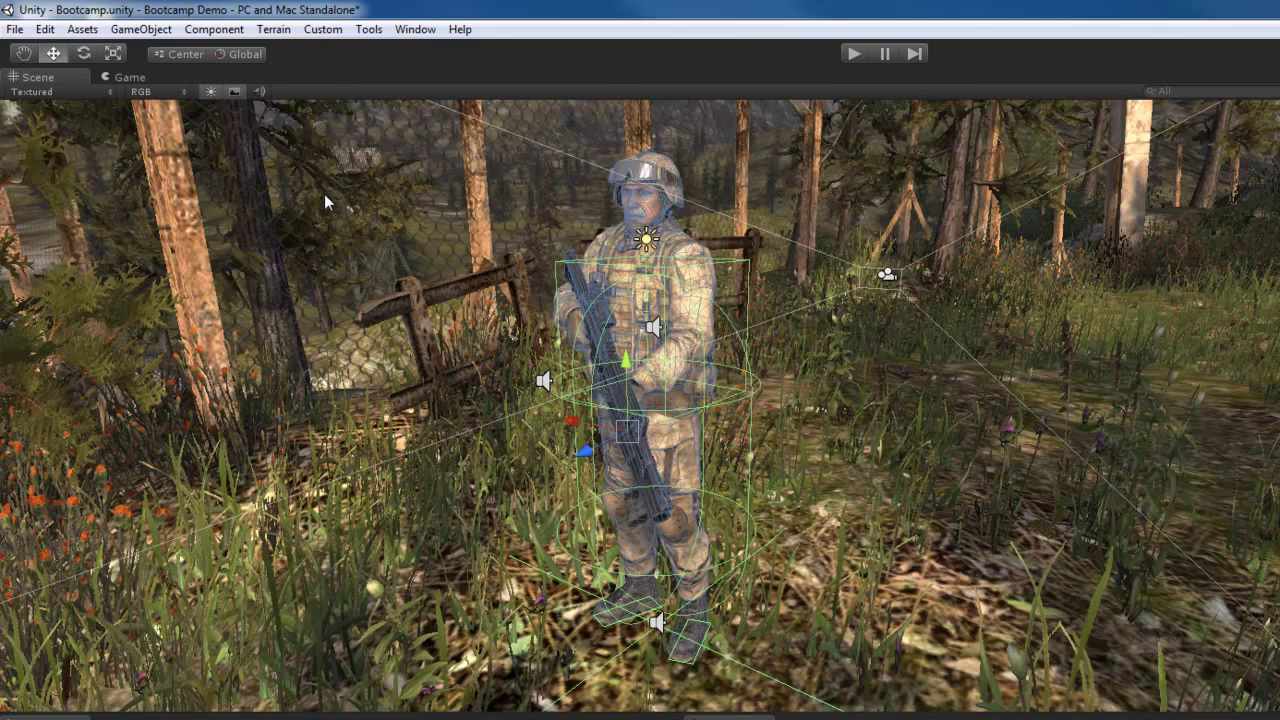
mouse_move(116, 84)
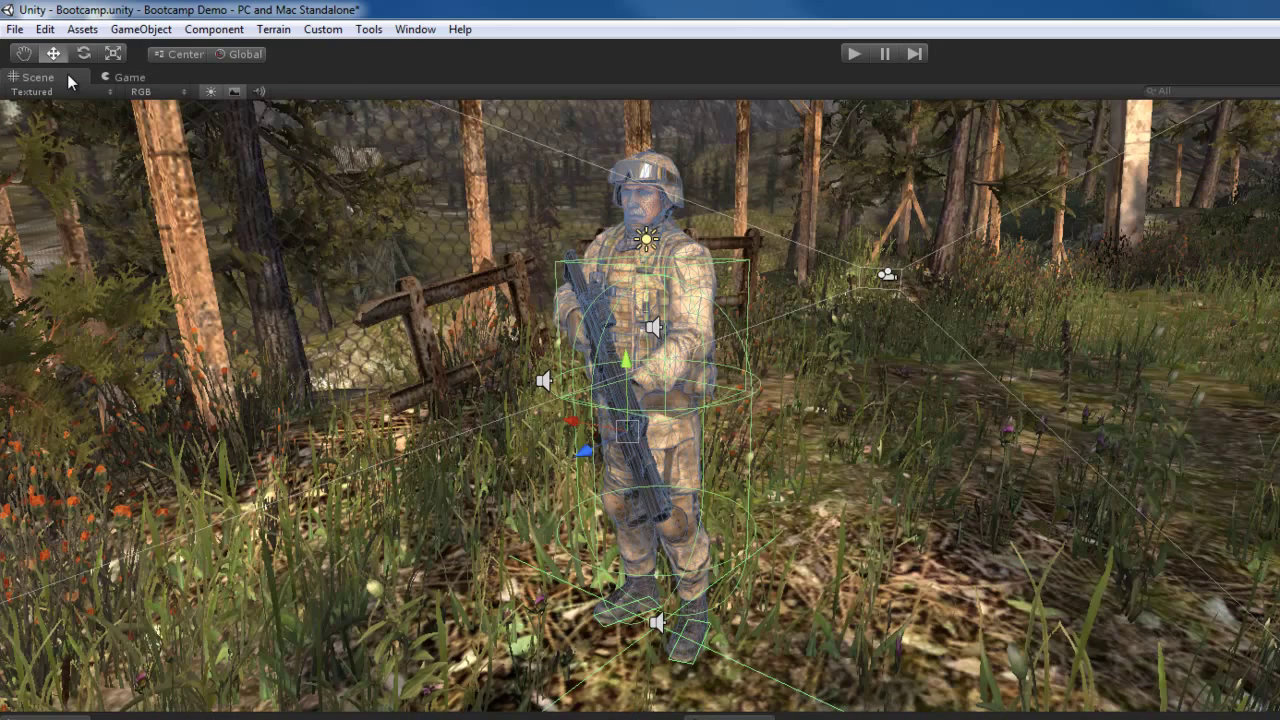
mouse_move(54, 80)
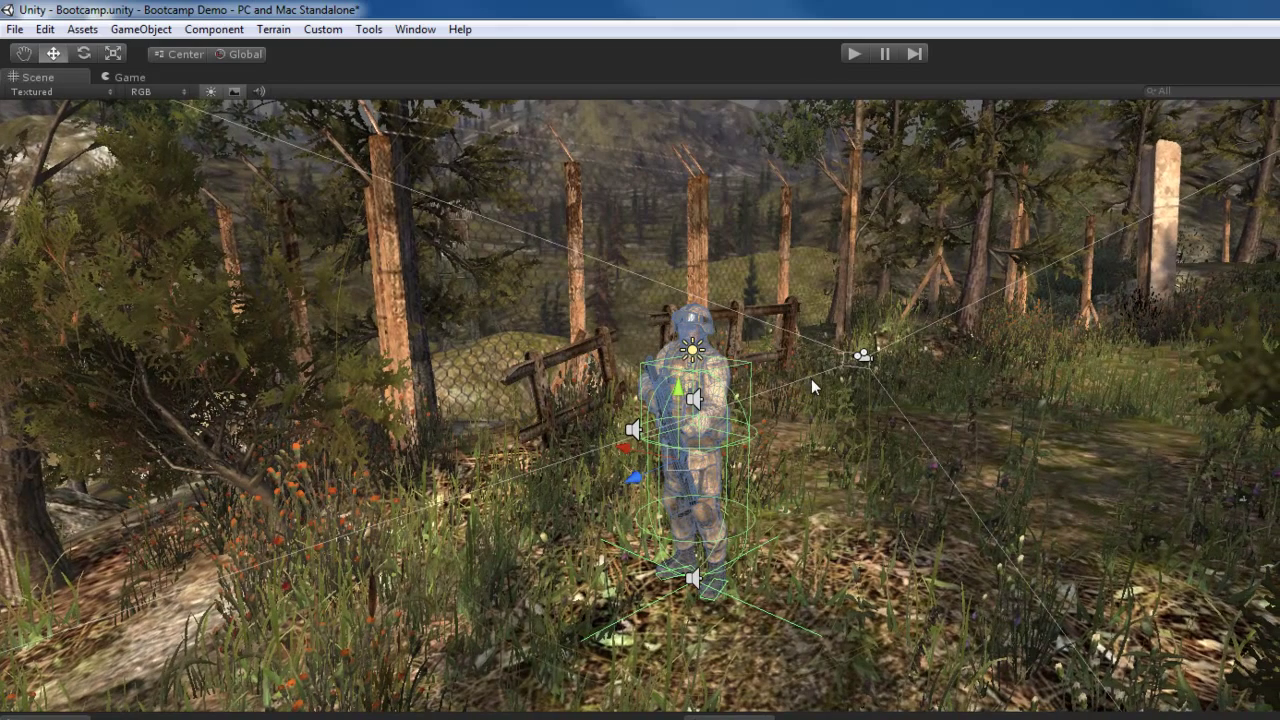
left_click(130, 76)
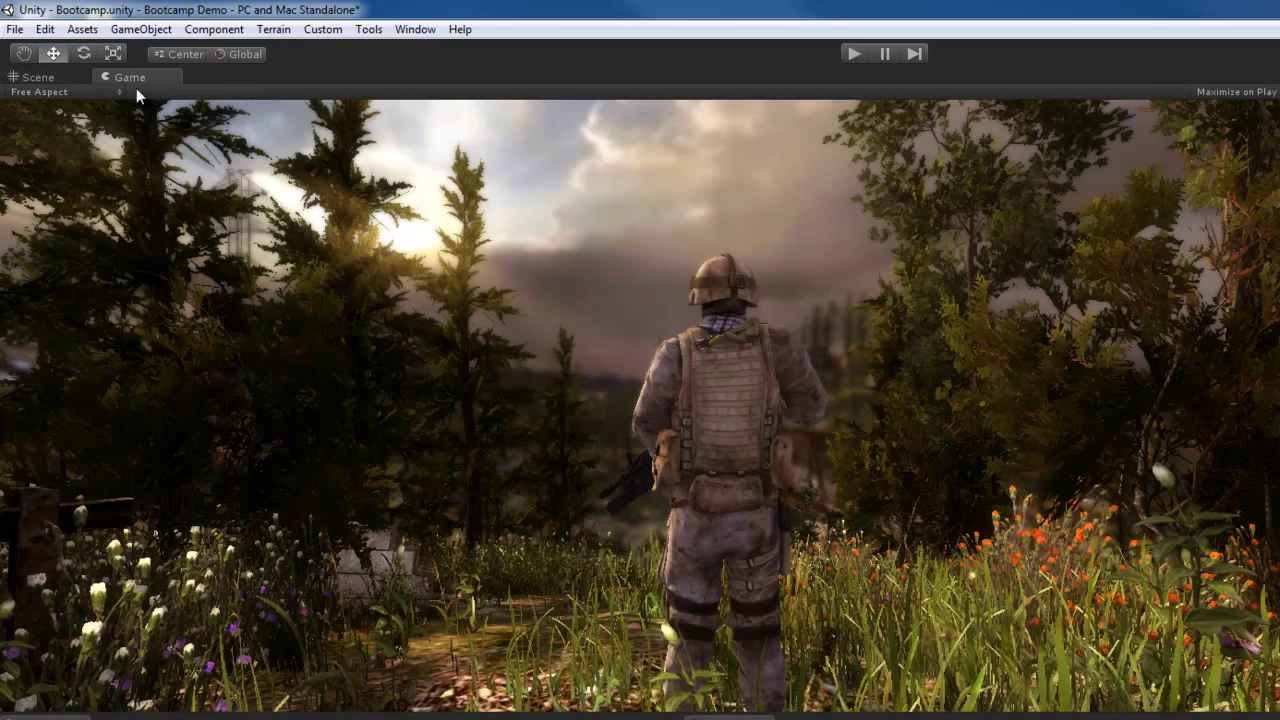
mouse_move(620, 358)
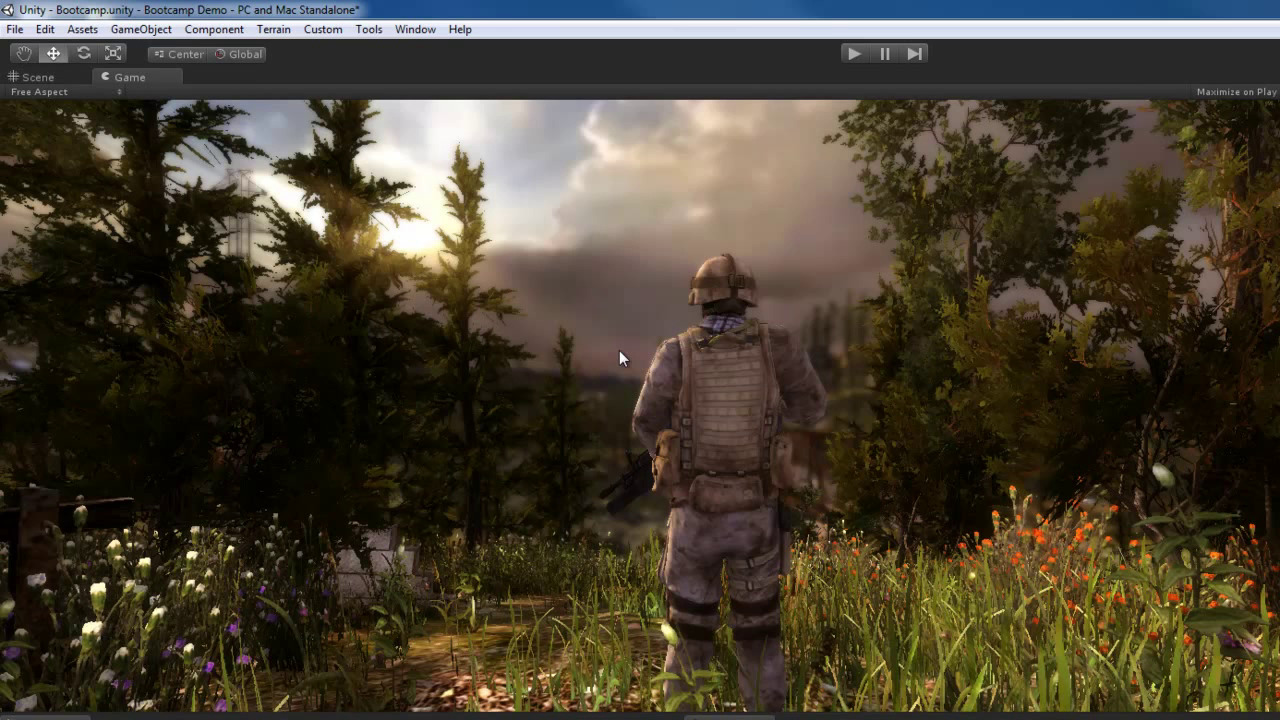
mouse_move(618, 332)
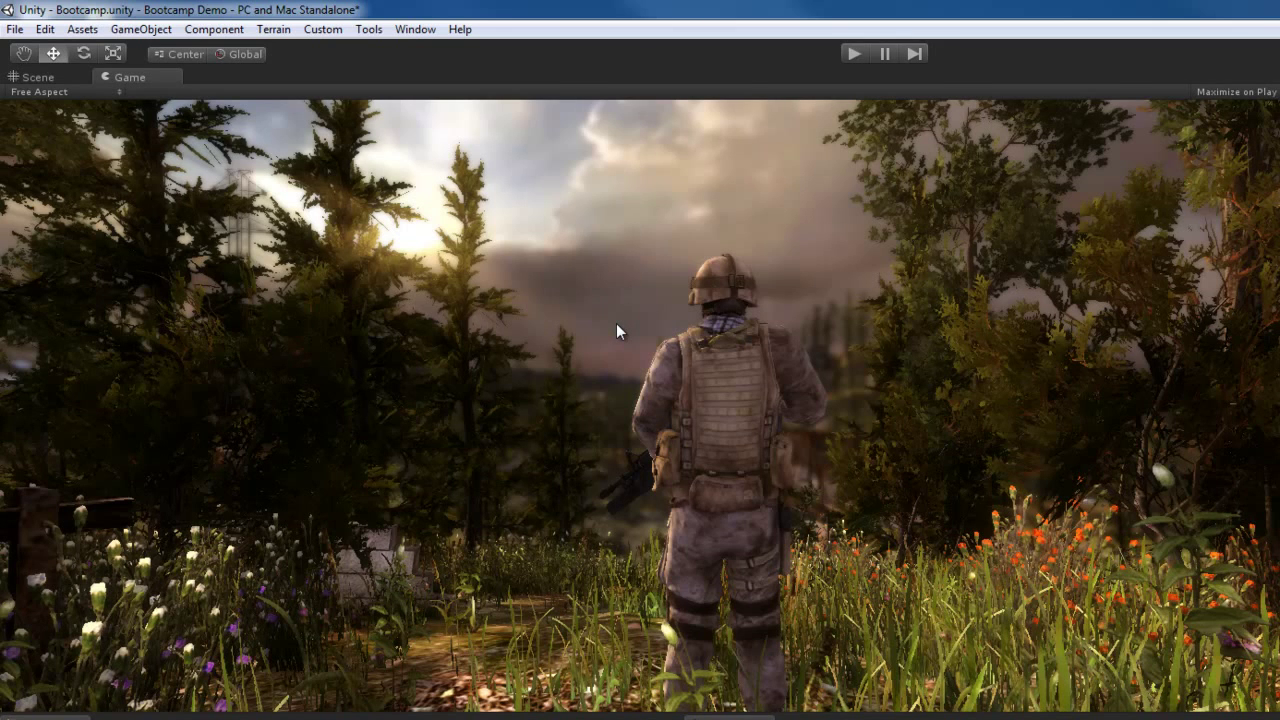
mouse_move(604, 300)
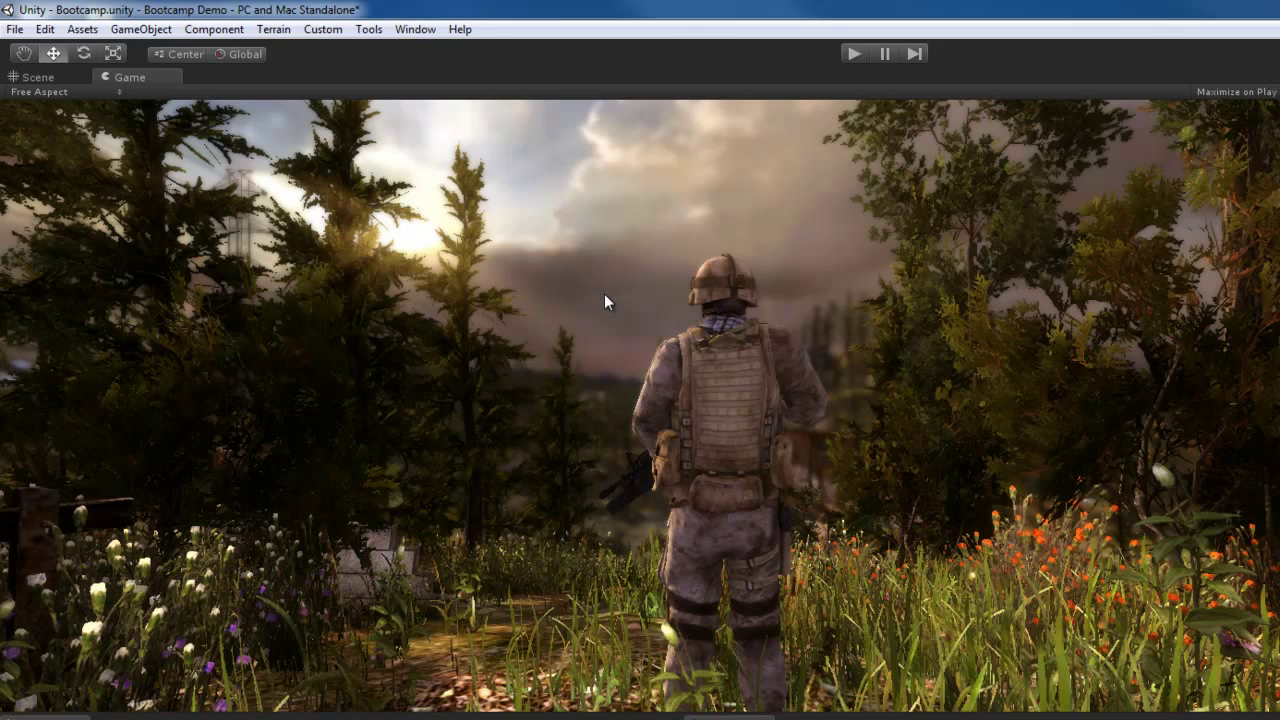
mouse_move(238, 172)
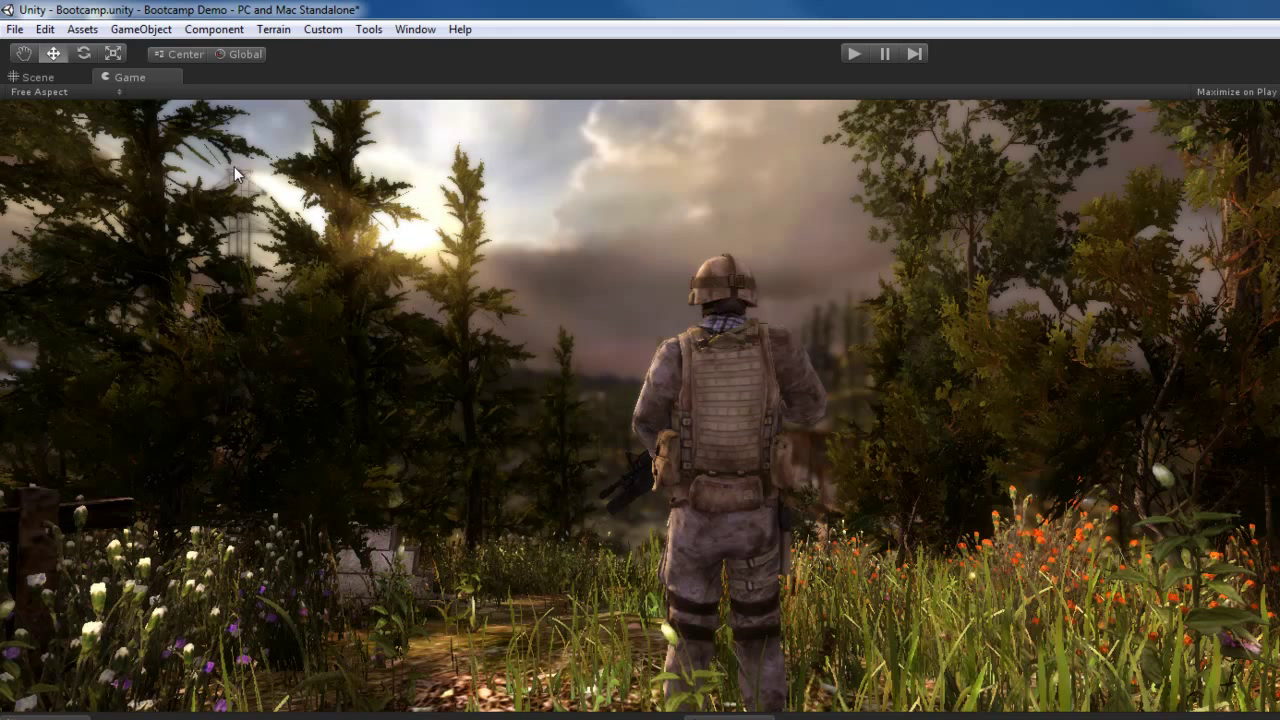
mouse_move(800, 124)
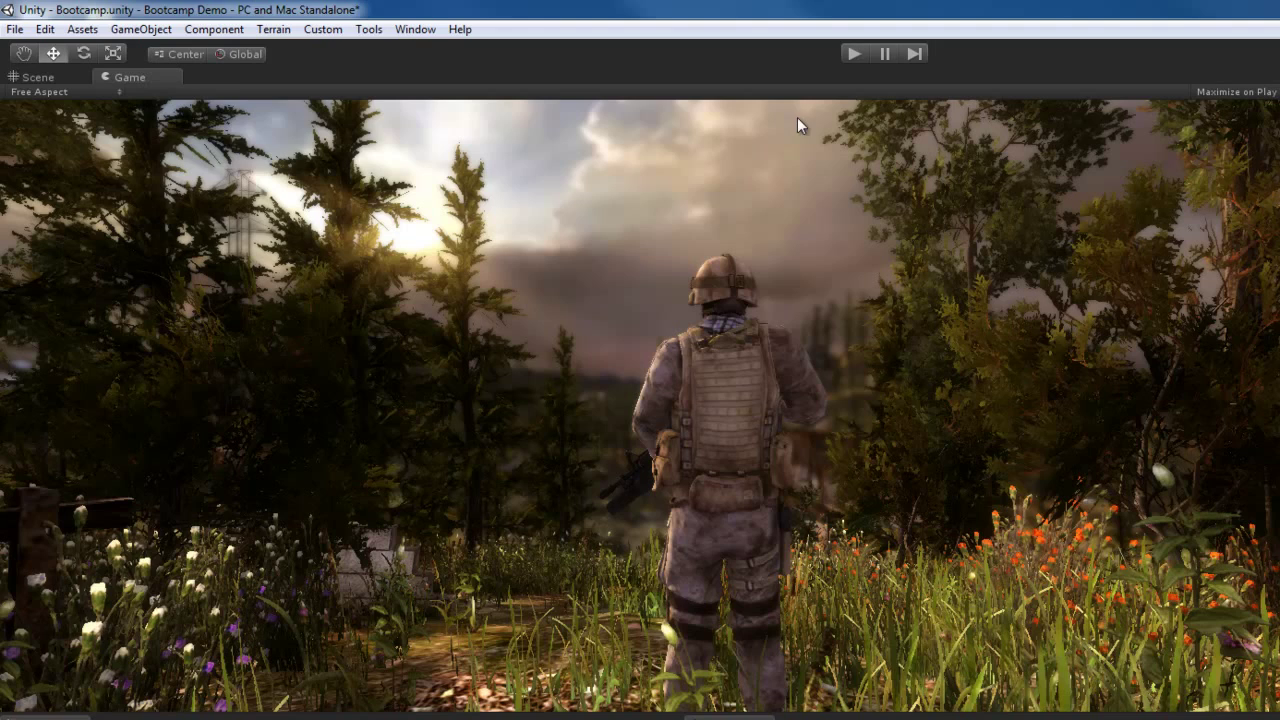
mouse_move(68, 88)
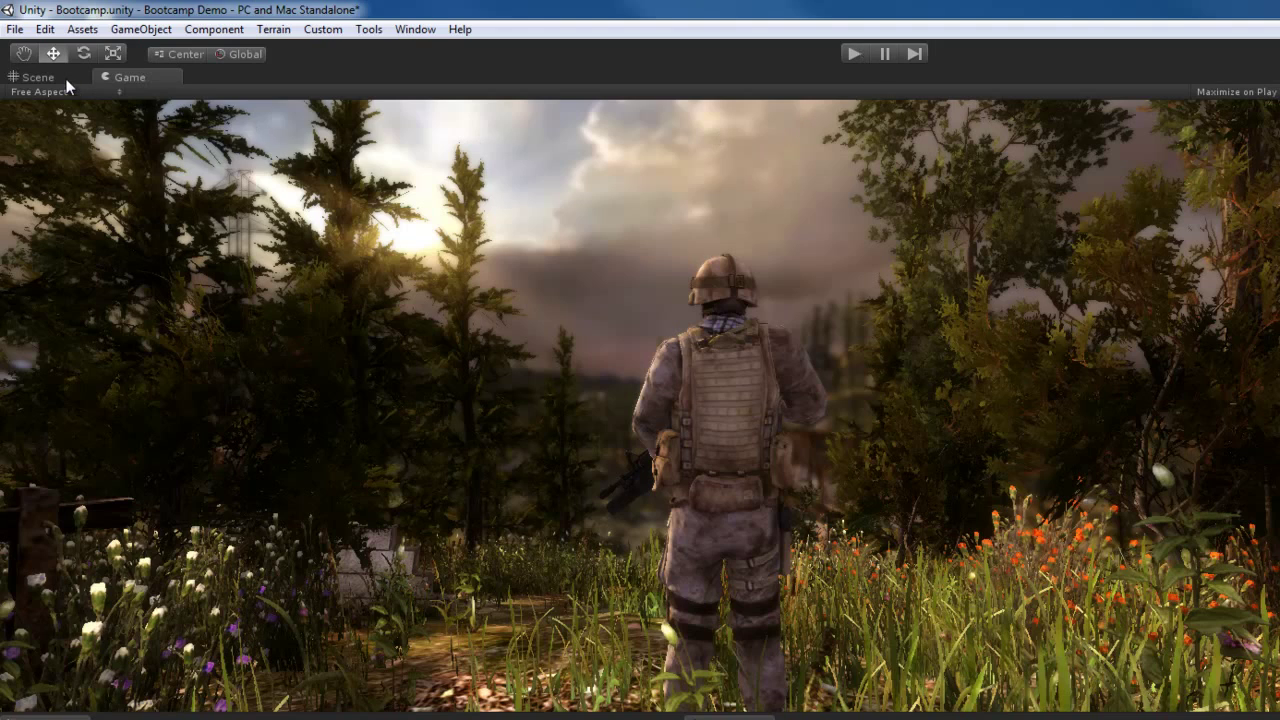
left_click(38, 76)
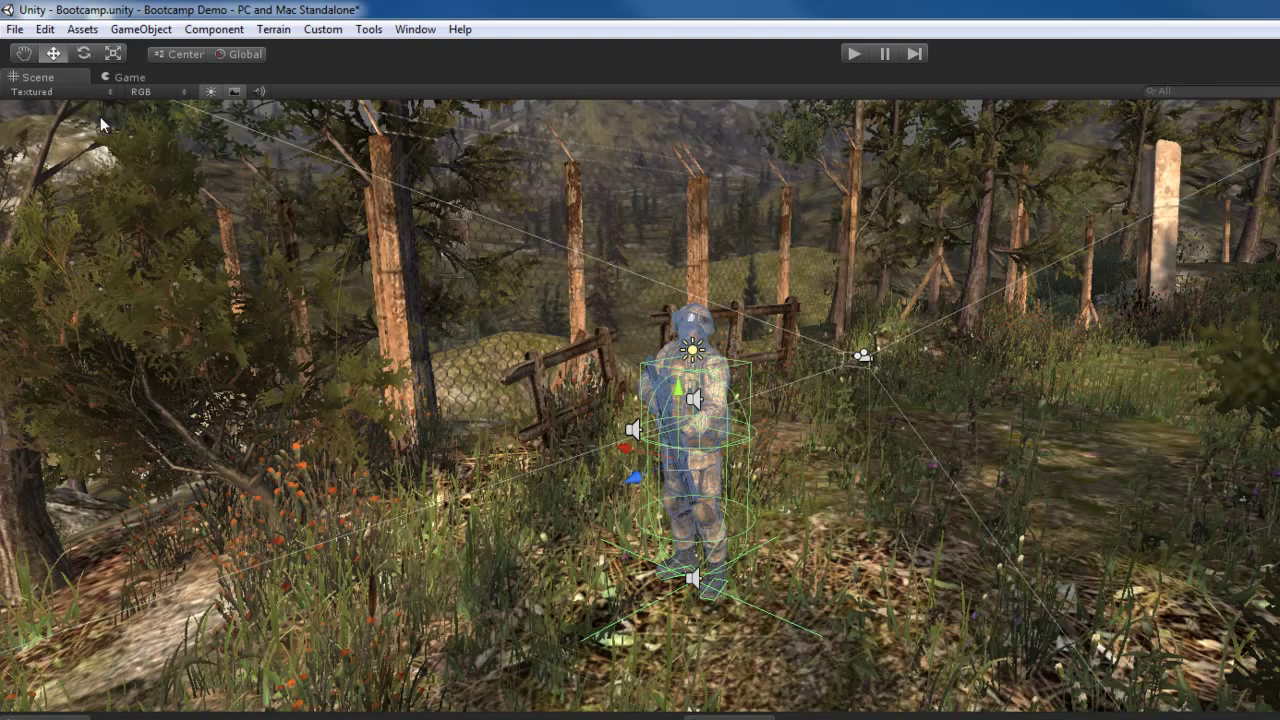
mouse_move(56, 96)
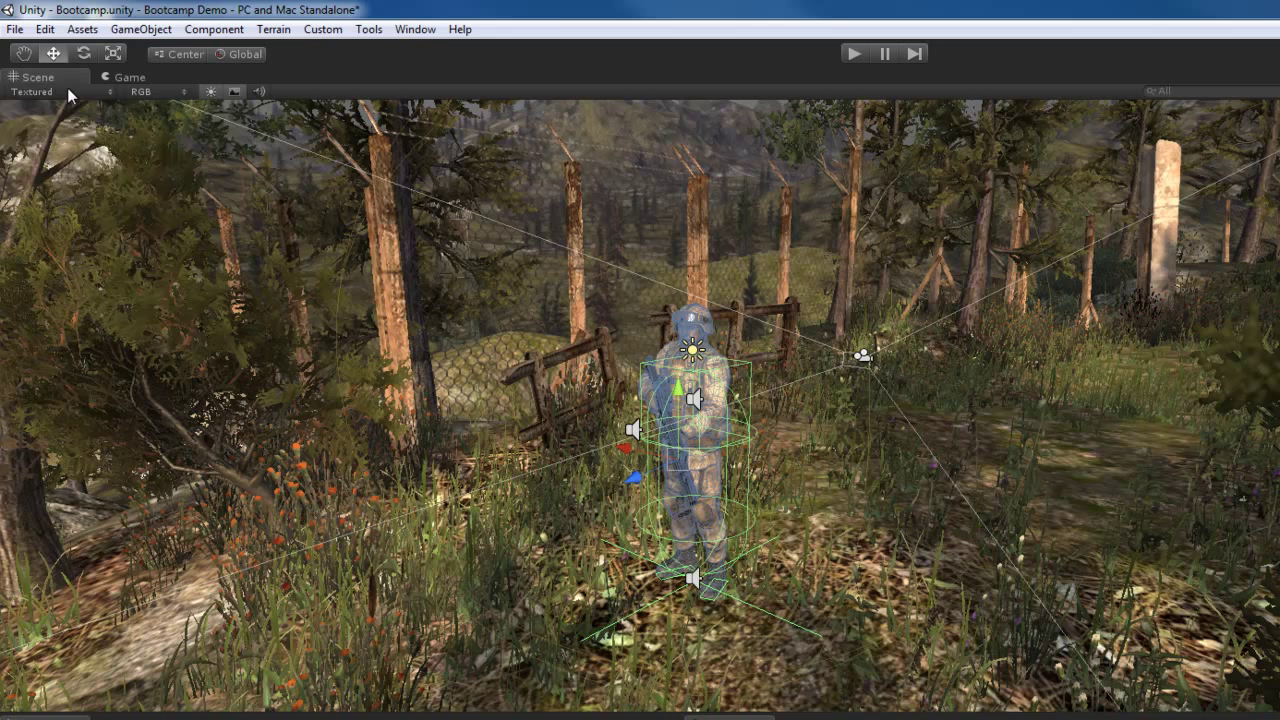
Step: Draw the scene as bare Wireframe, then as Tex-Wire with wireframe over textures
left_click(40, 92)
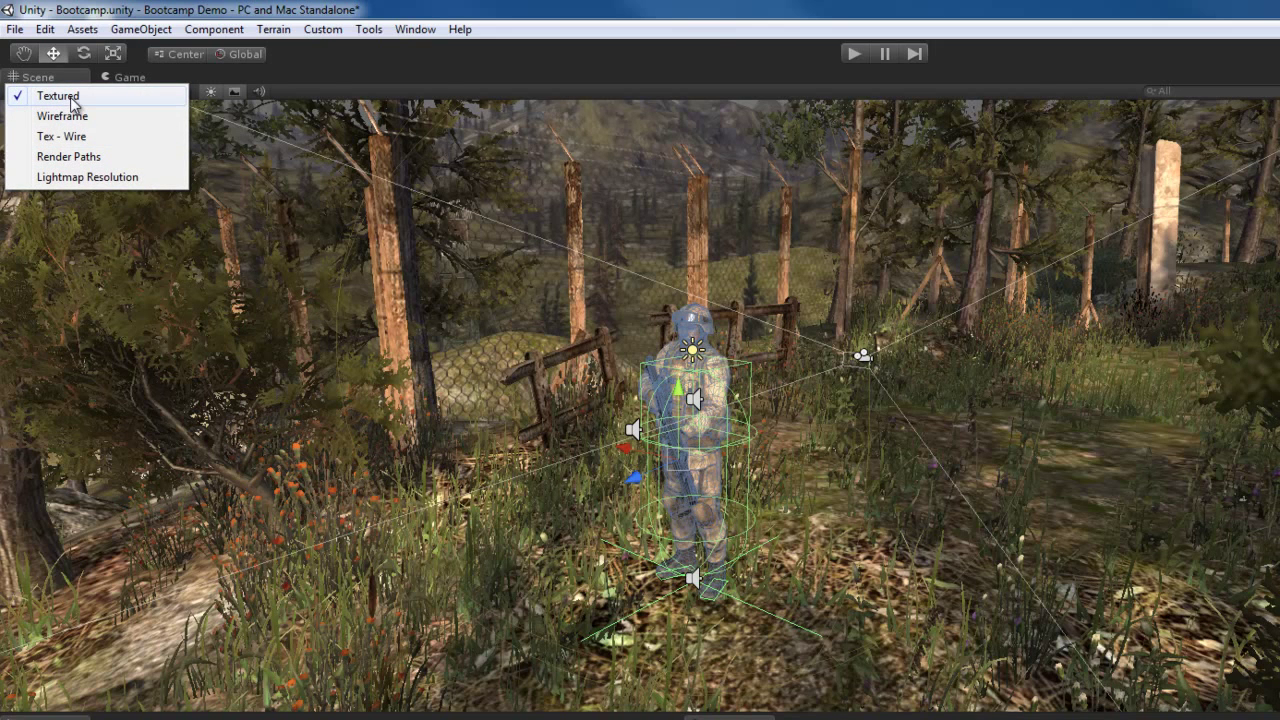
mouse_move(62, 116)
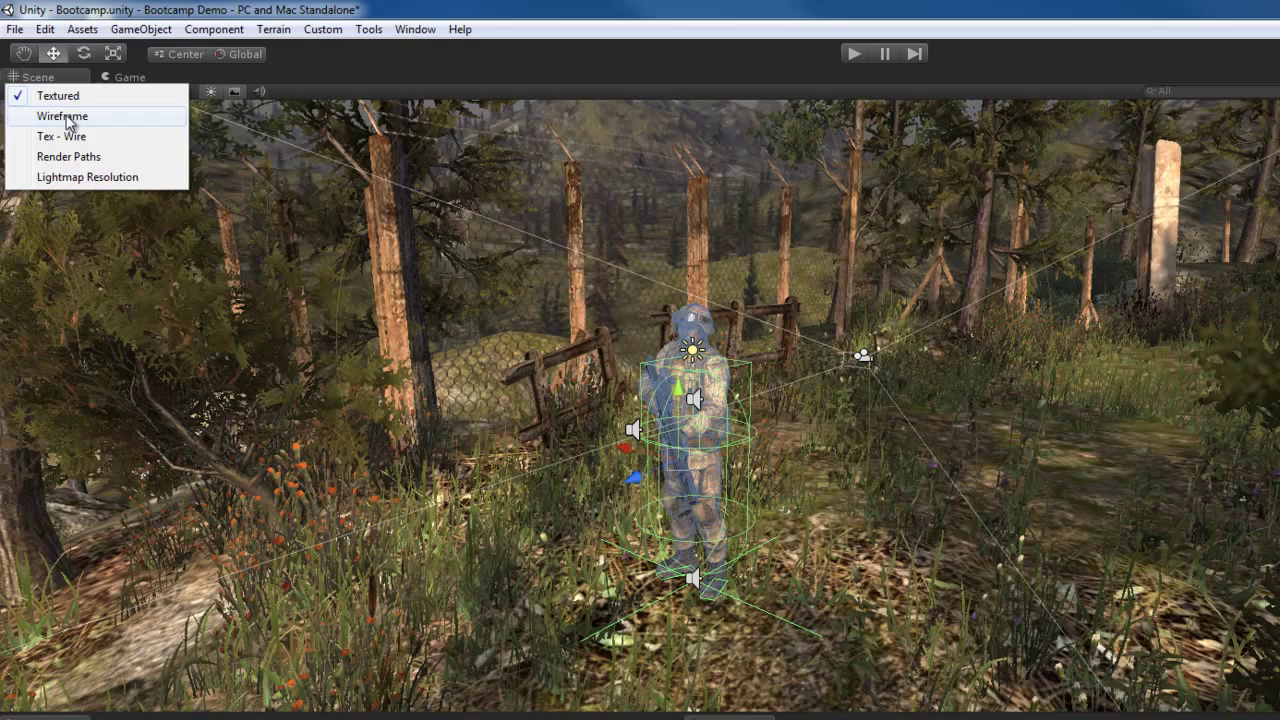
left_click(62, 116)
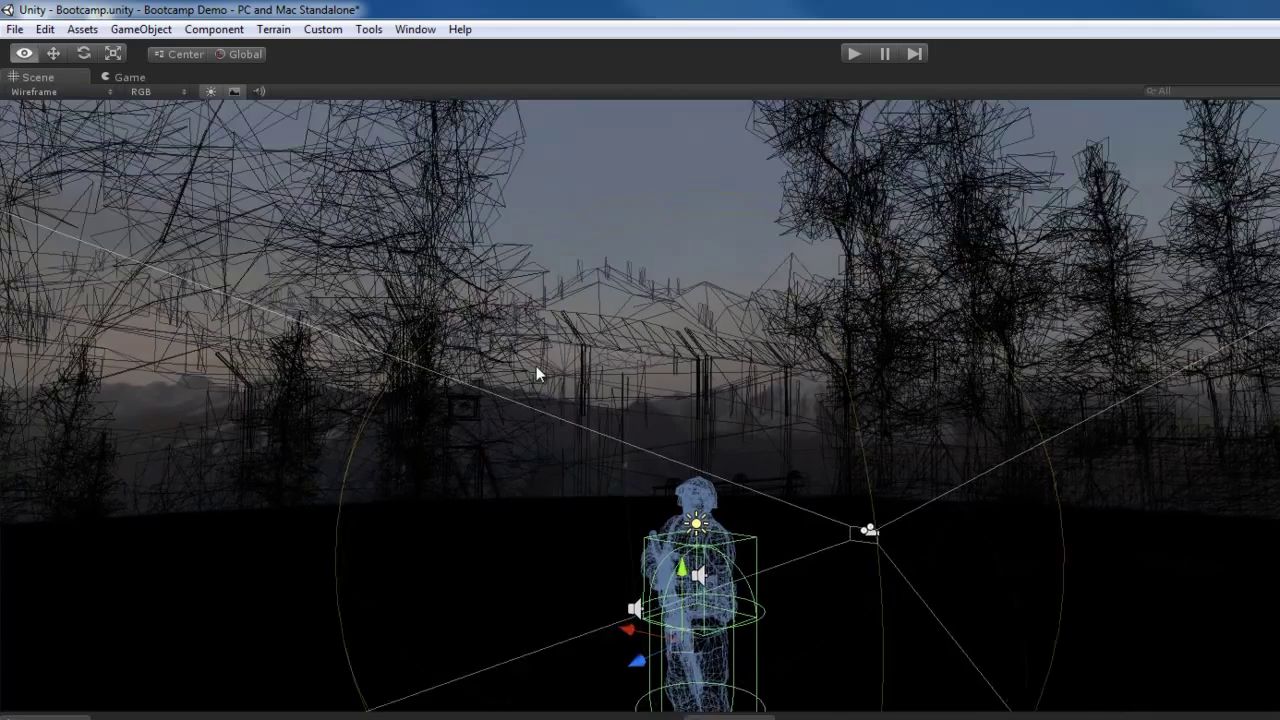
left_click(40, 92)
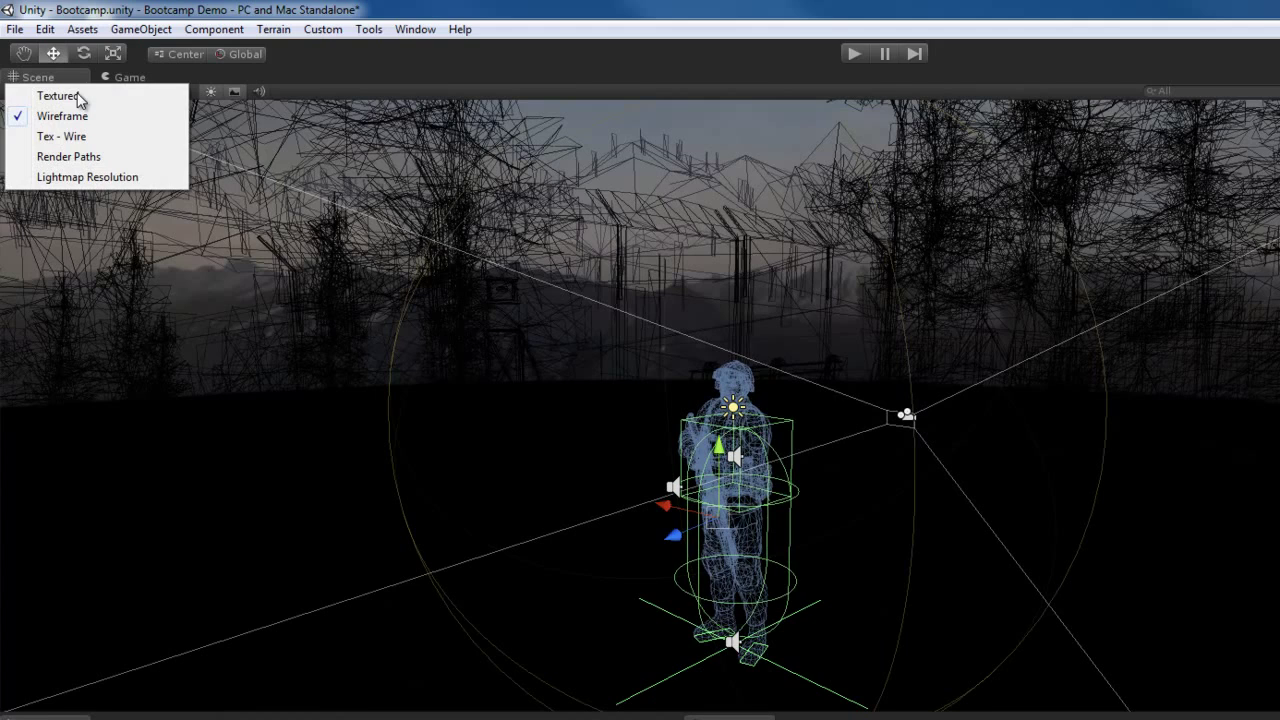
left_click(60, 136)
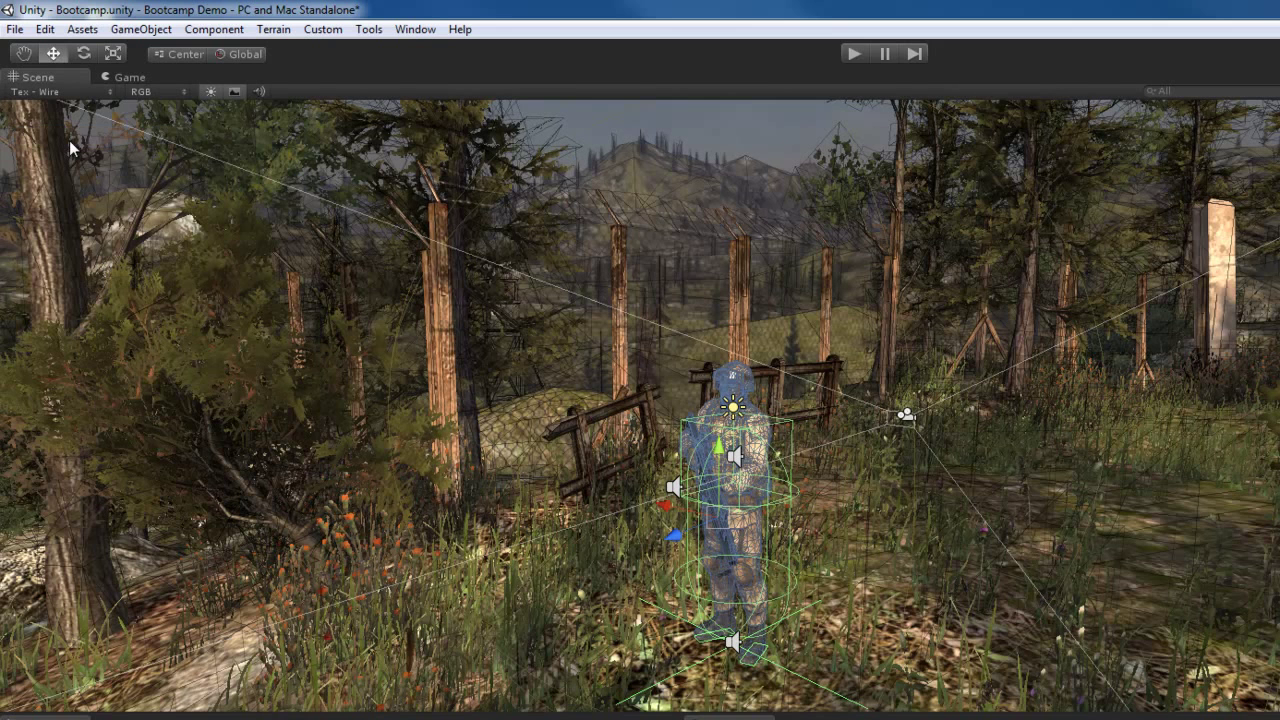
mouse_move(484, 384)
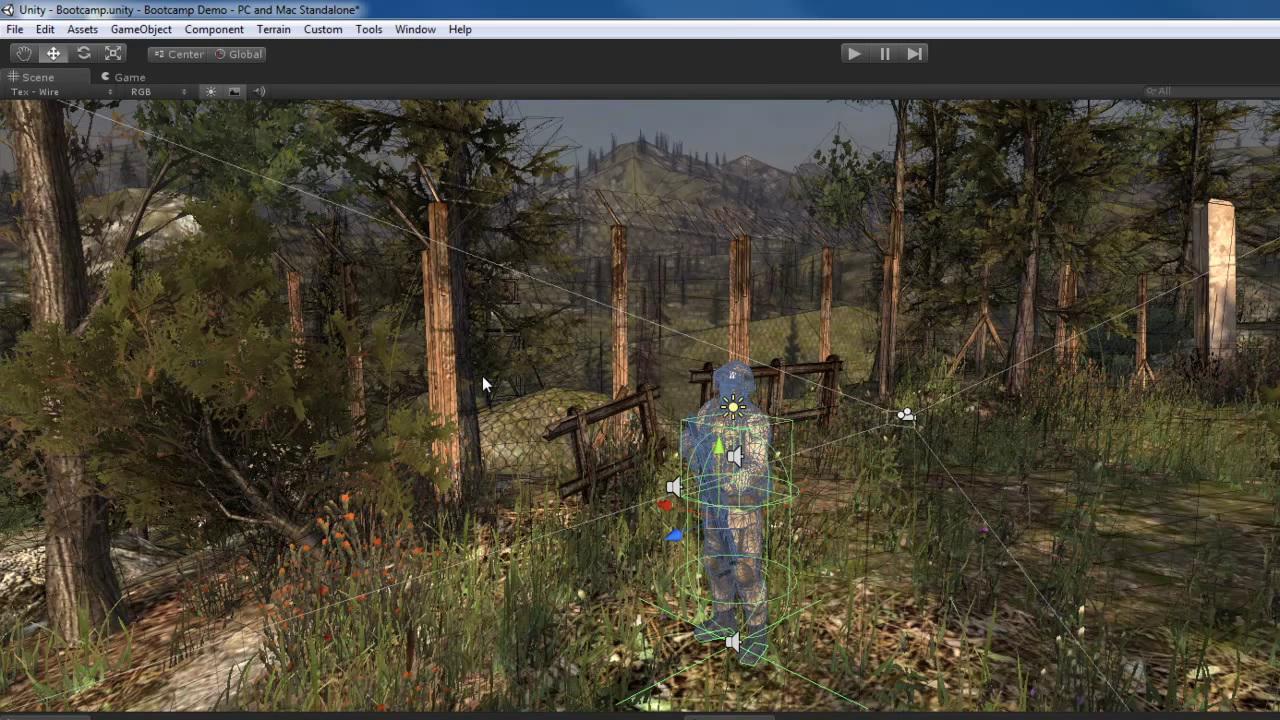
mouse_move(348, 328)
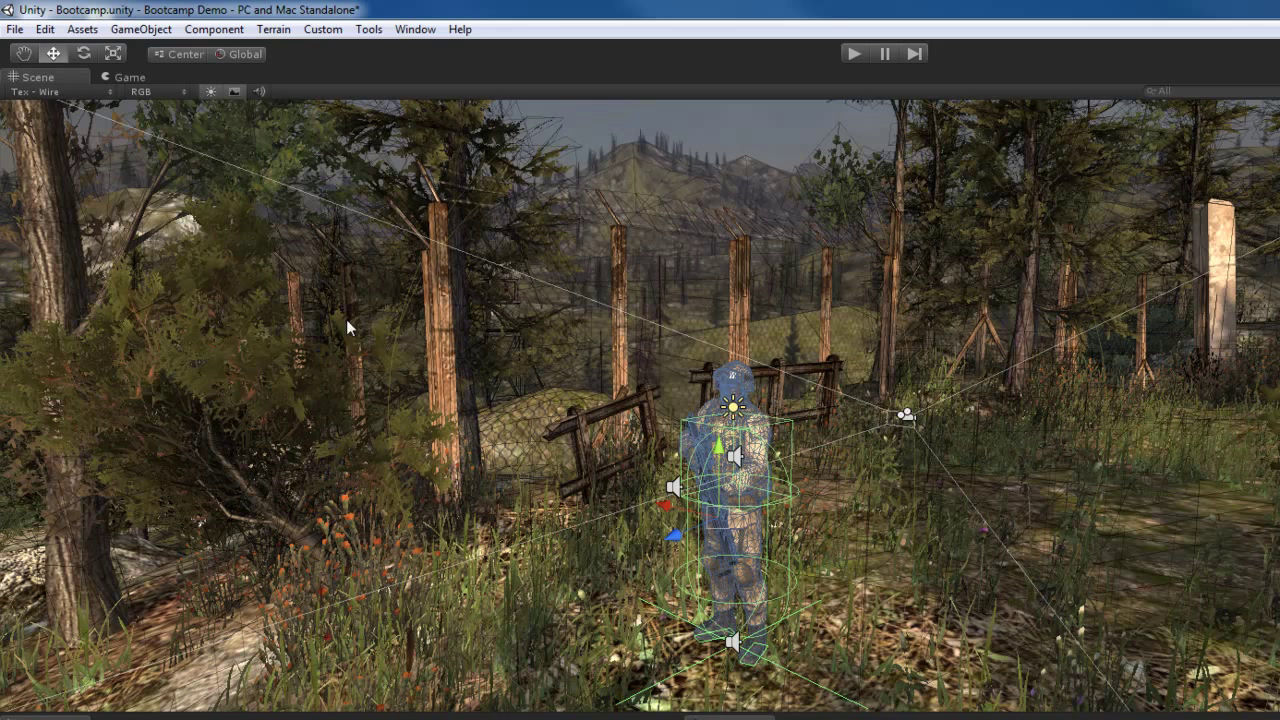
Step: Switch the scene draw mode to Render Paths colour coding
left_click(44, 92)
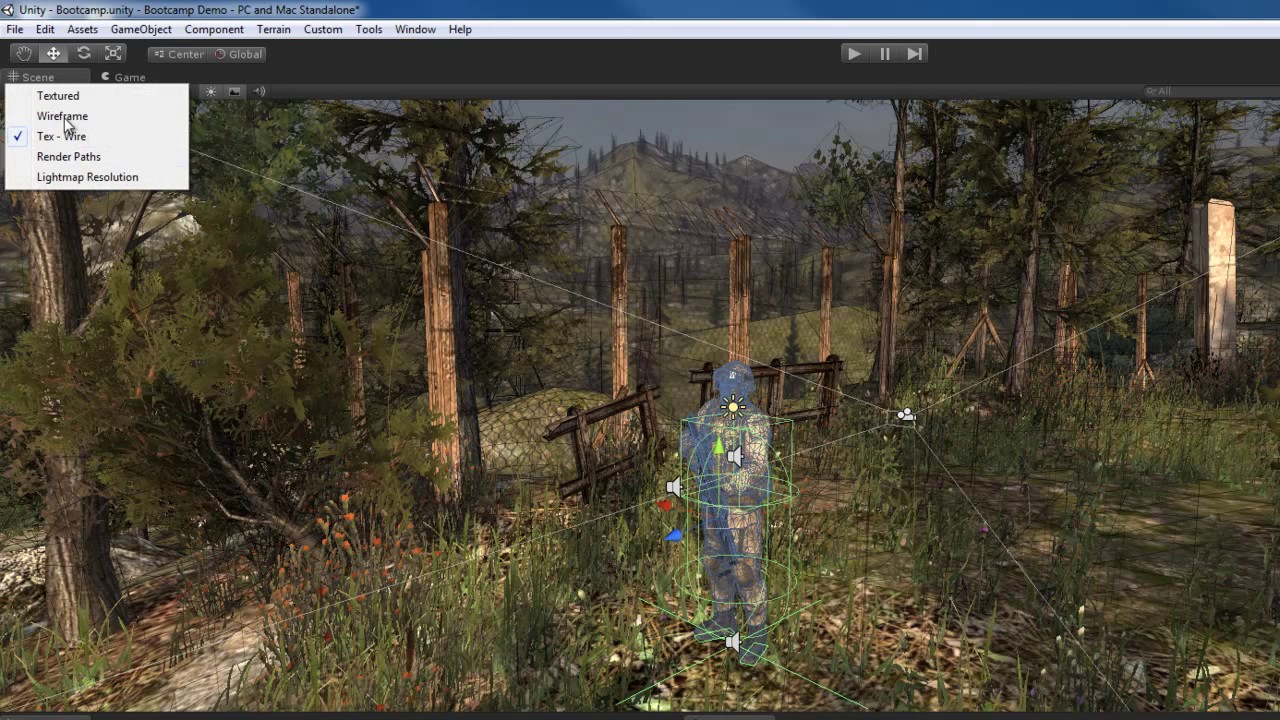
left_click(68, 156)
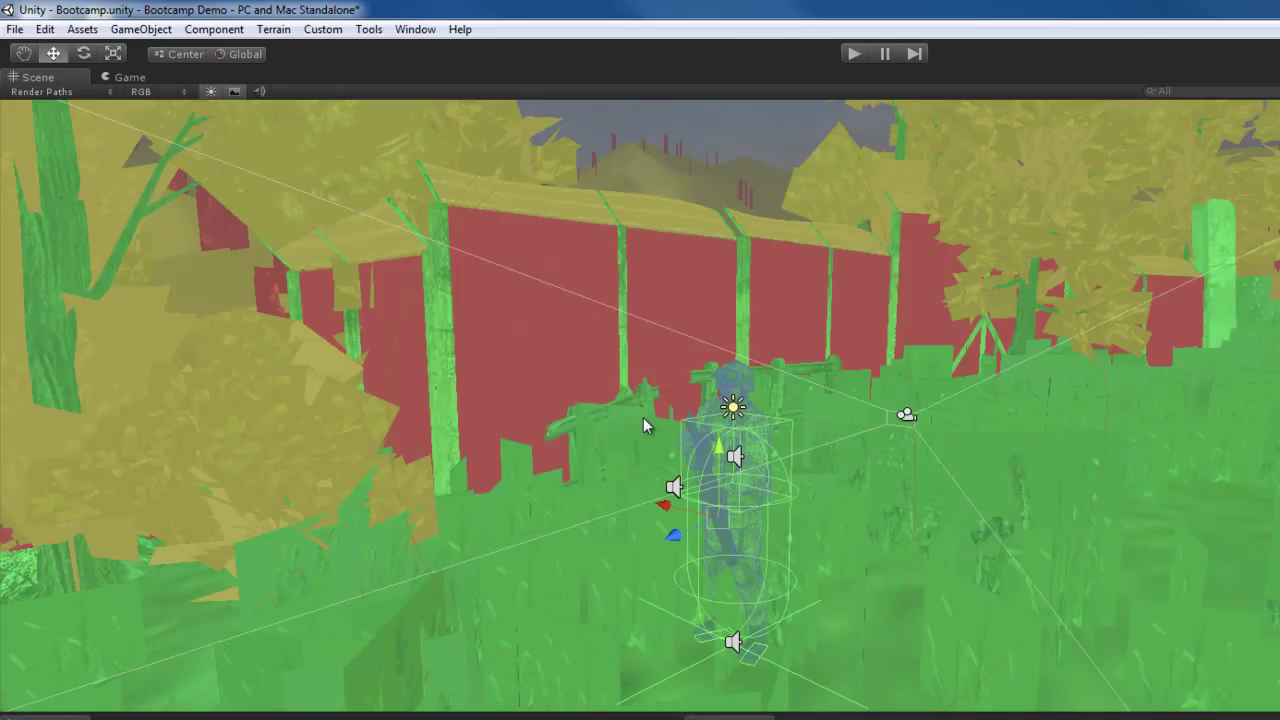
mouse_move(640, 450)
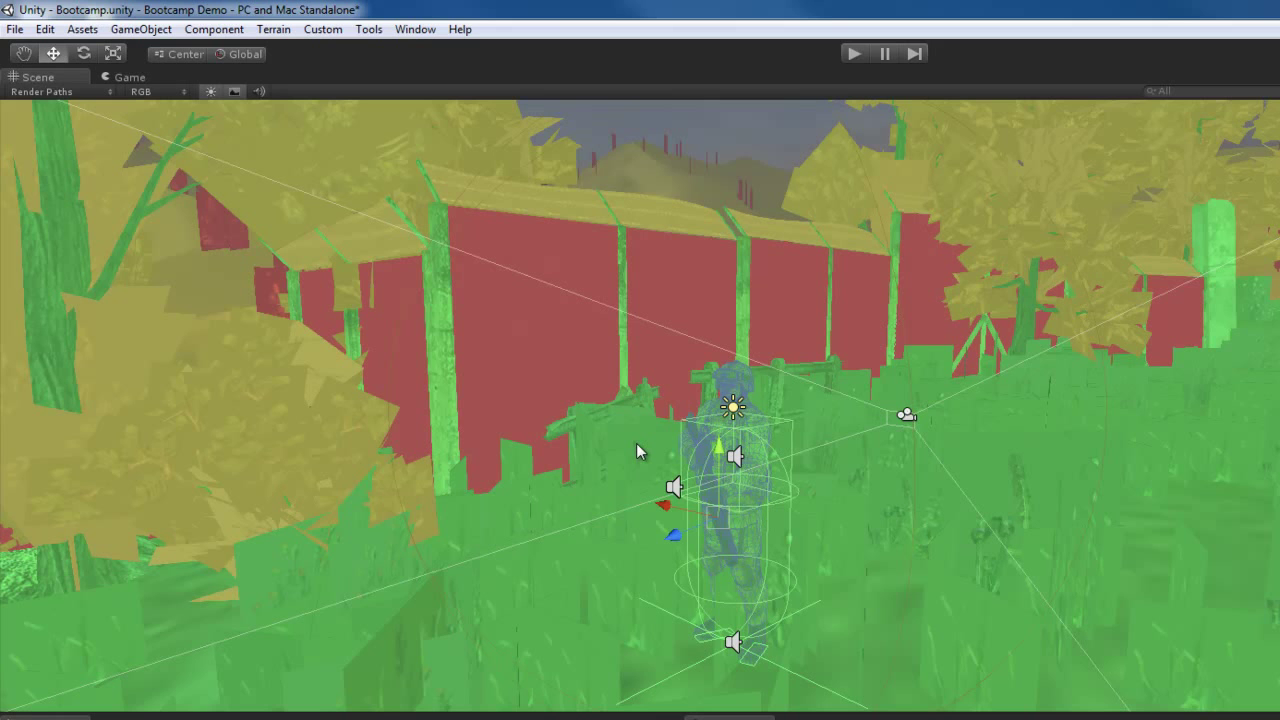
mouse_move(890, 472)
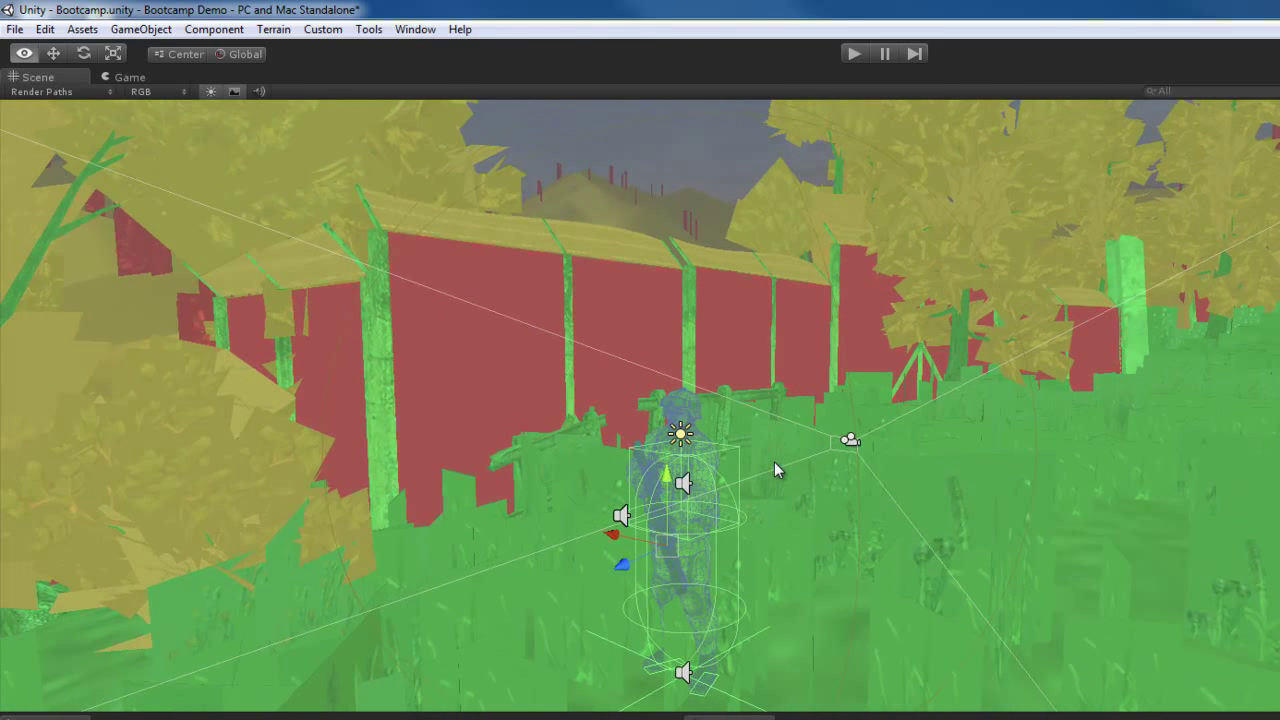
Step: View the scene by Lightmap Resolution, return it to Textured, and bring up the RGB channel modes
left_click(42, 92)
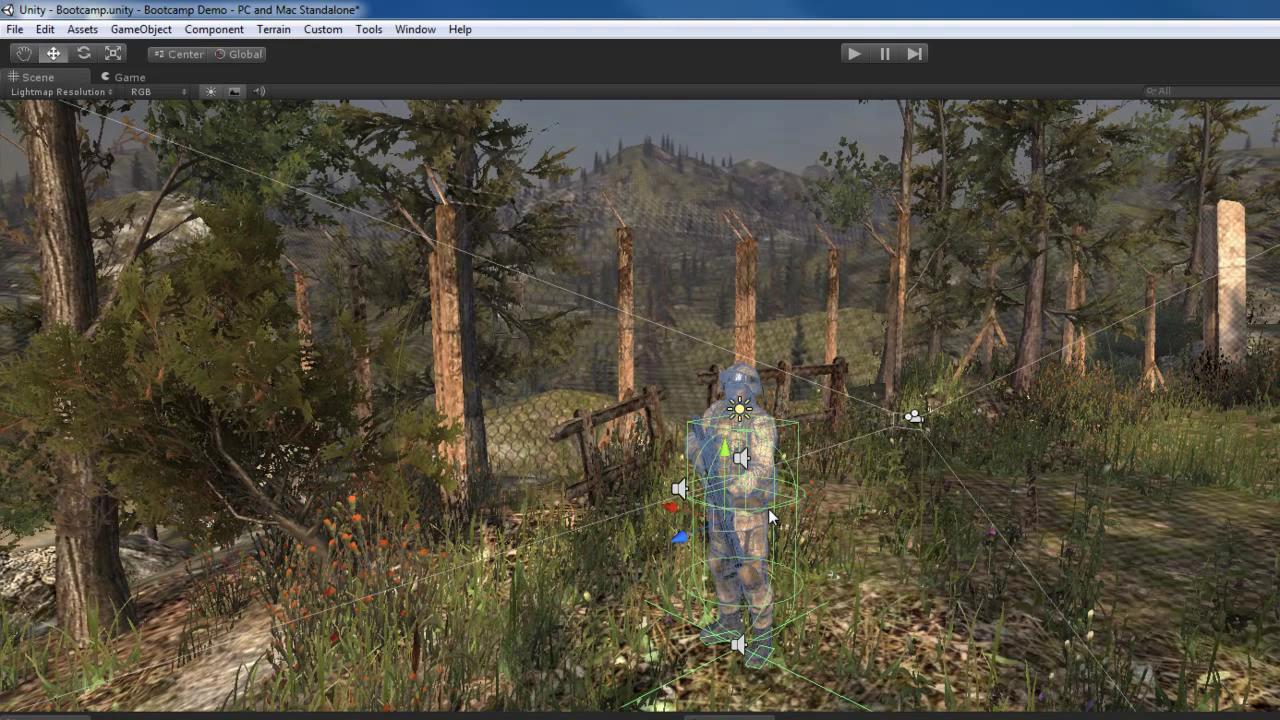
left_click(62, 92)
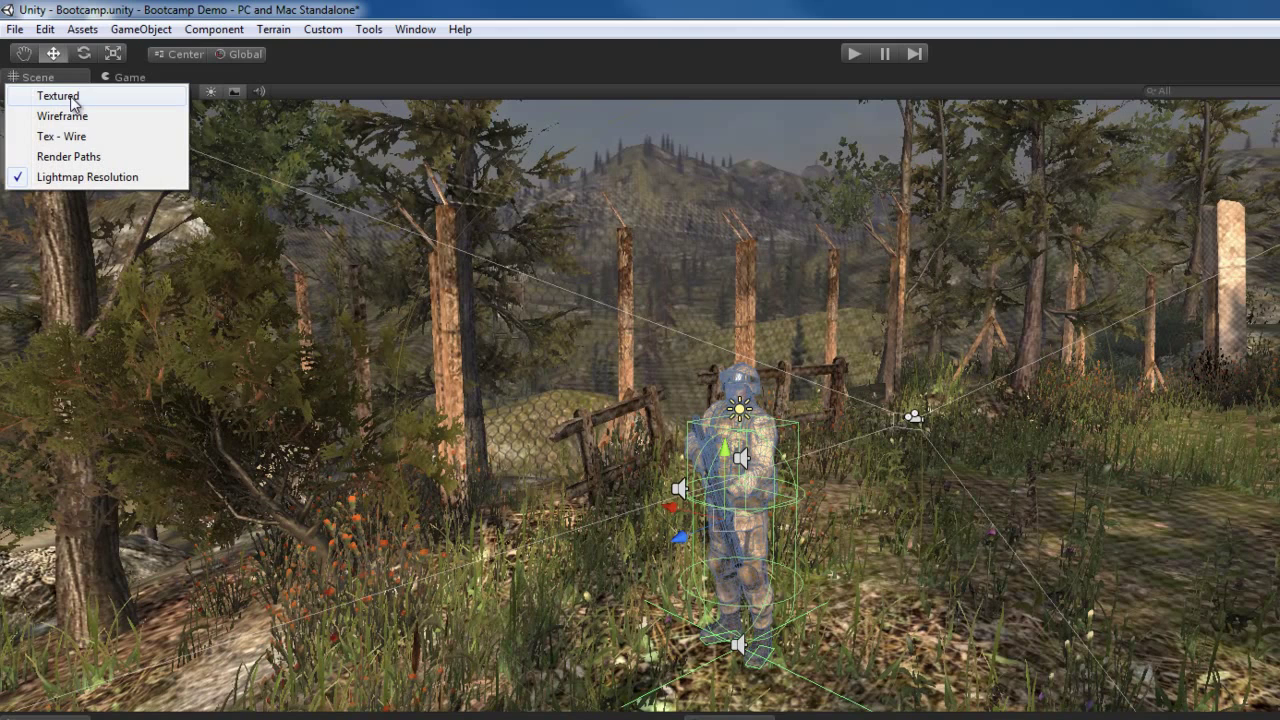
left_click(58, 96)
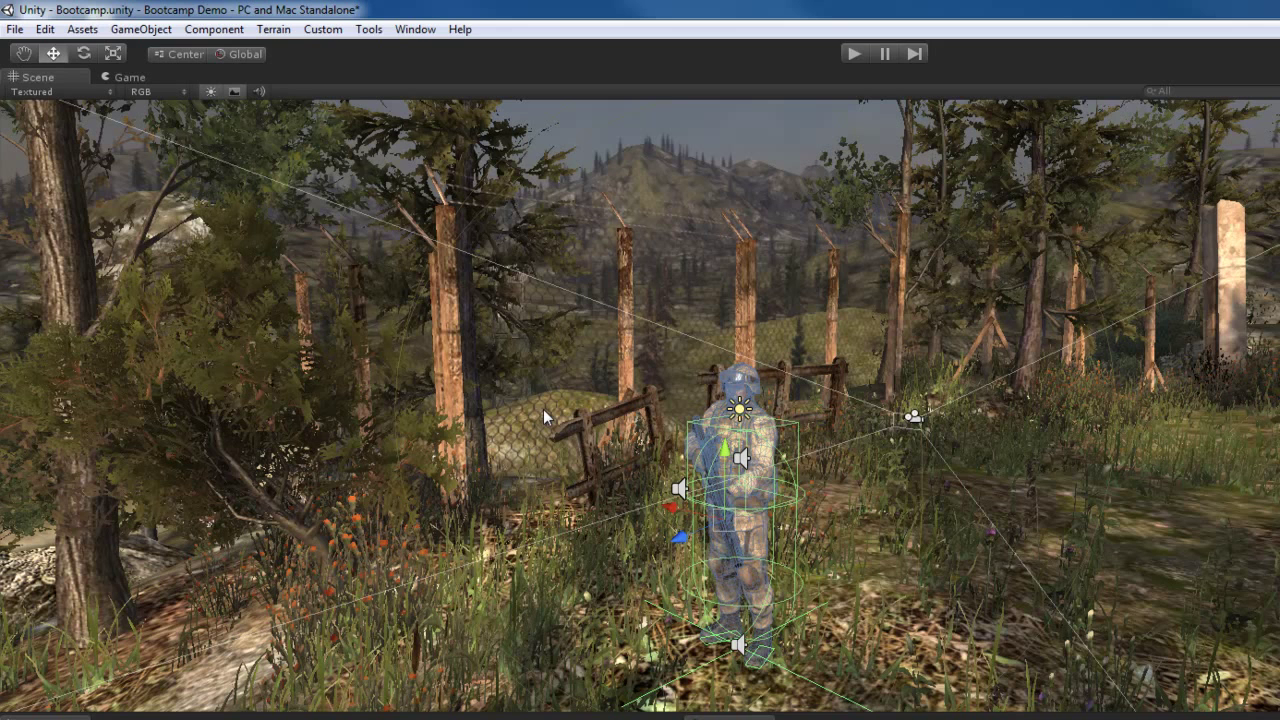
mouse_move(164, 100)
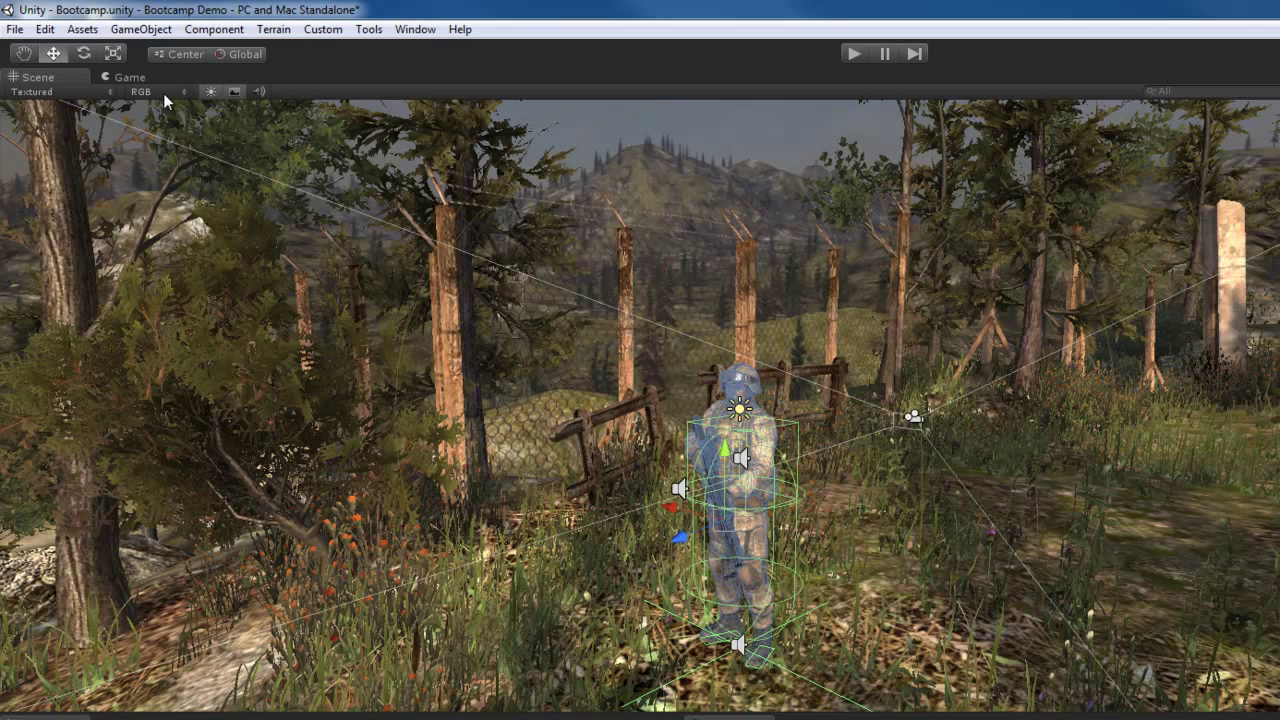
left_click(156, 92)
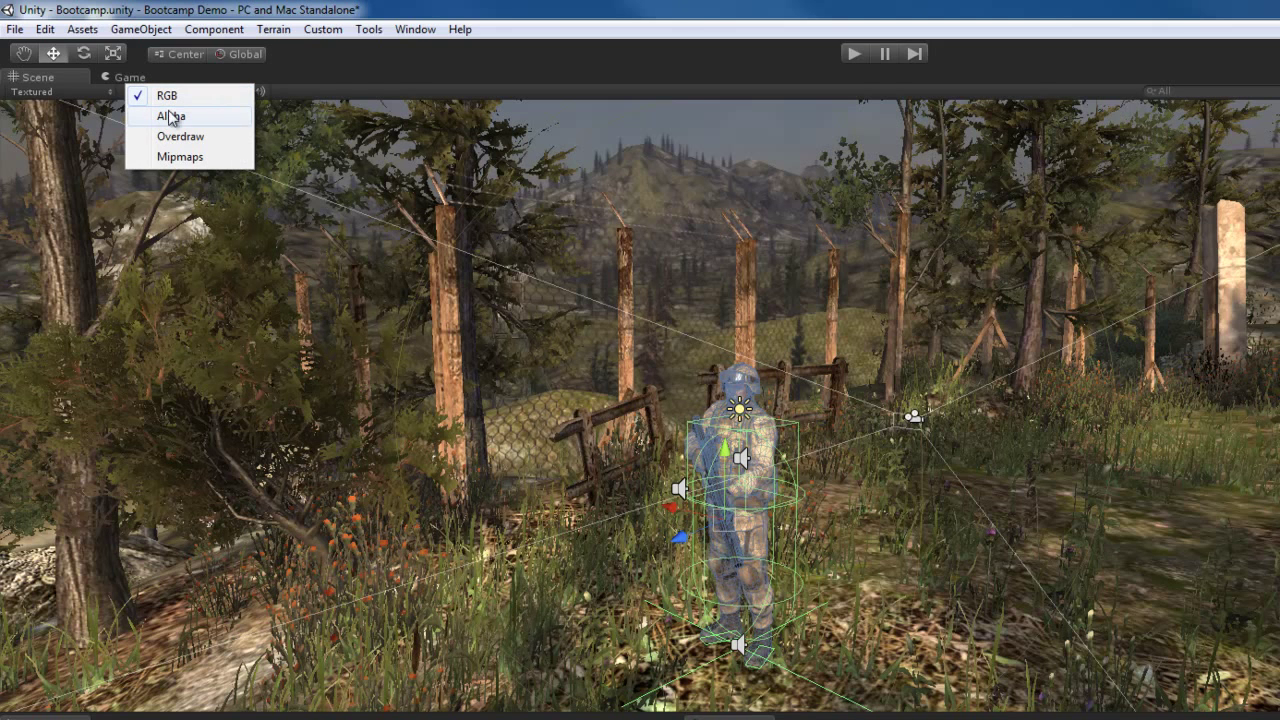
Step: Display the scene's Alpha channel, then switch the render mode to Overdraw
left_click(170, 116)
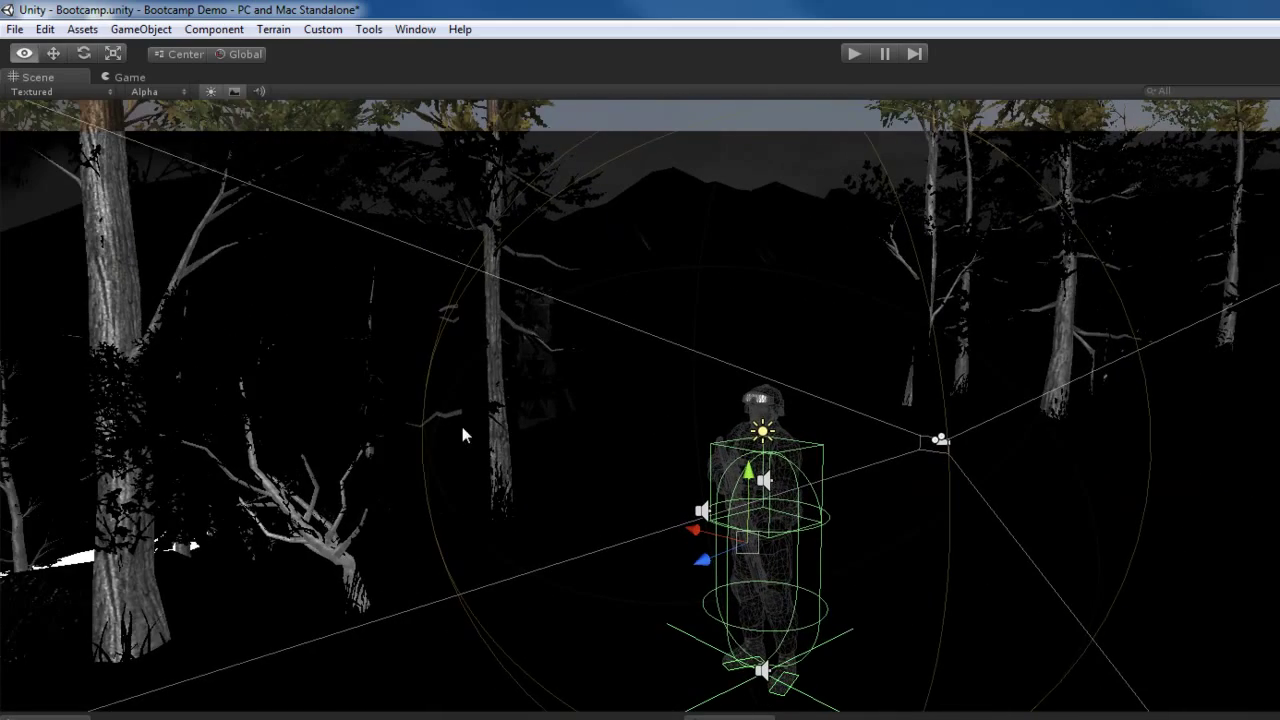
left_click(156, 92)
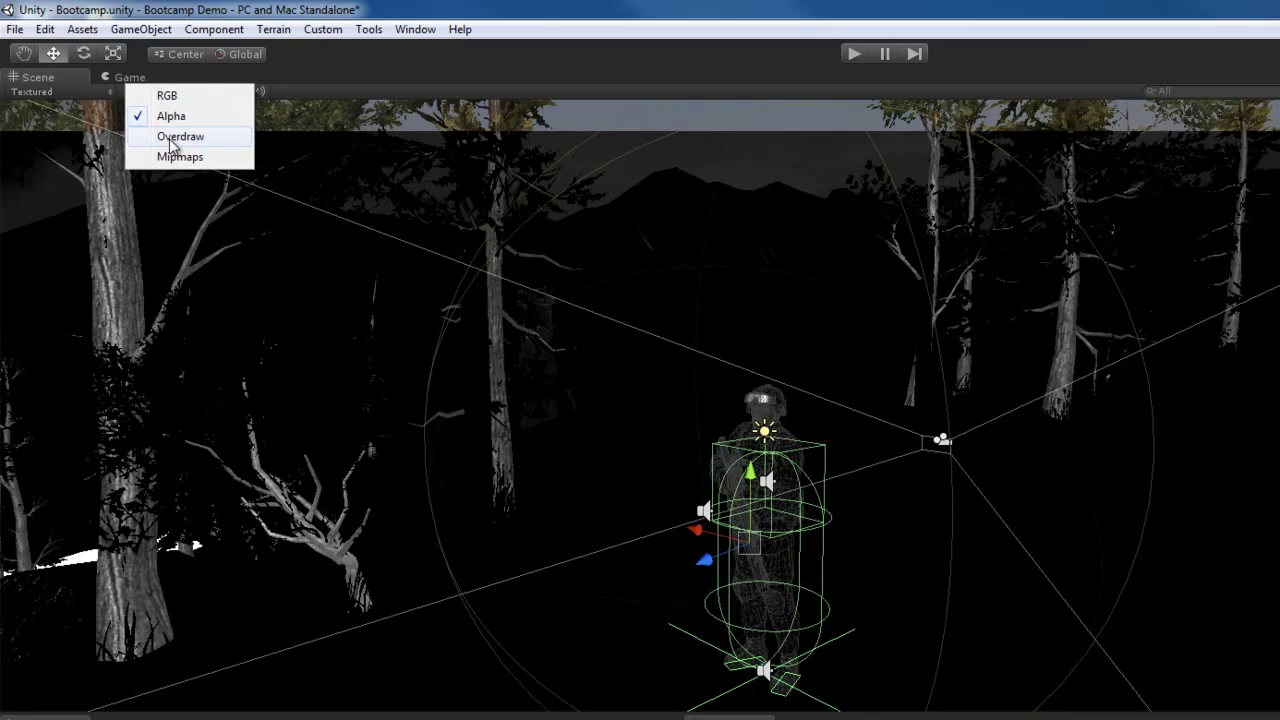
left_click(180, 136)
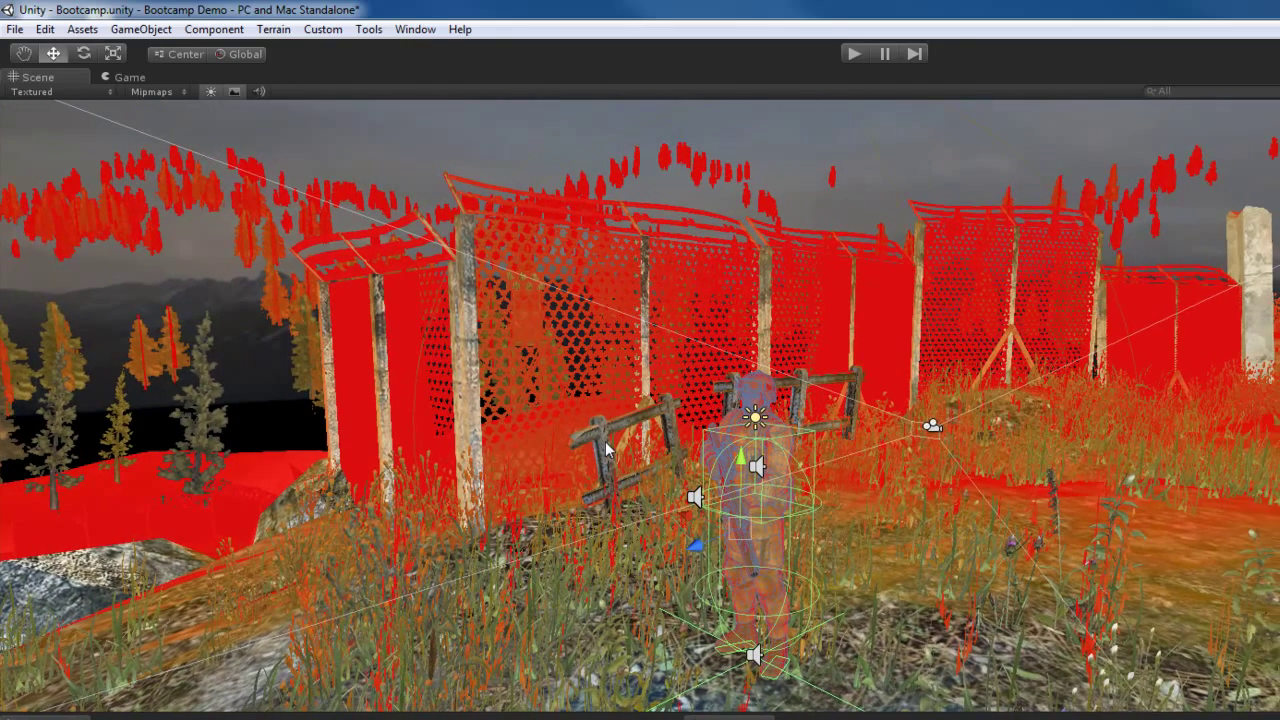
mouse_move(676, 468)
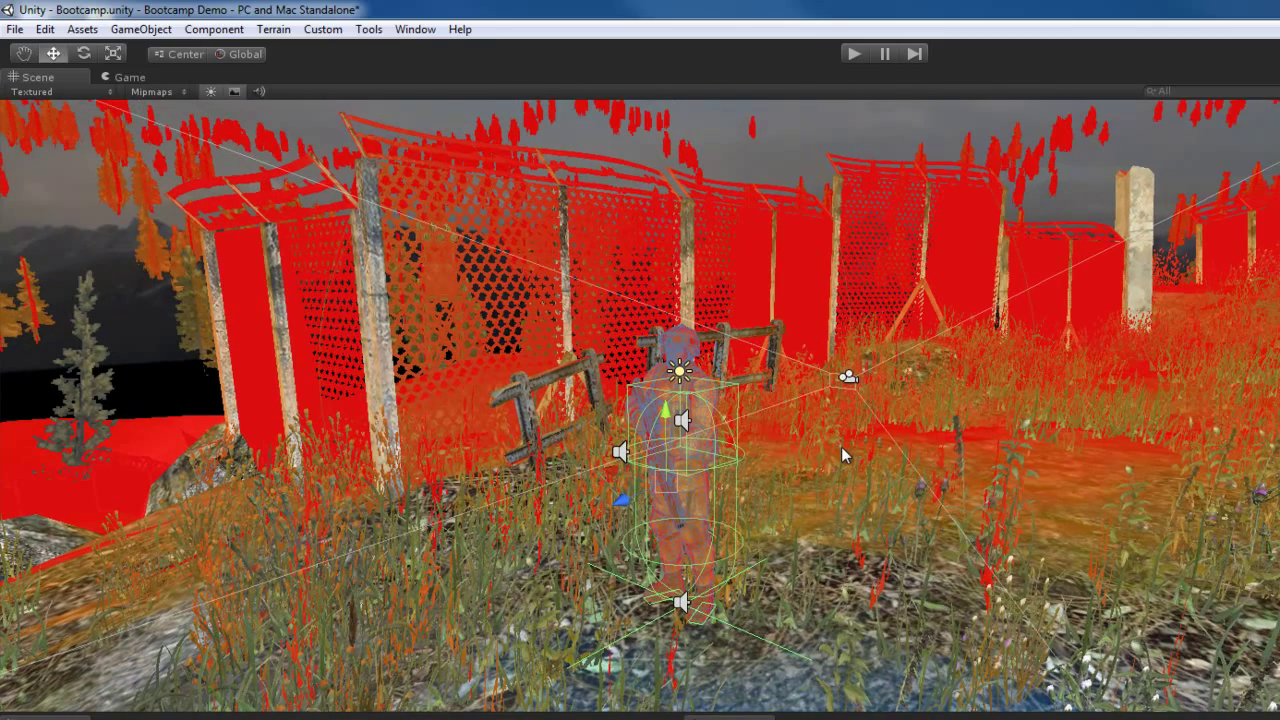
mouse_move(898, 464)
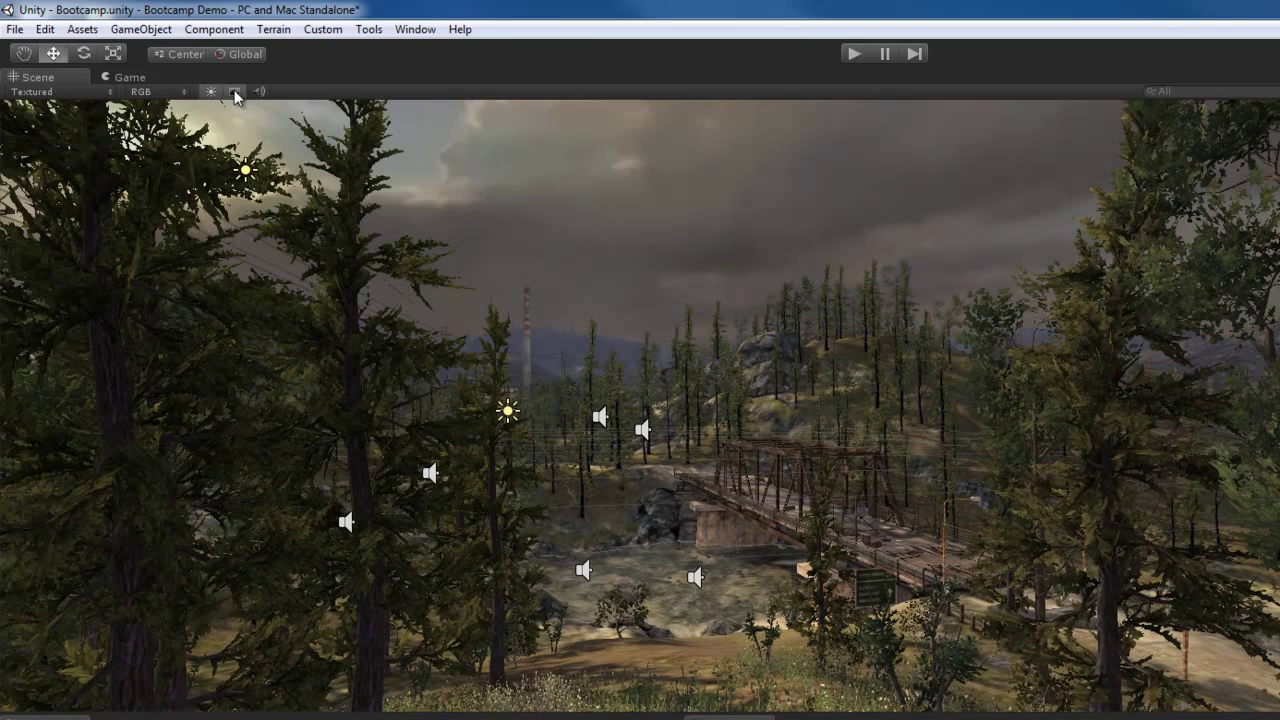
mouse_move(540, 358)
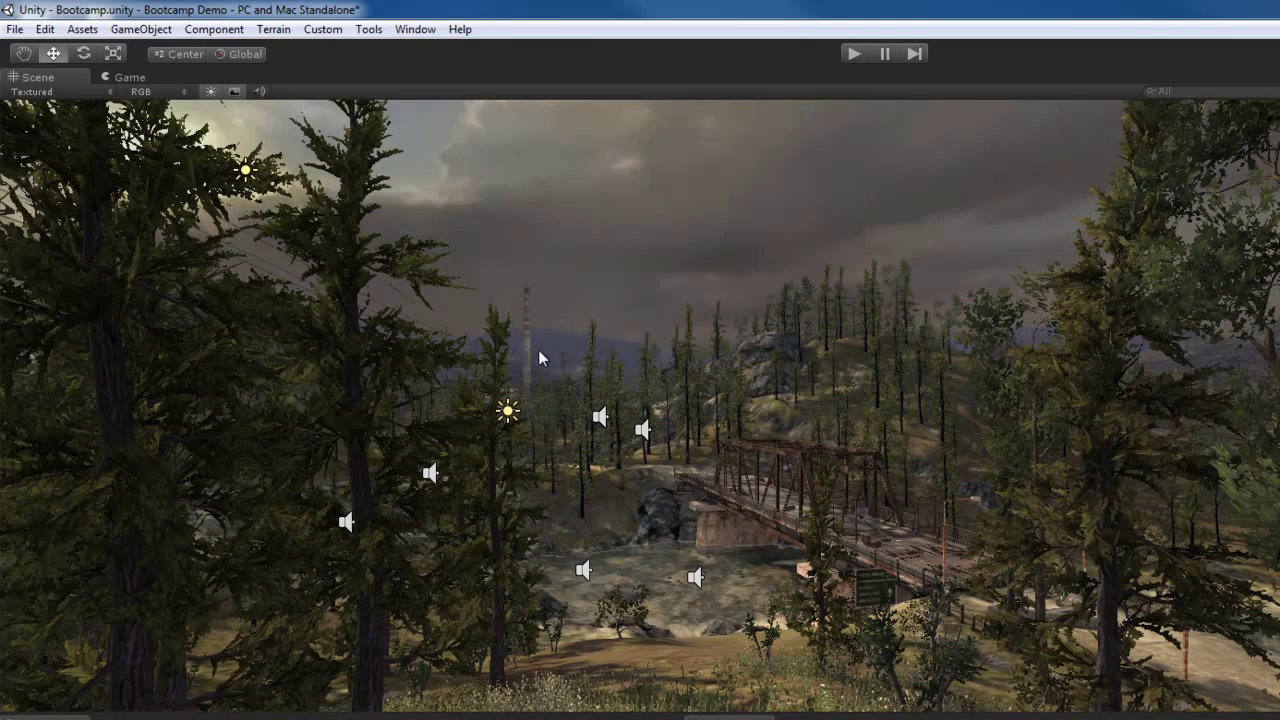
mouse_move(630, 358)
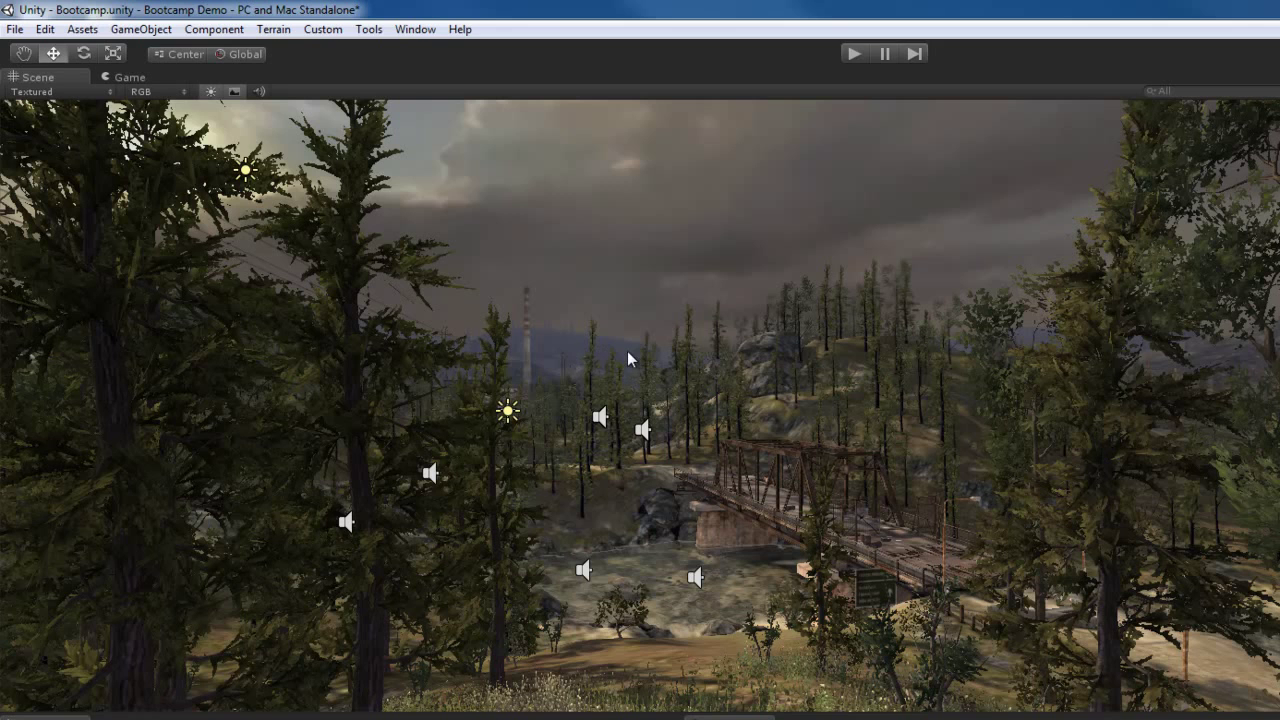
mouse_move(672, 380)
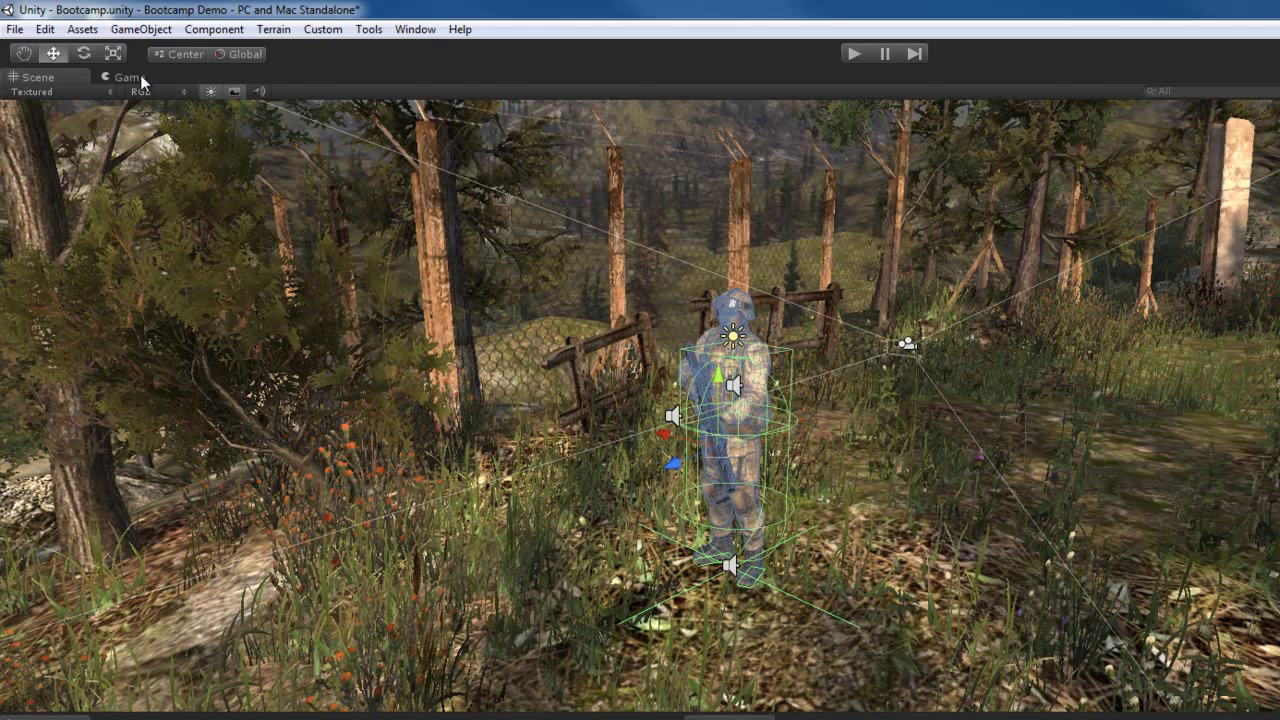
Step: Switch to the Game view to see the soldier through the player camera
left_click(128, 76)
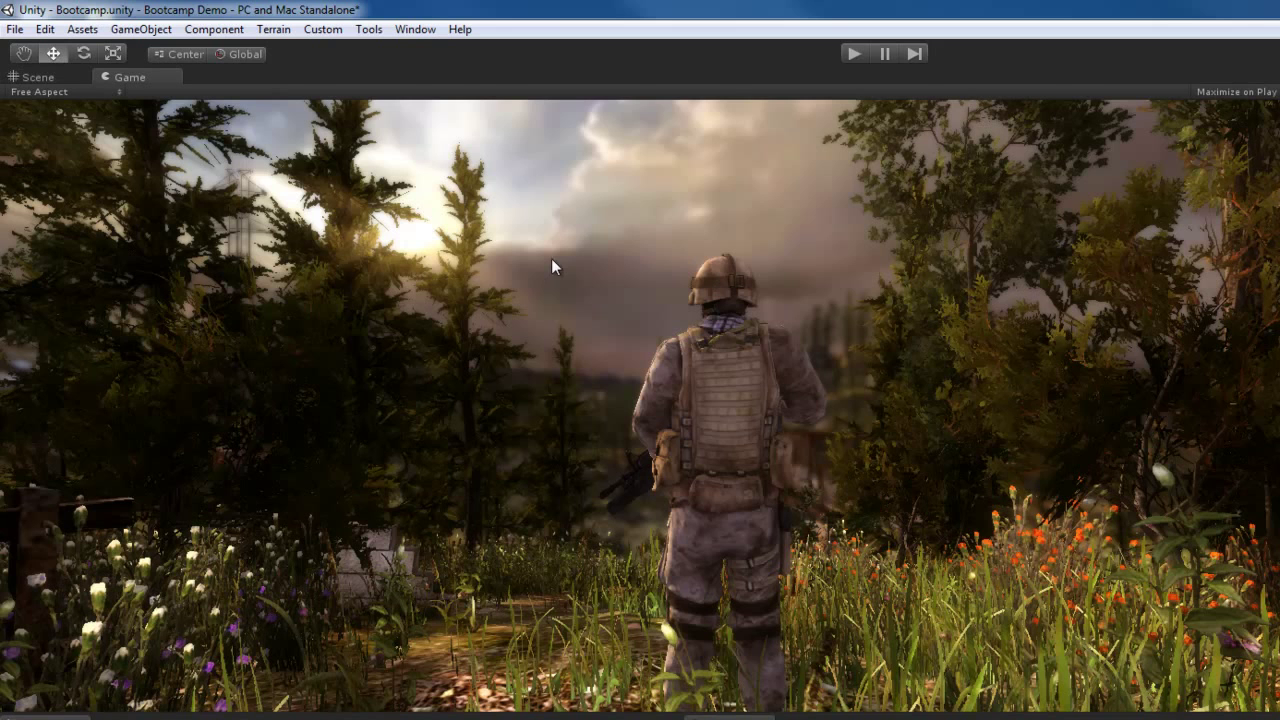
mouse_move(608, 312)
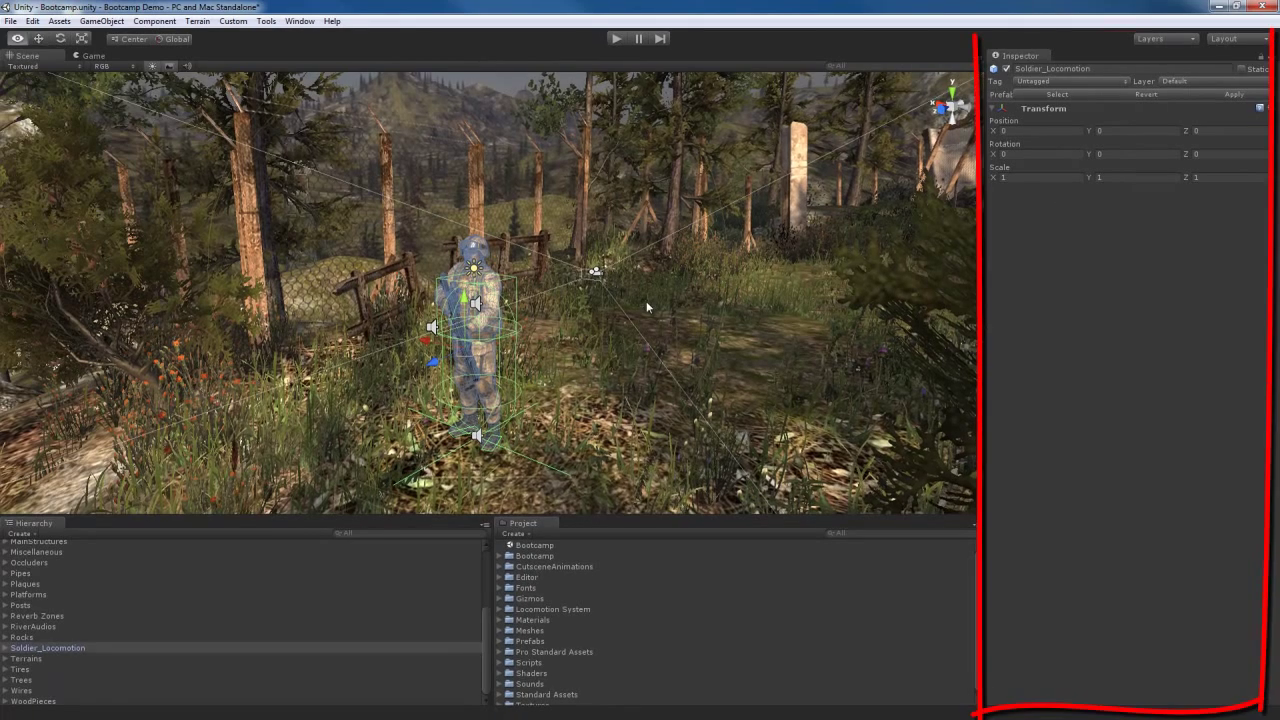
Step: Select Soldier Camera in the Hierarchy and scroll through its Camera, Flare Layer and script components
left_click(52, 668)
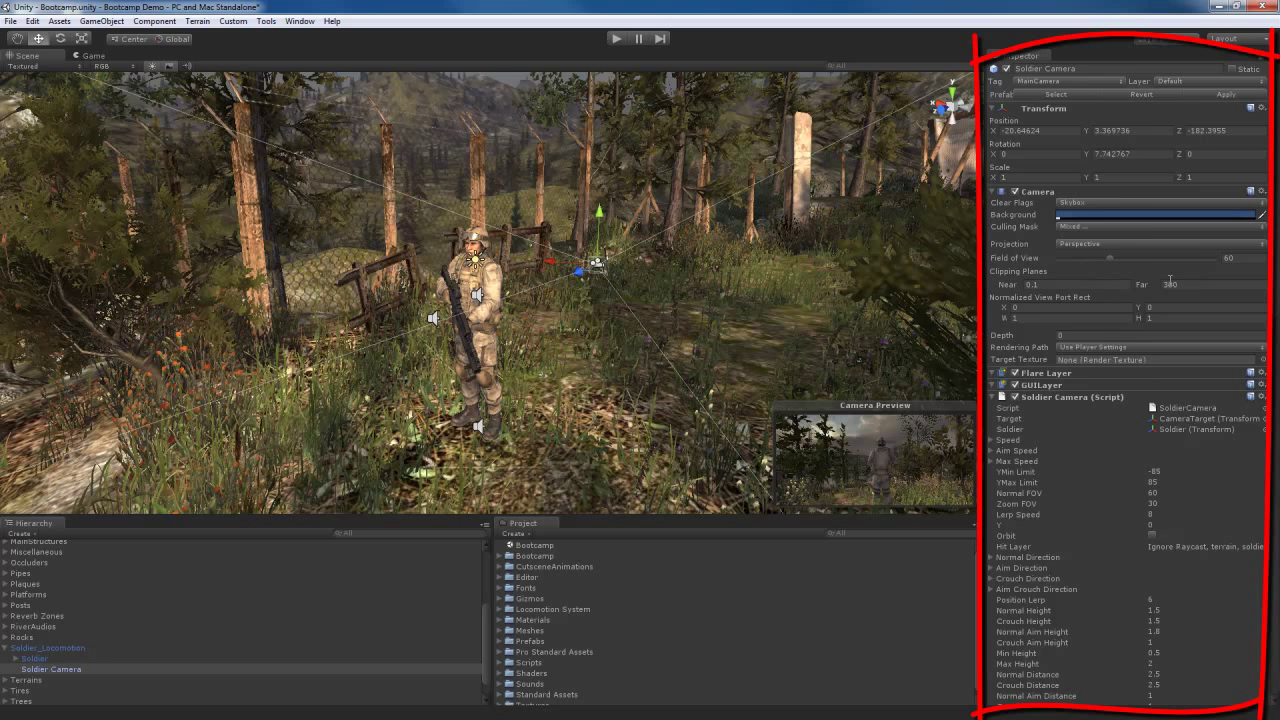
scroll("down", 3)
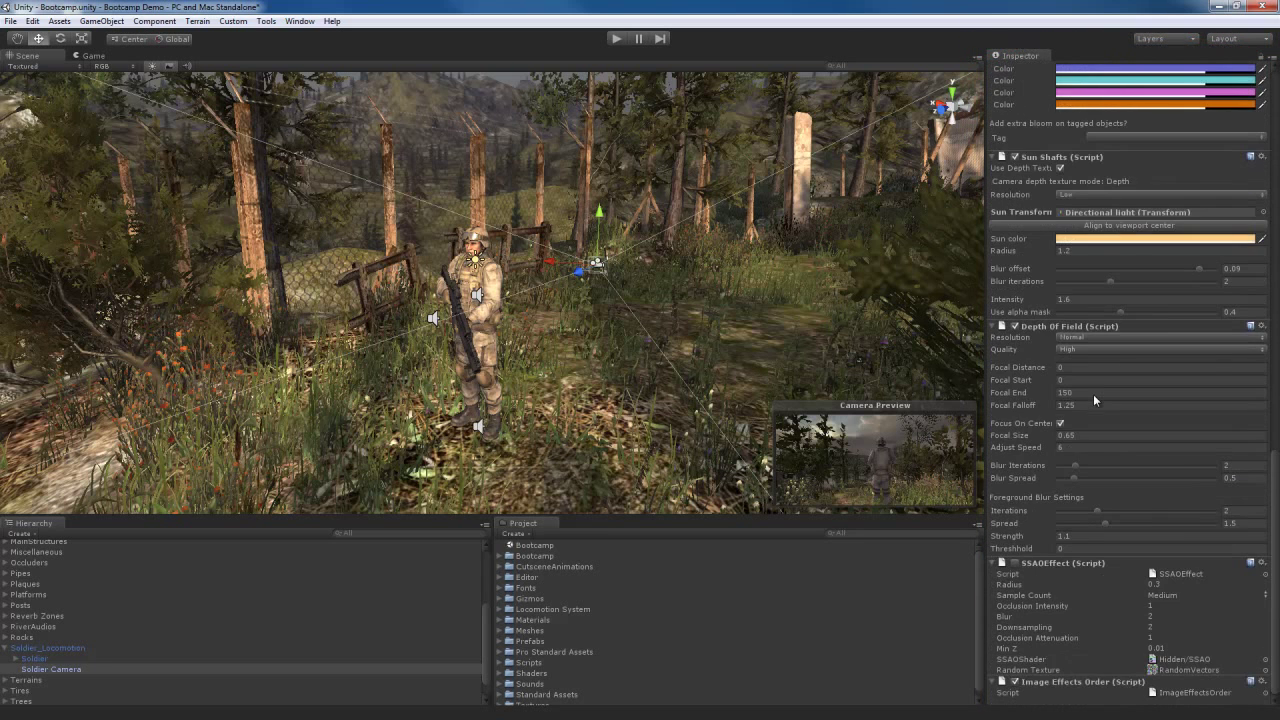
scroll("down", 3)
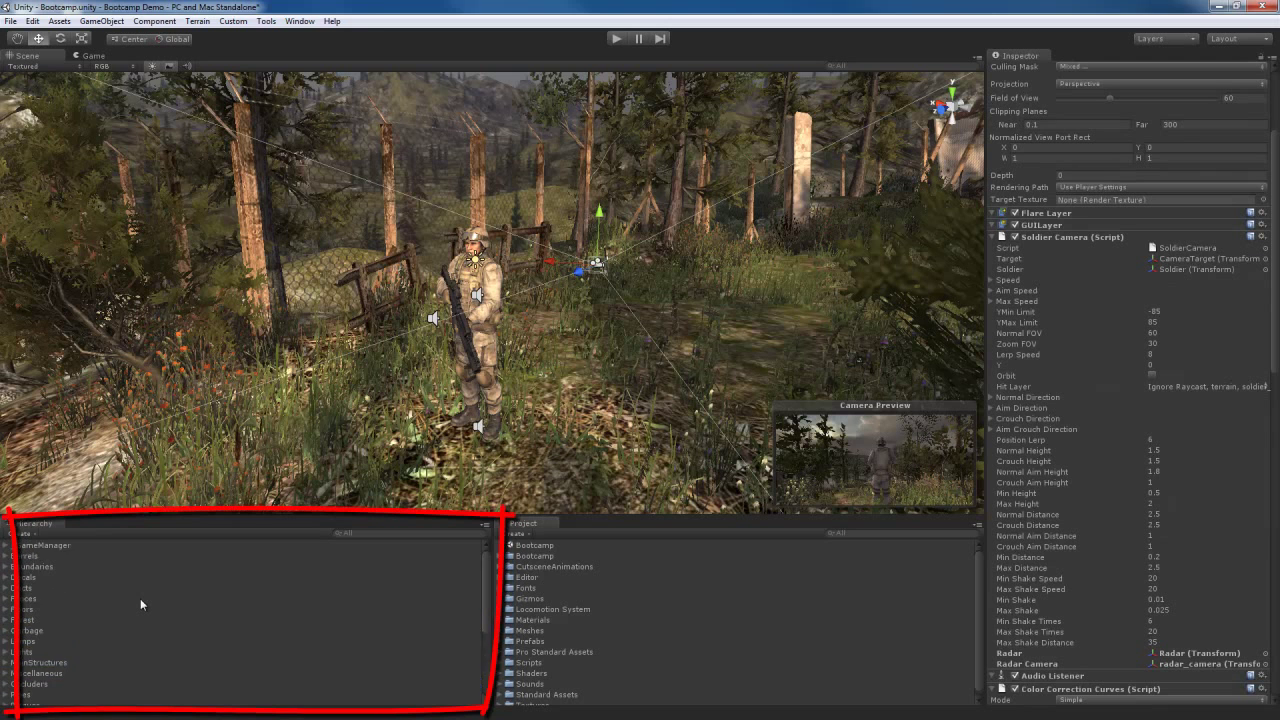
left_click(50, 648)
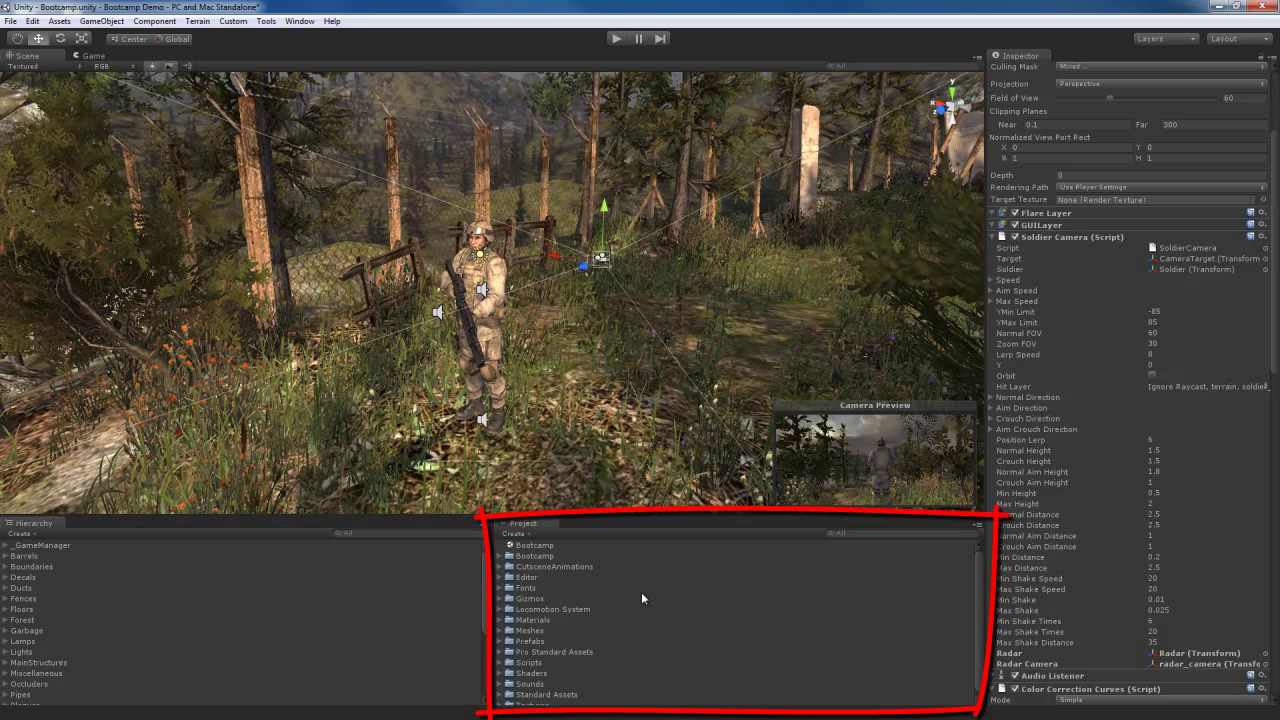
mouse_move(496, 560)
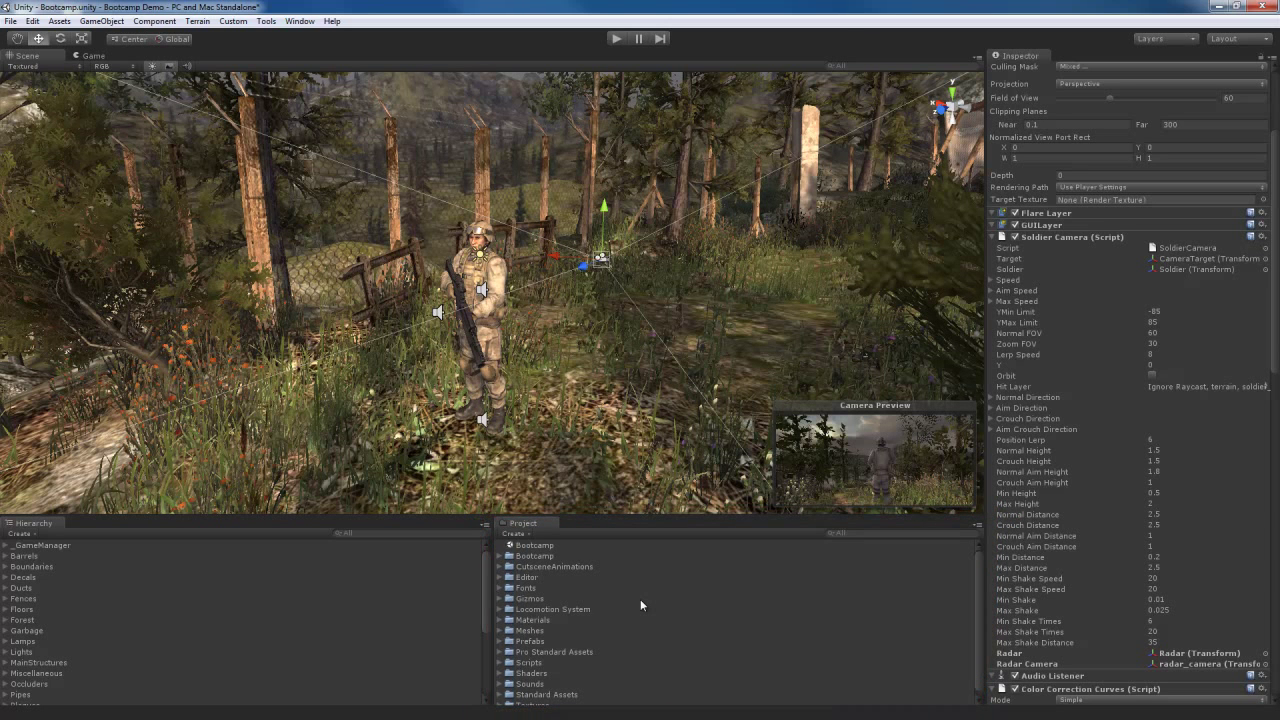
mouse_move(548, 530)
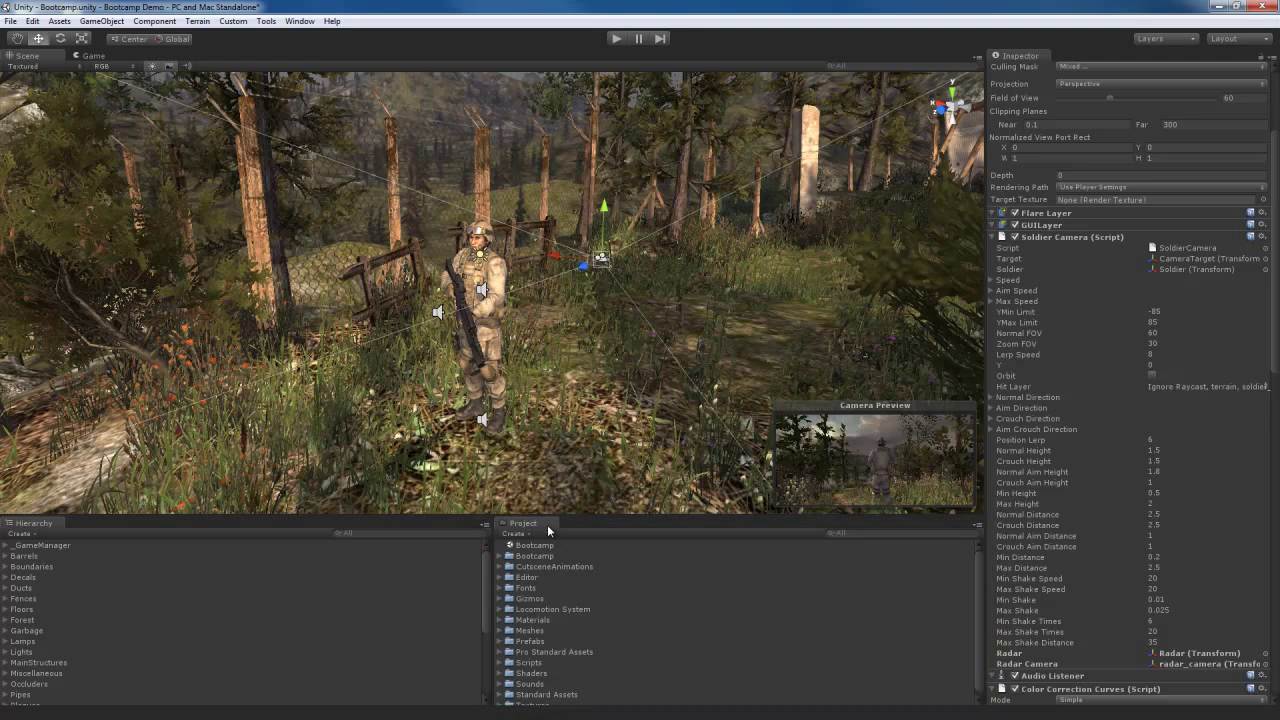
mouse_move(630, 568)
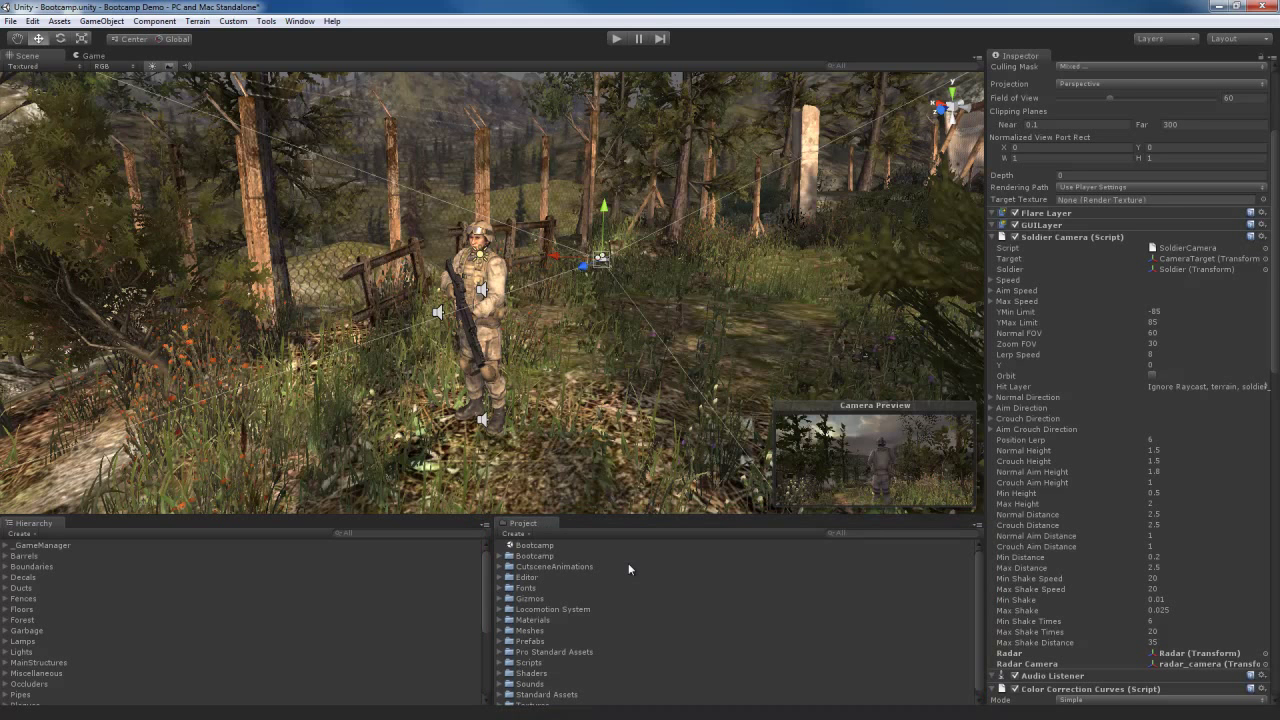
mouse_move(716, 588)
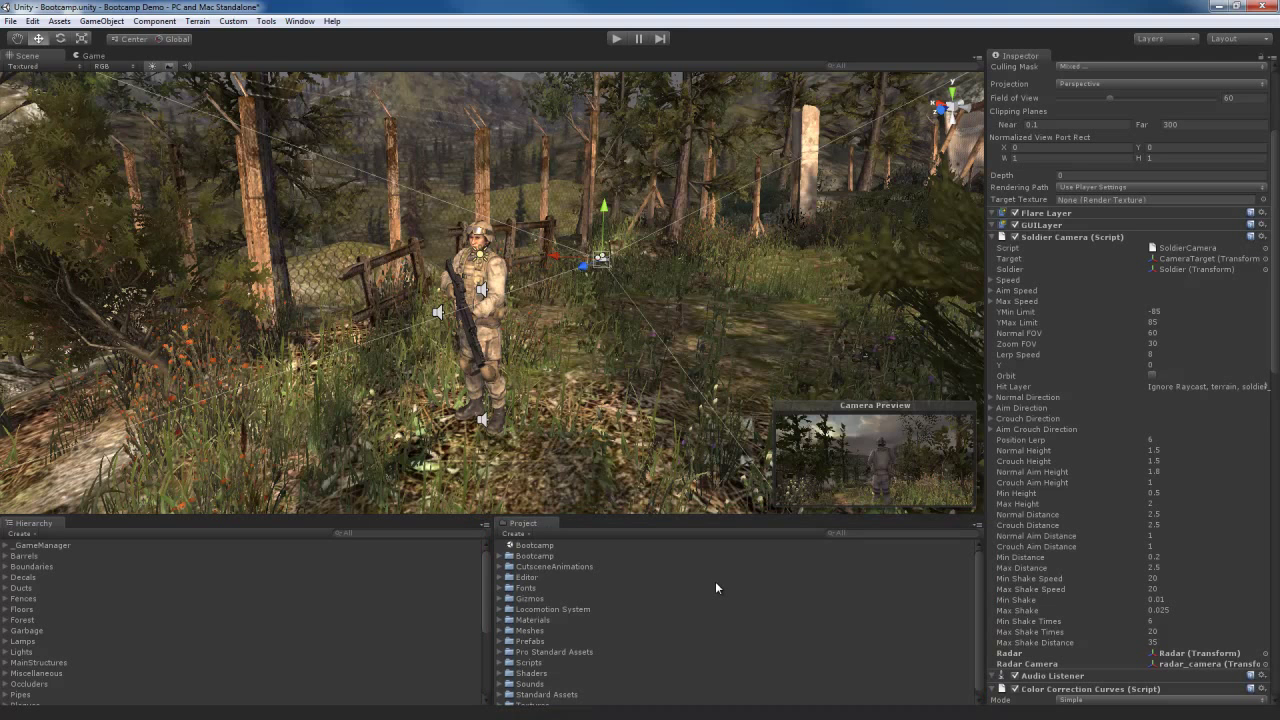
mouse_move(544, 590)
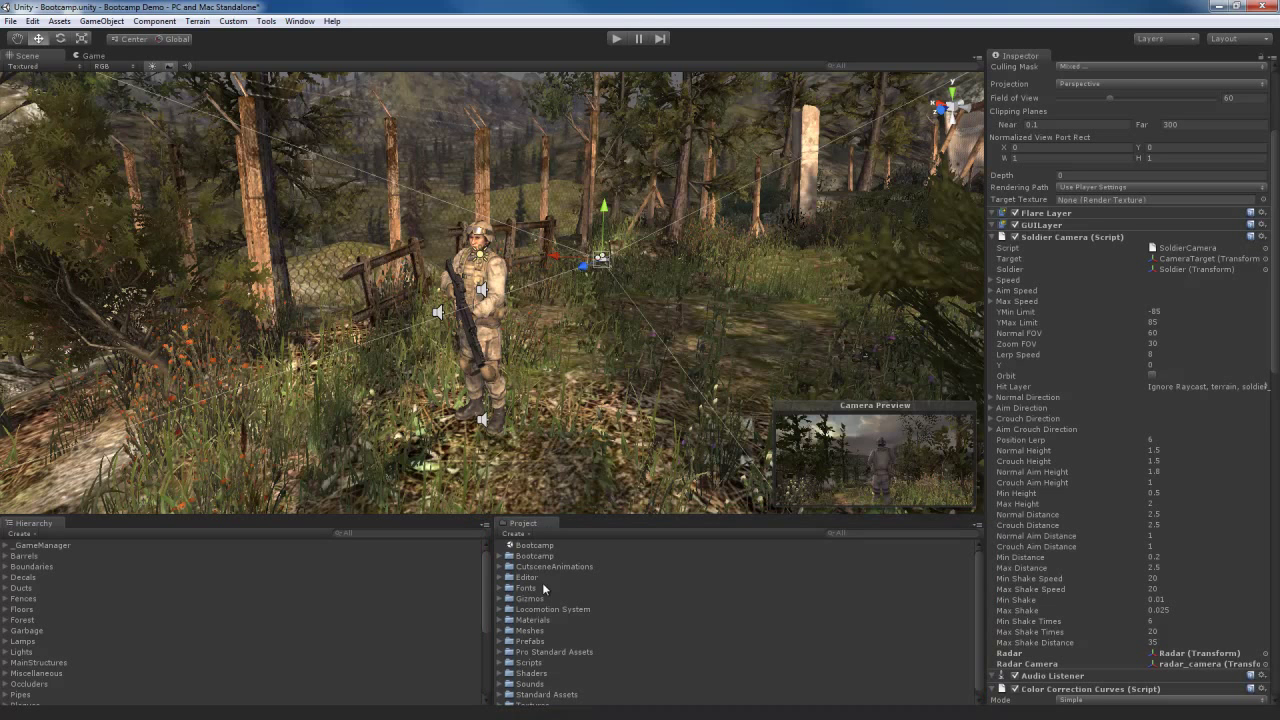
left_click(500, 600)
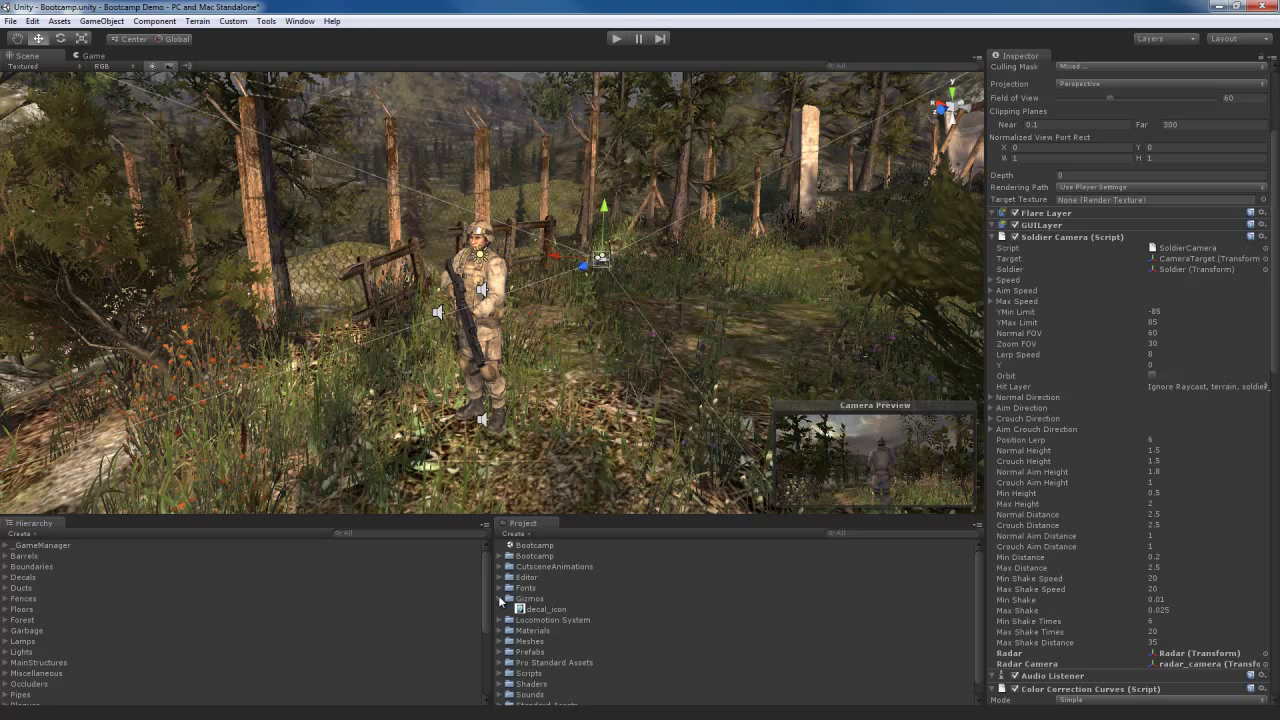
left_click(500, 600)
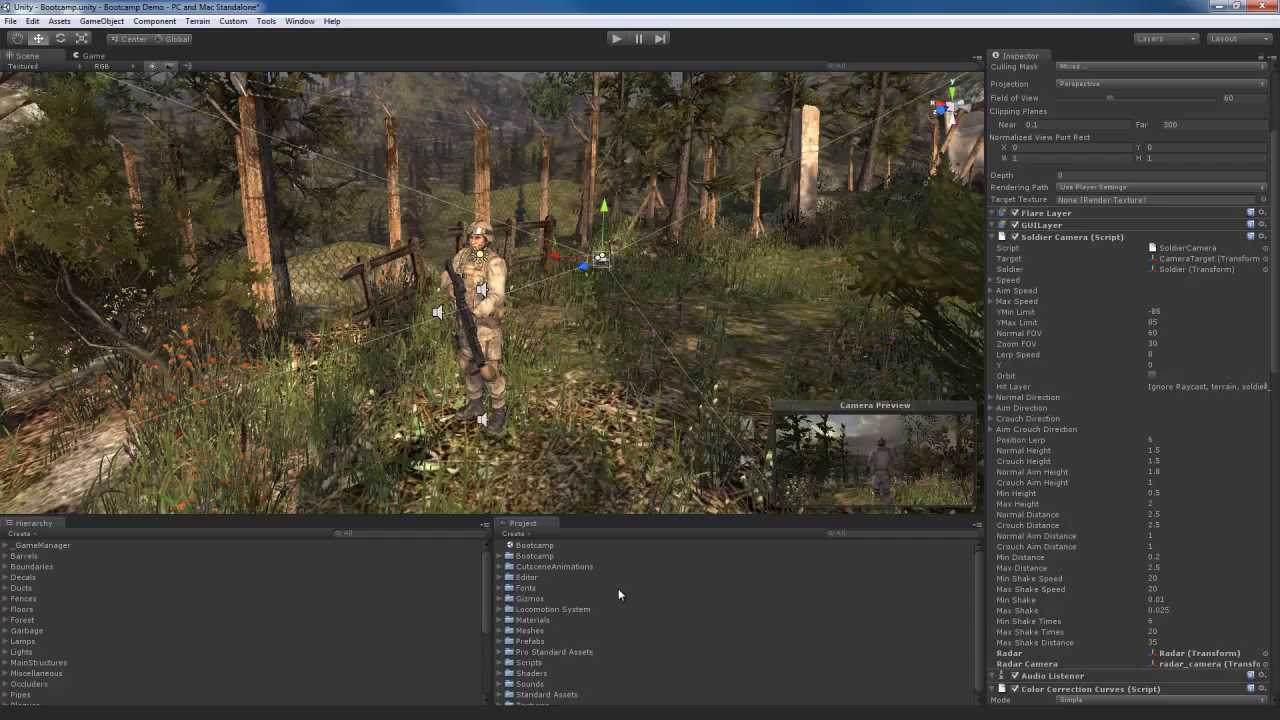
mouse_move(504, 572)
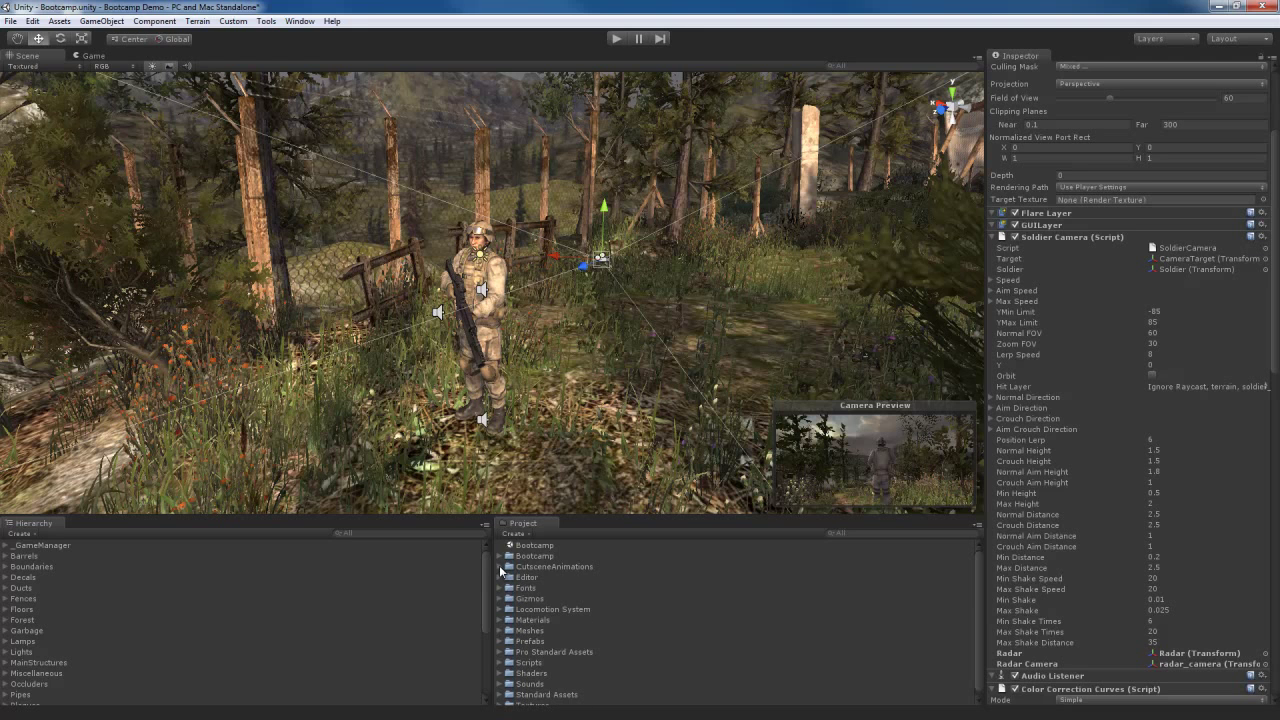
mouse_move(616, 628)
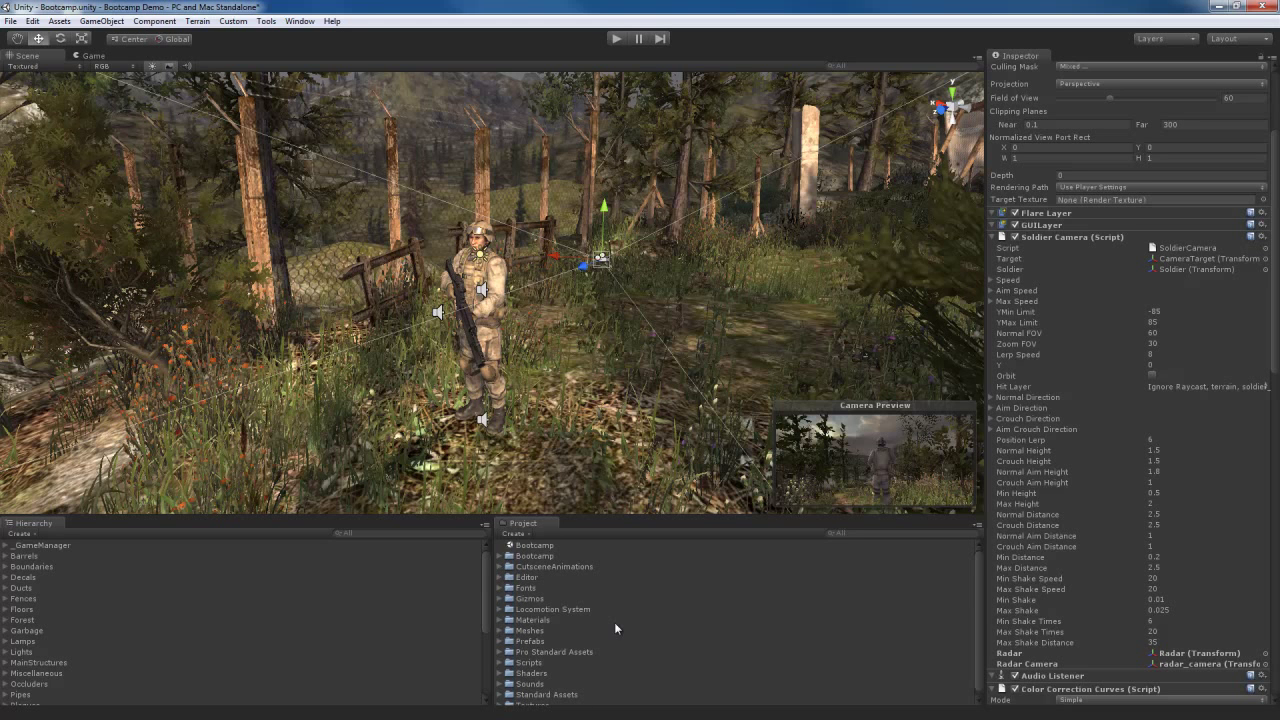
mouse_move(616, 602)
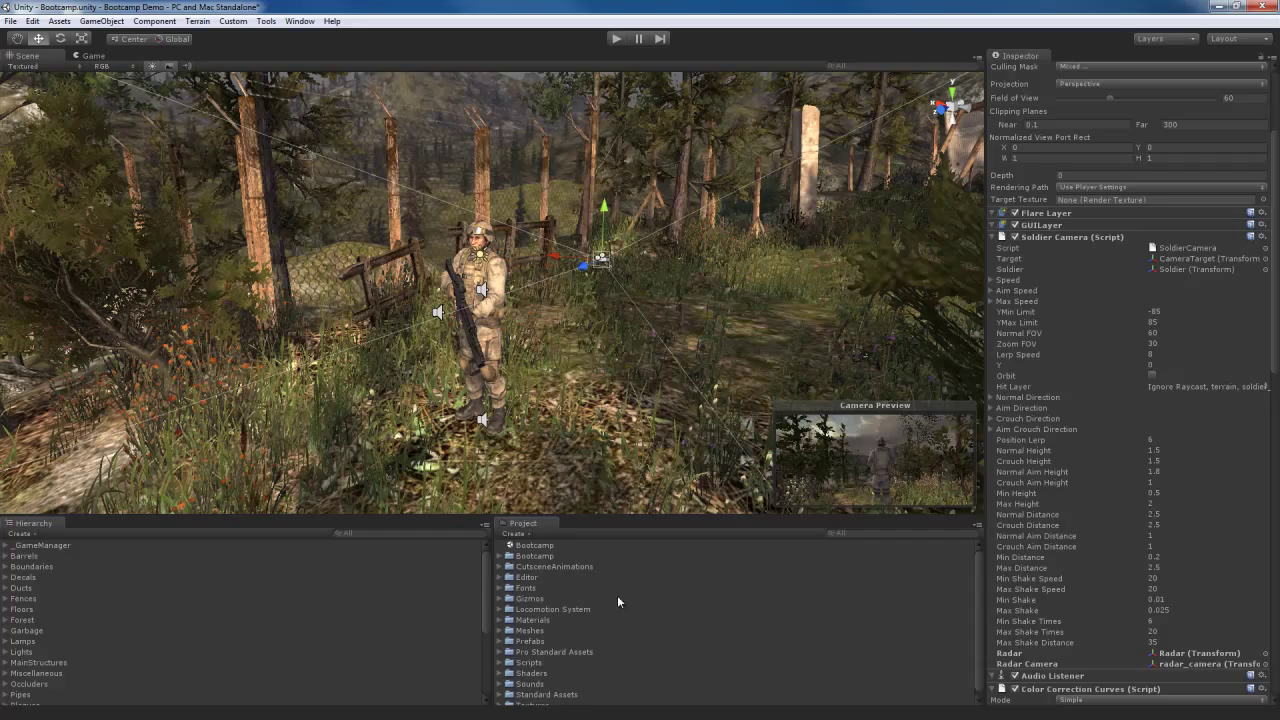
mouse_move(632, 596)
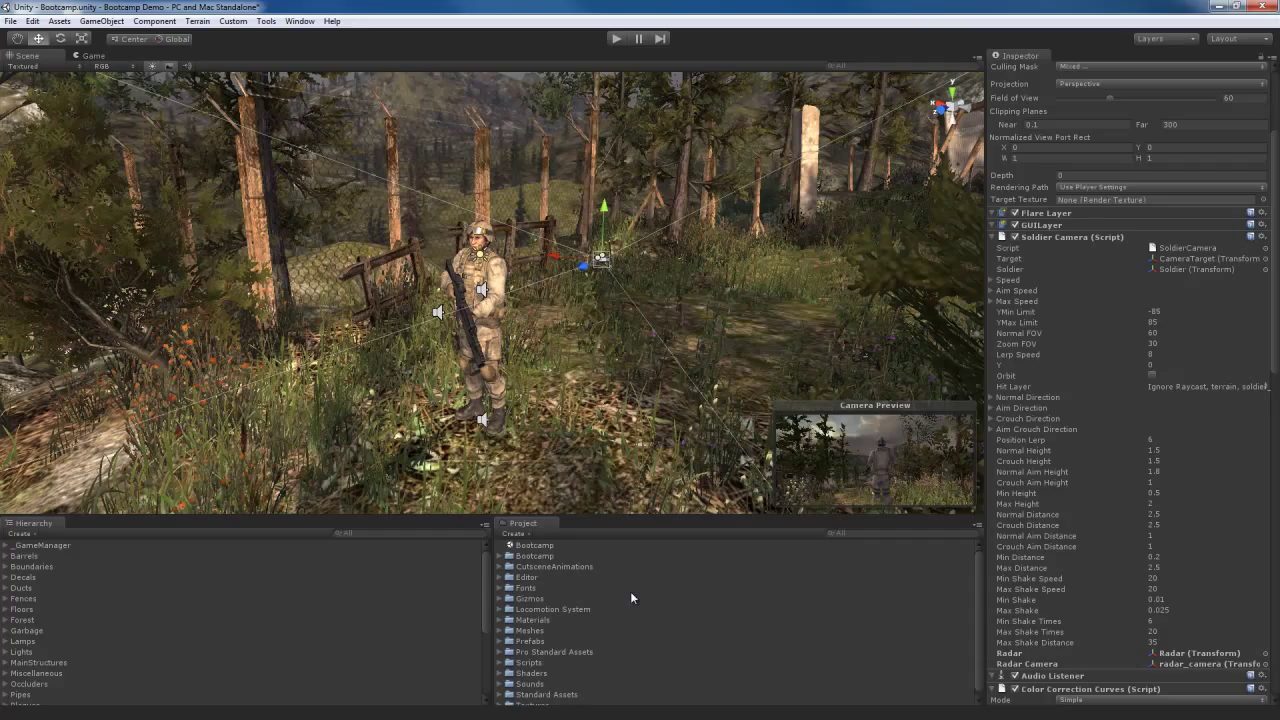
scroll("down", 3)
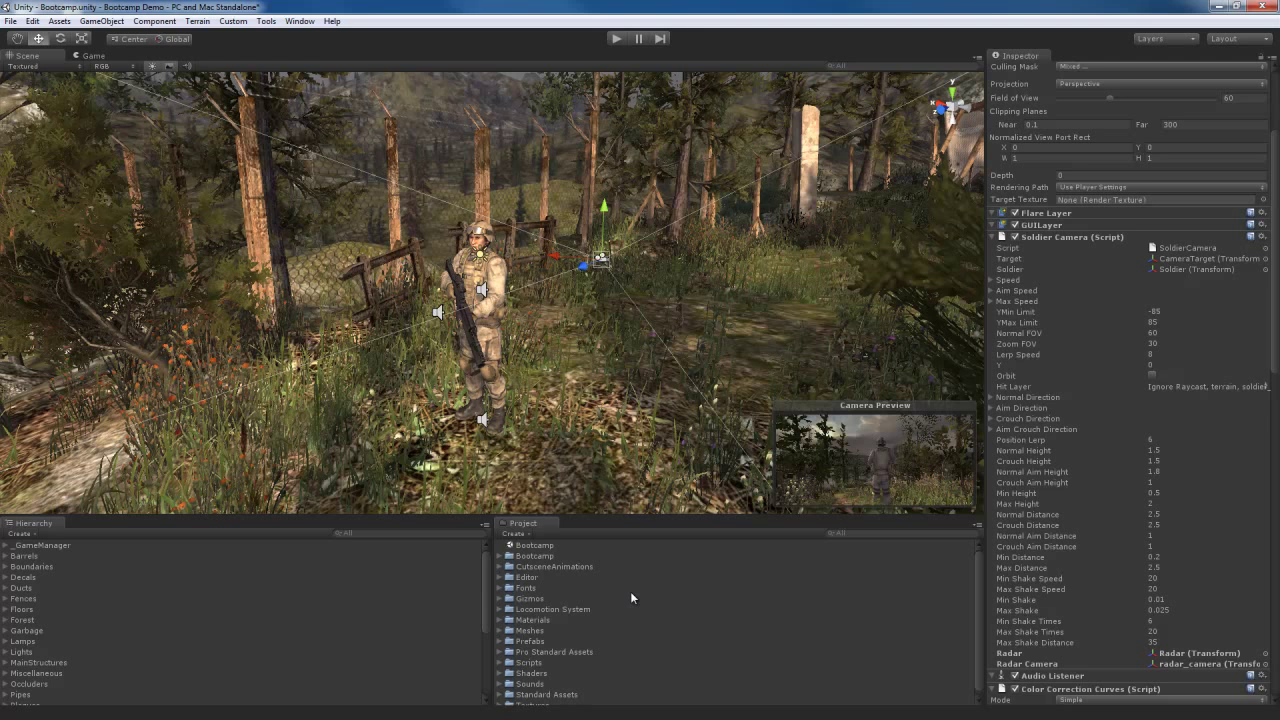
mouse_move(672, 340)
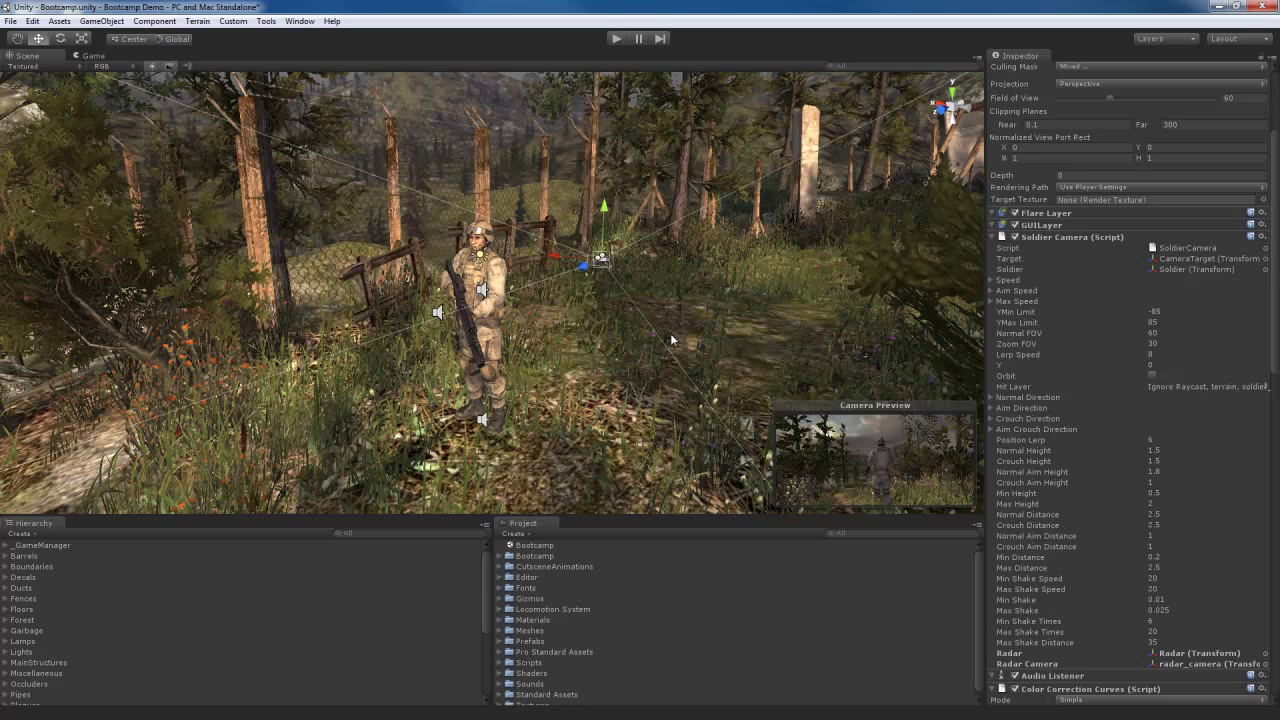
mouse_move(1140, 52)
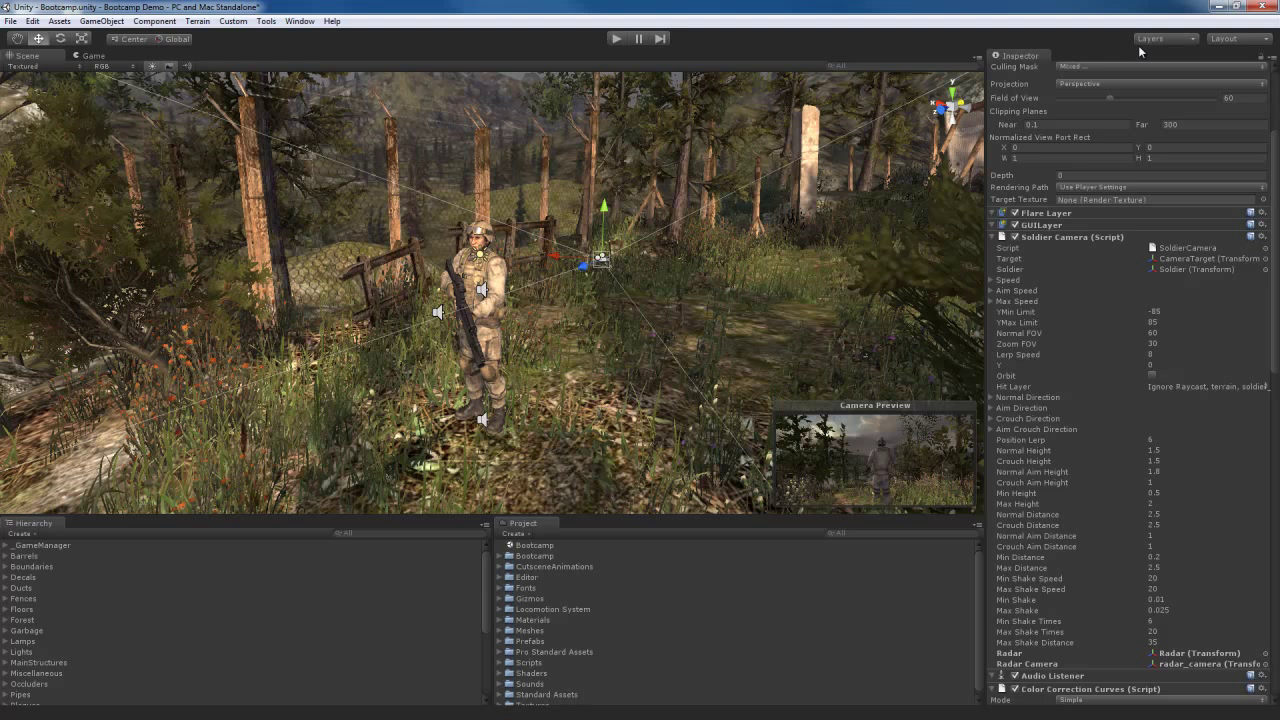
mouse_move(754, 288)
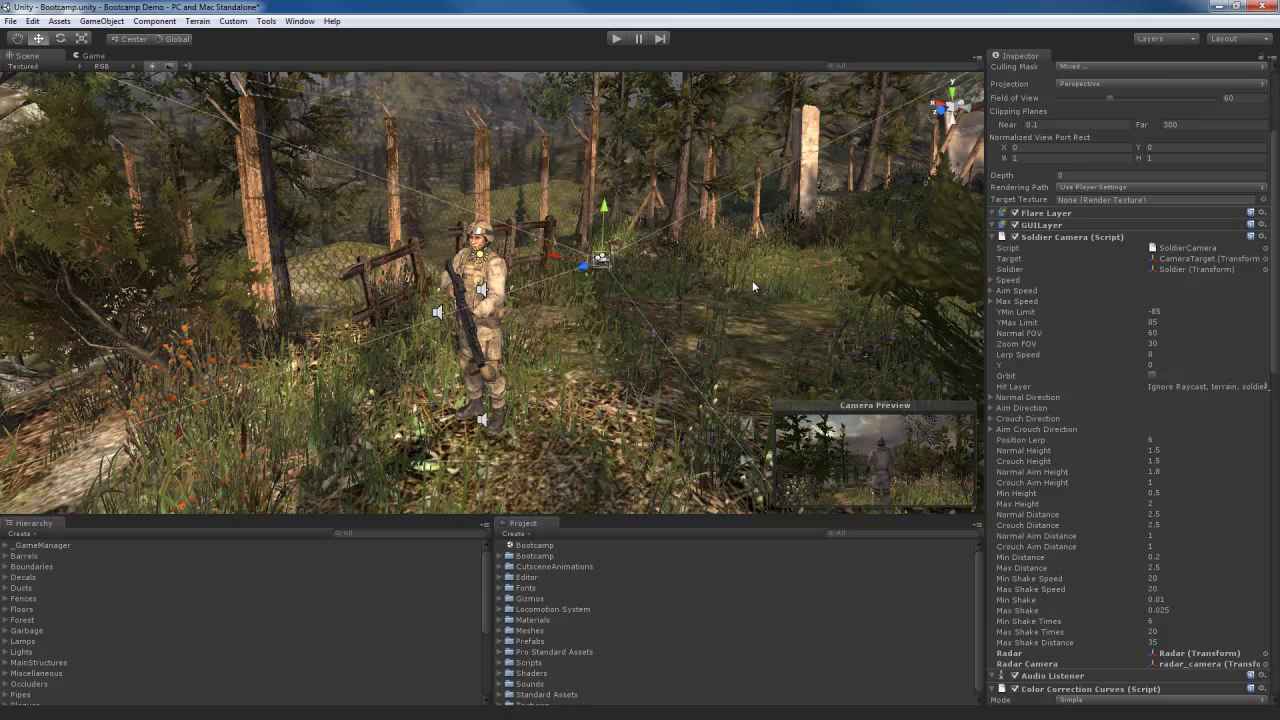
mouse_move(1256, 48)
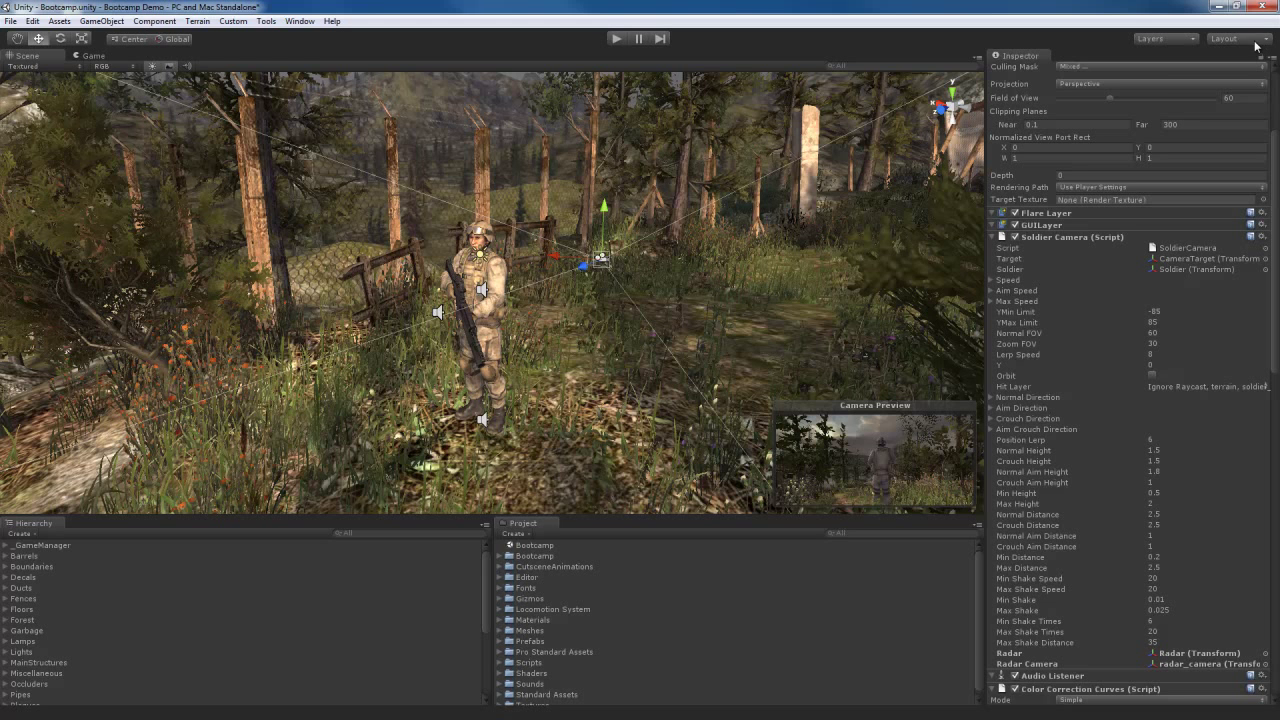
Step: Switch the editor layout to 2 by 3, then to Tall
left_click(1224, 38)
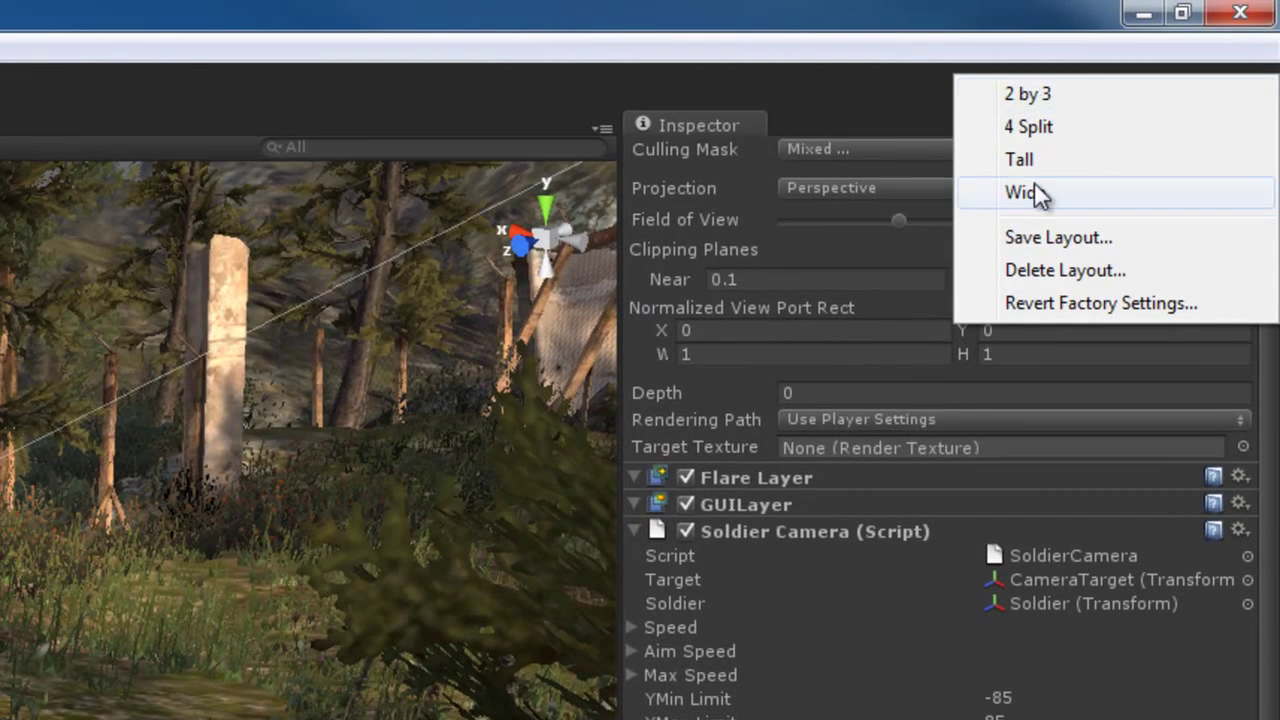
mouse_move(1028, 94)
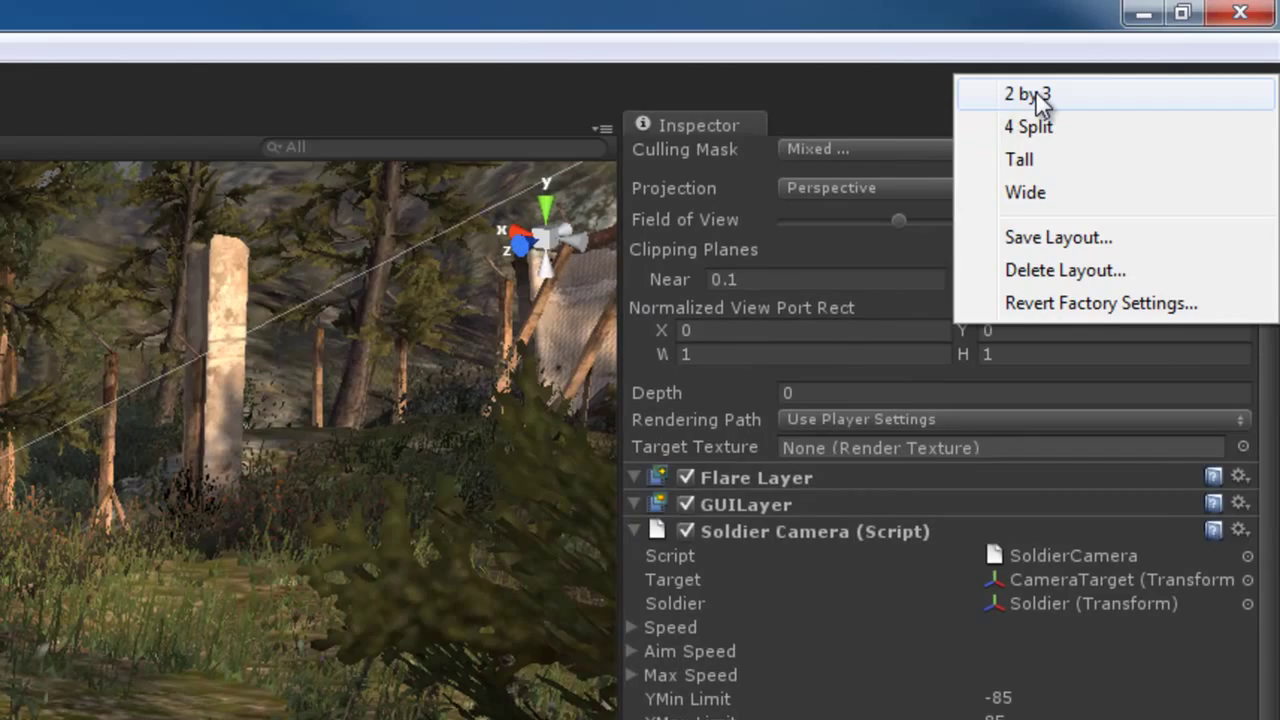
left_click(1028, 94)
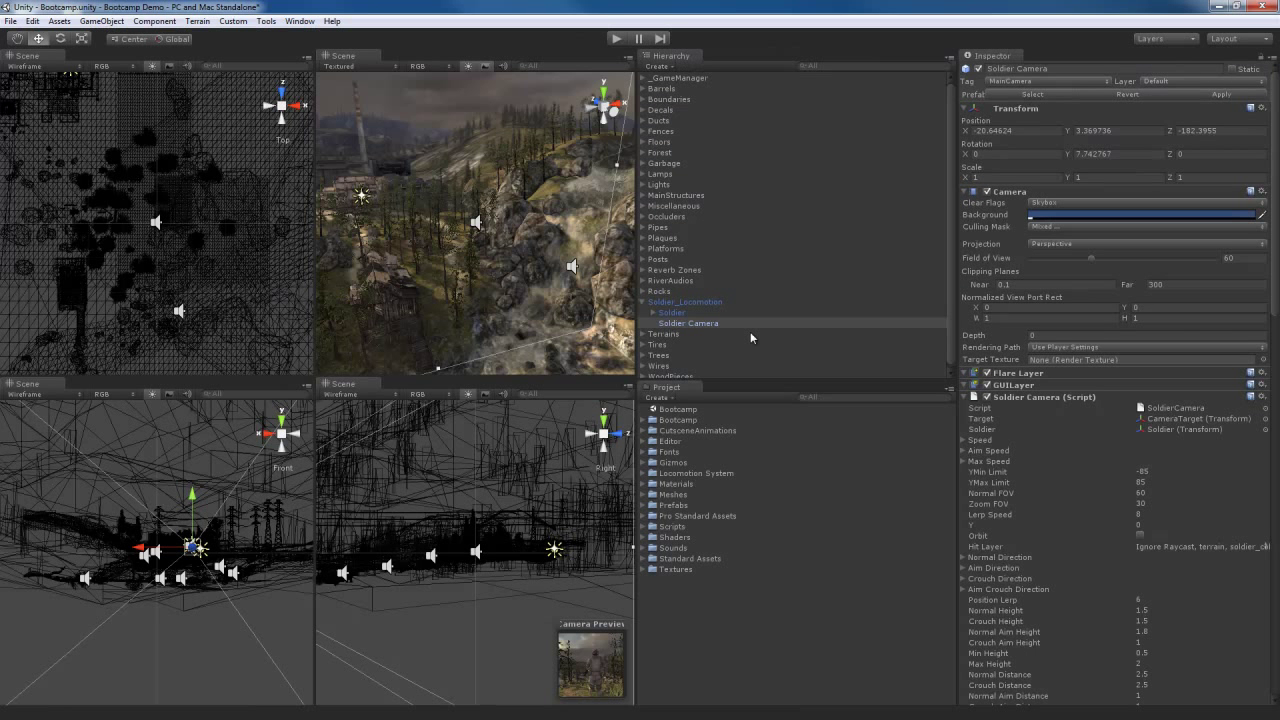
mouse_move(546, 374)
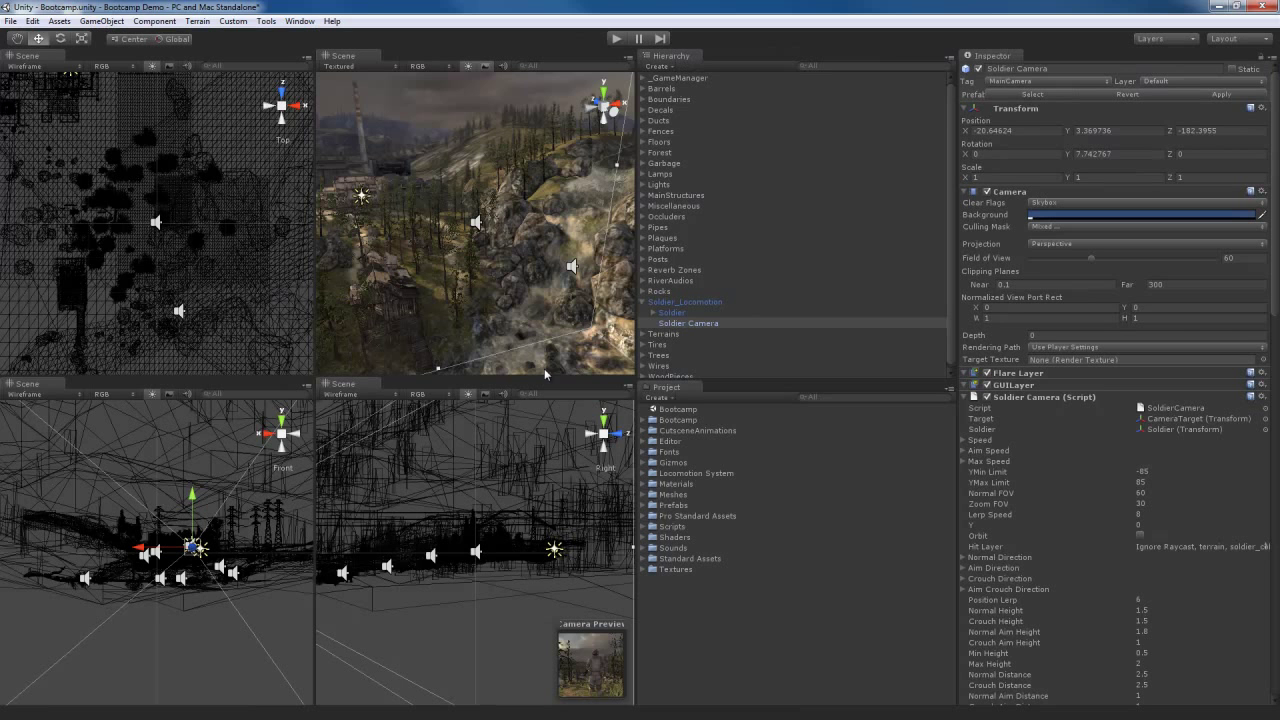
mouse_move(1228, 38)
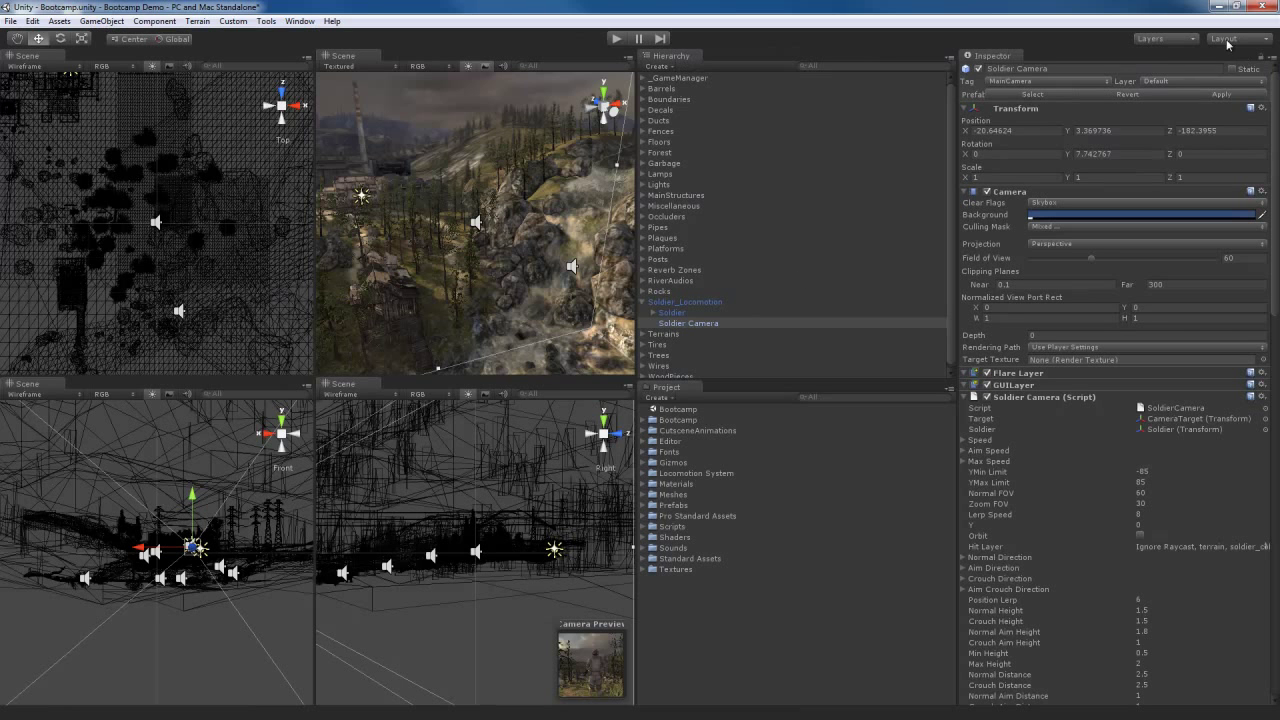
left_click(1224, 38)
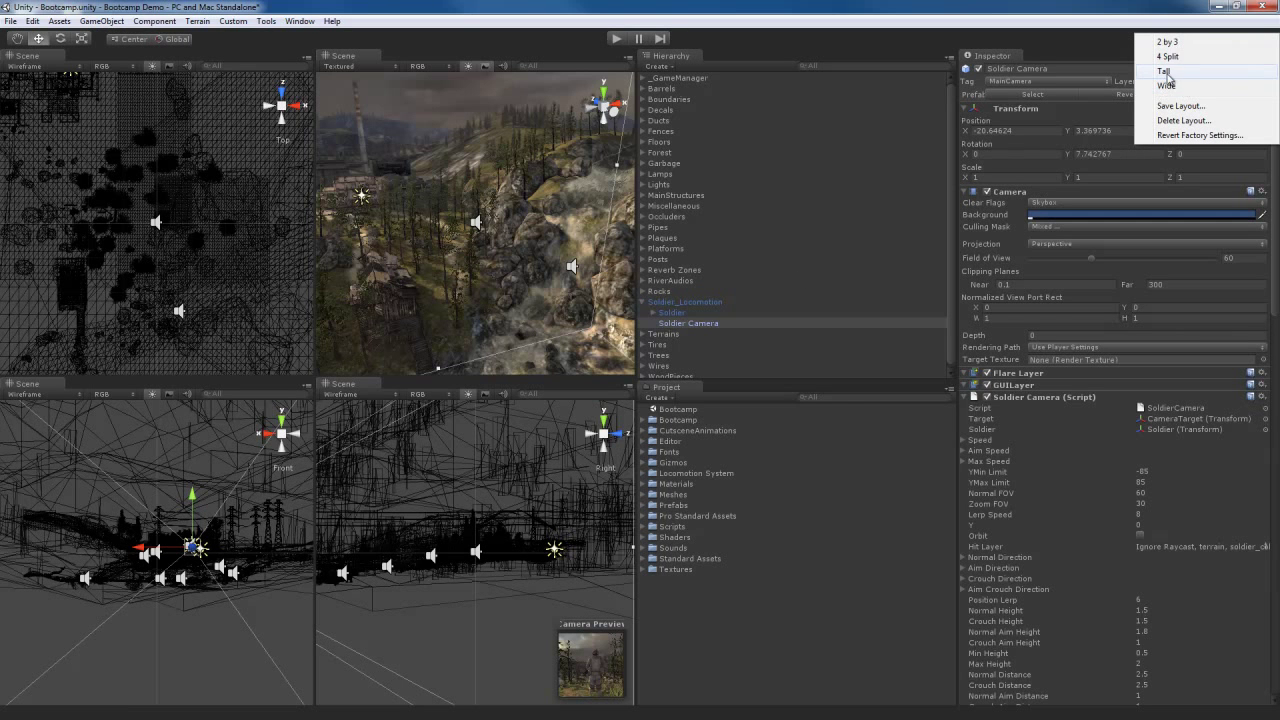
left_click(1166, 72)
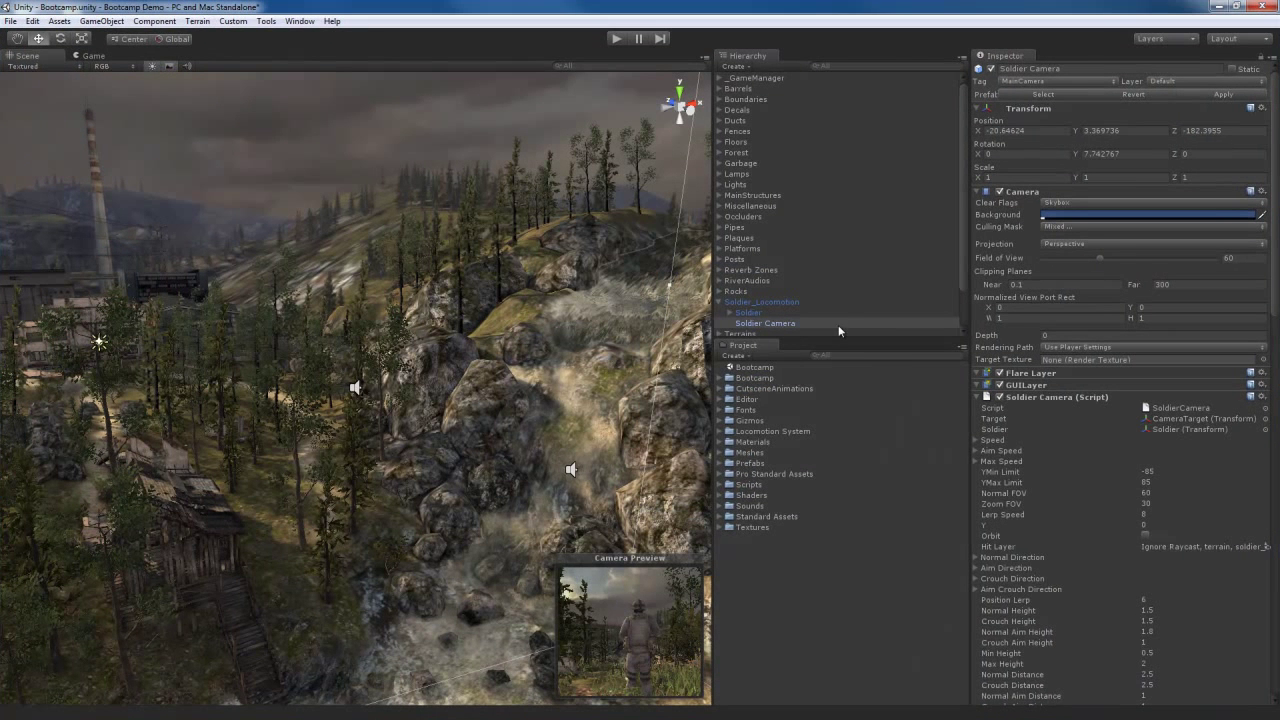
mouse_move(876, 266)
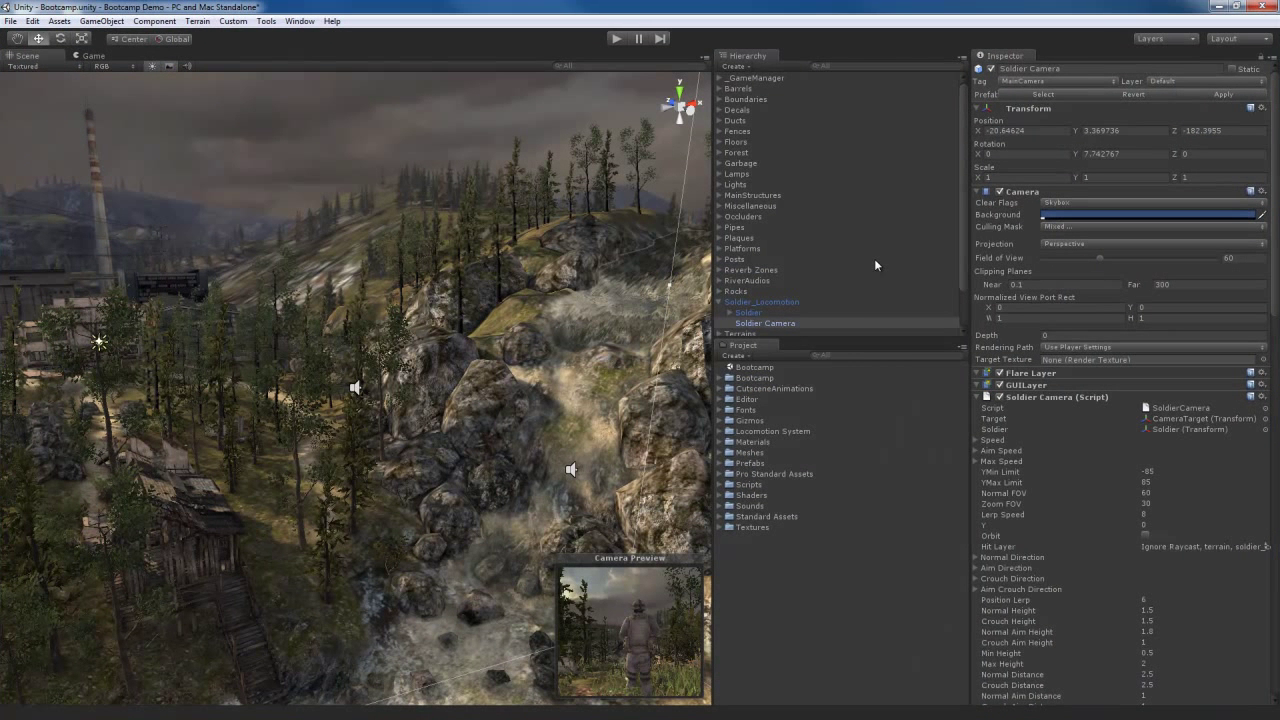
mouse_move(1232, 62)
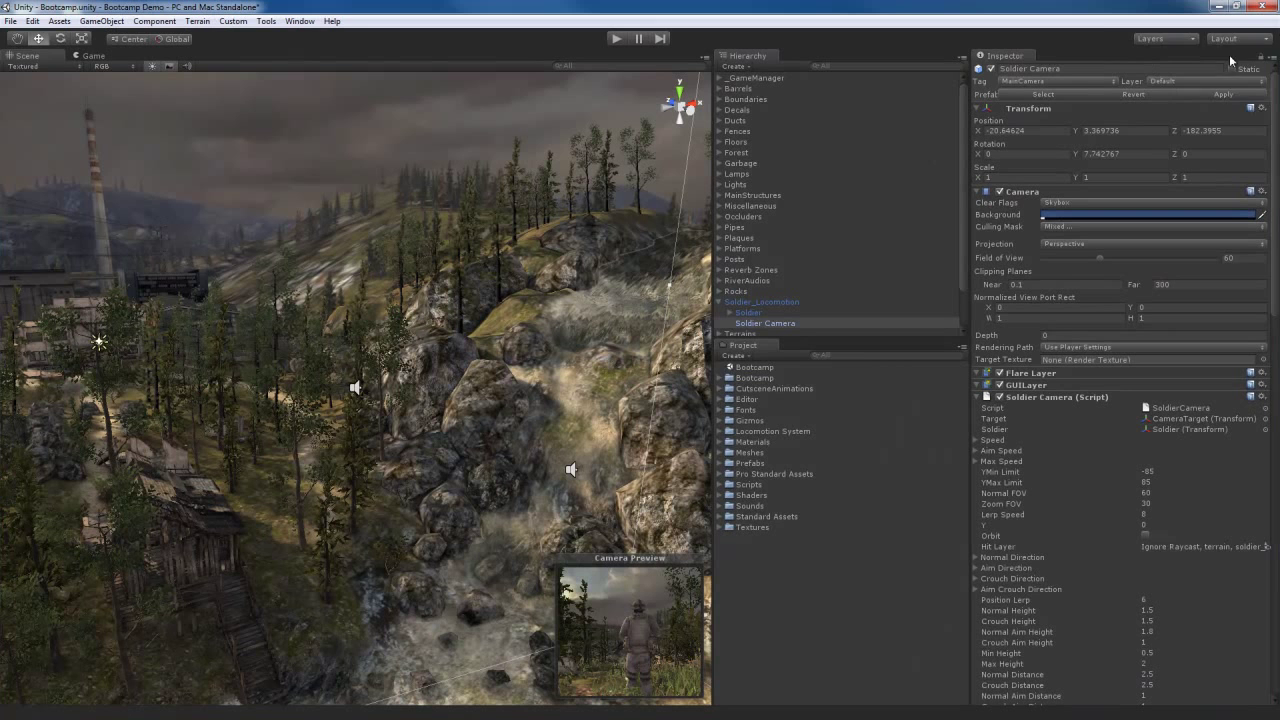
mouse_move(1044, 40)
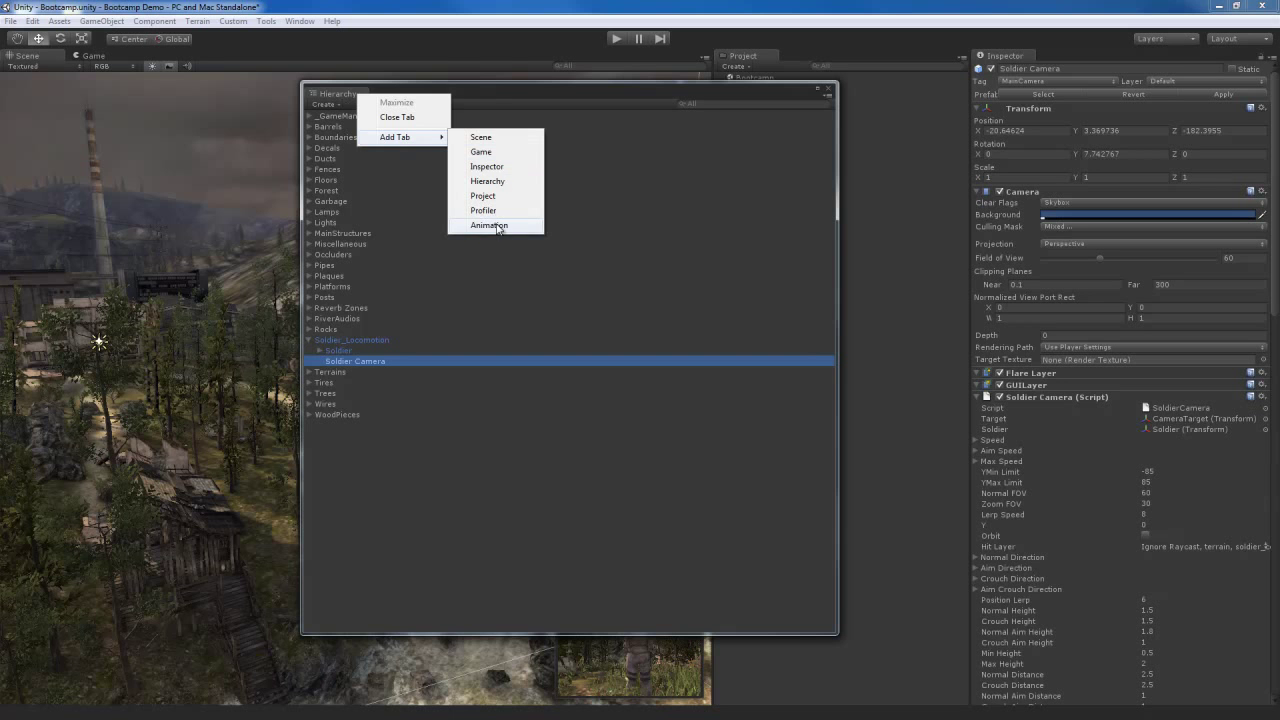
Step: Add an Animation tab to the floating Hierarchy window, then drag the window away
left_click(488, 224)
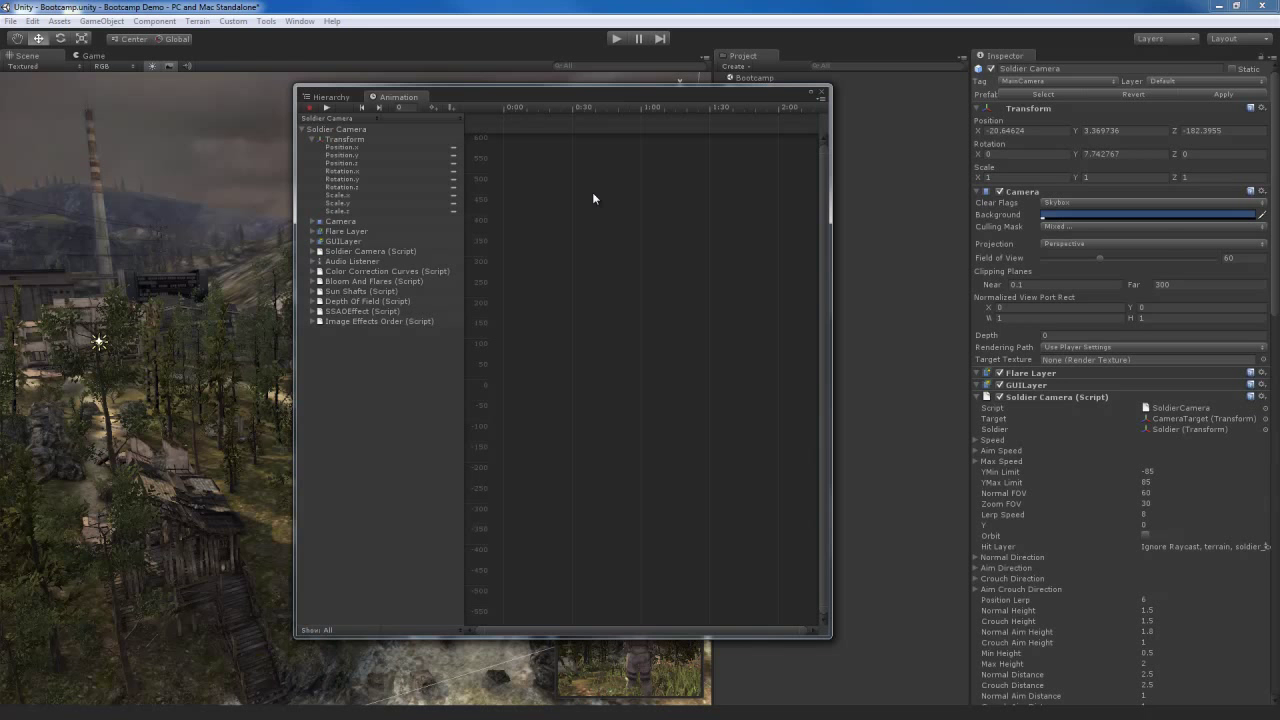
mouse_move(500, 98)
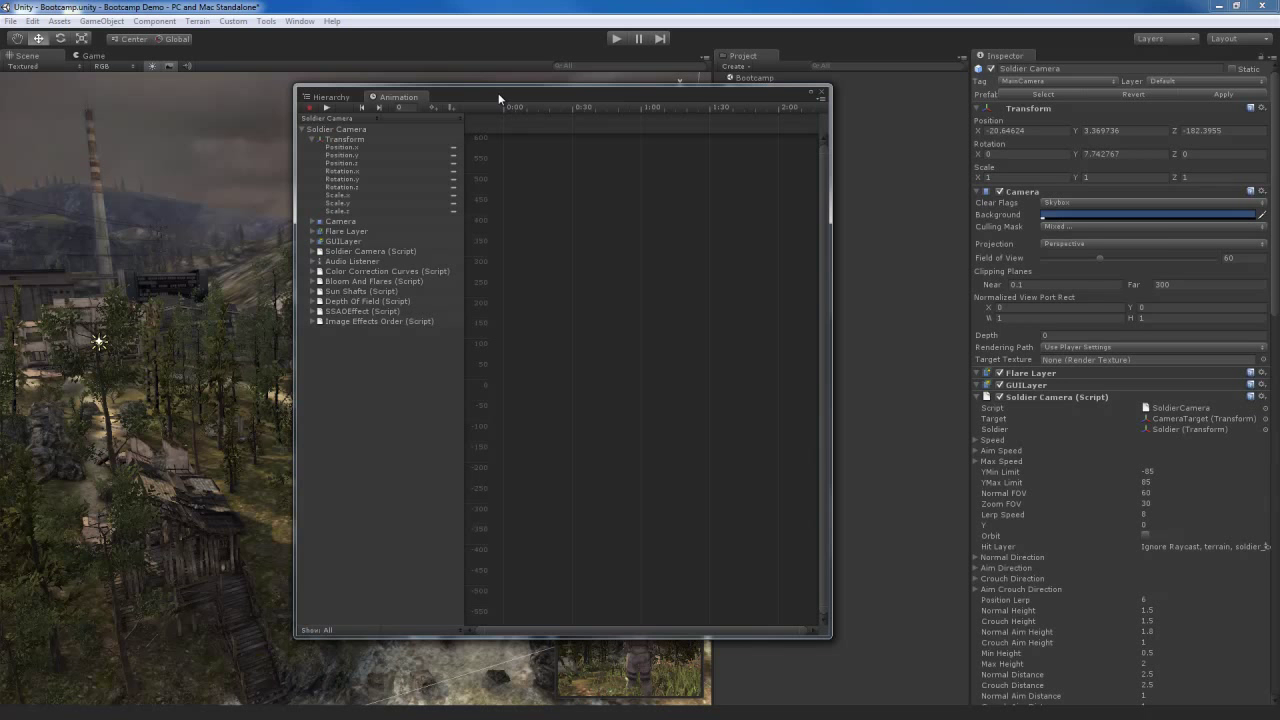
left_click_drag(500, 96, 470, 88)
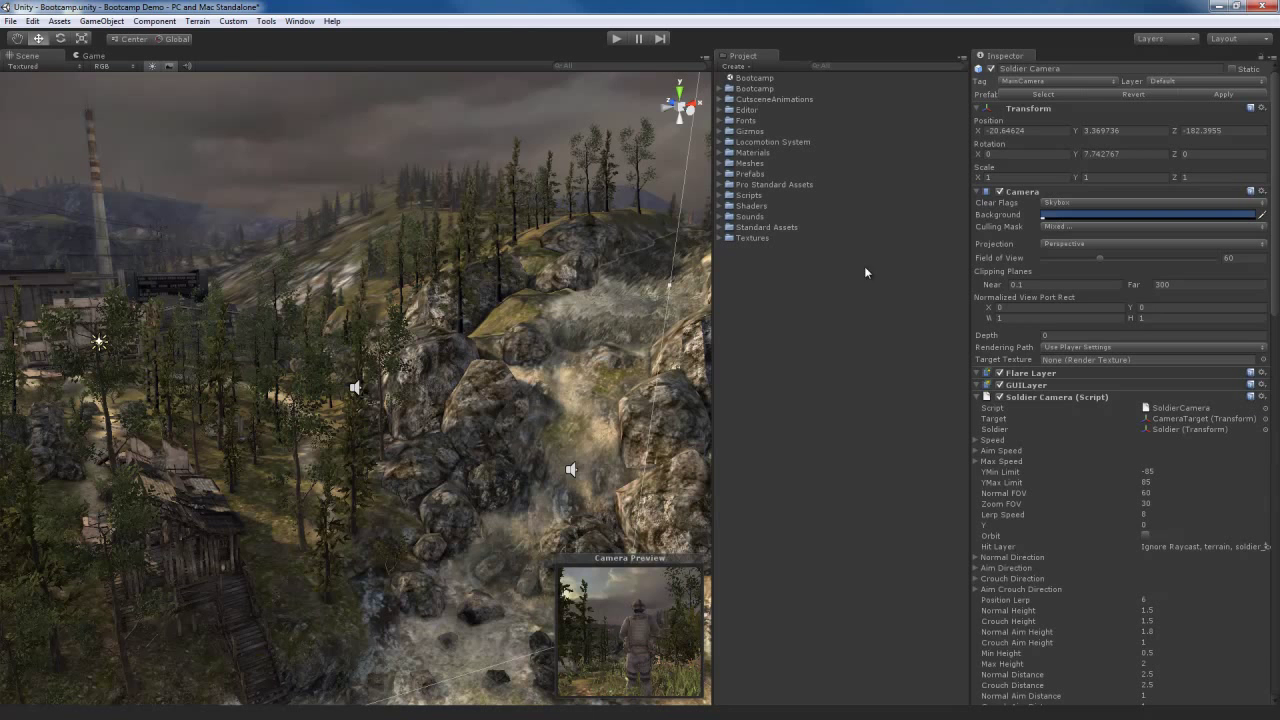
mouse_move(472, 322)
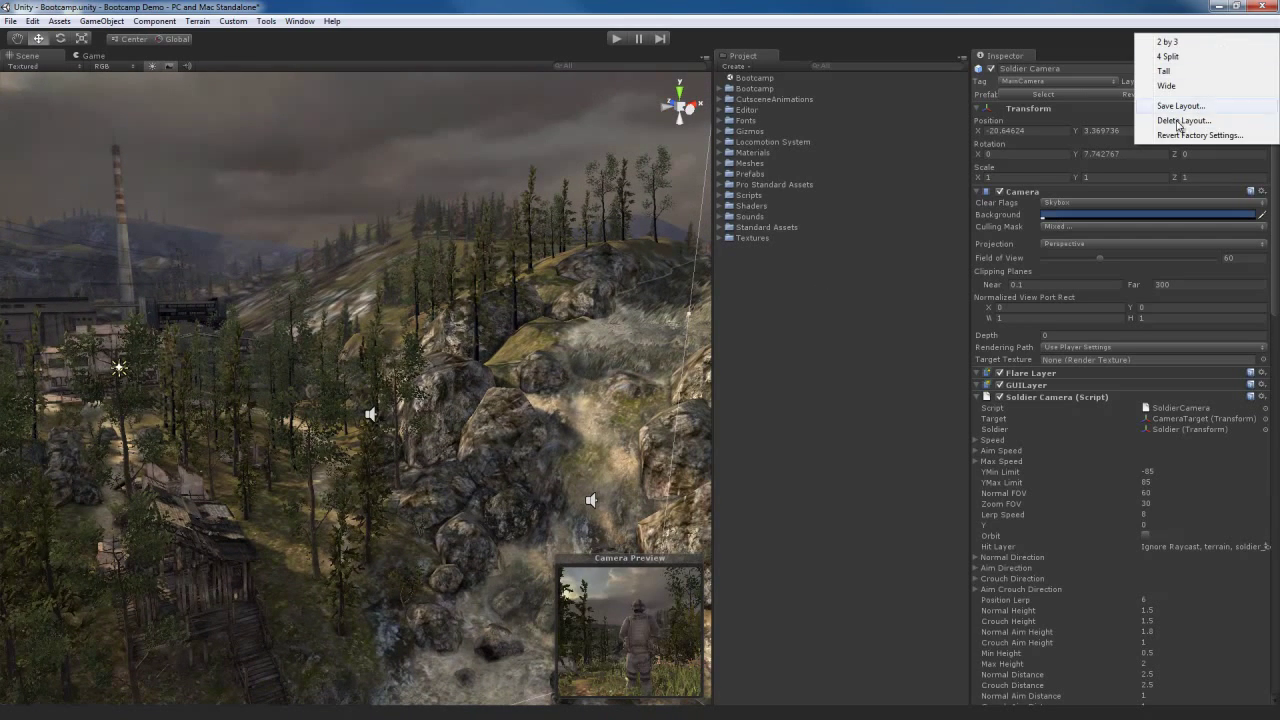
mouse_move(1180, 106)
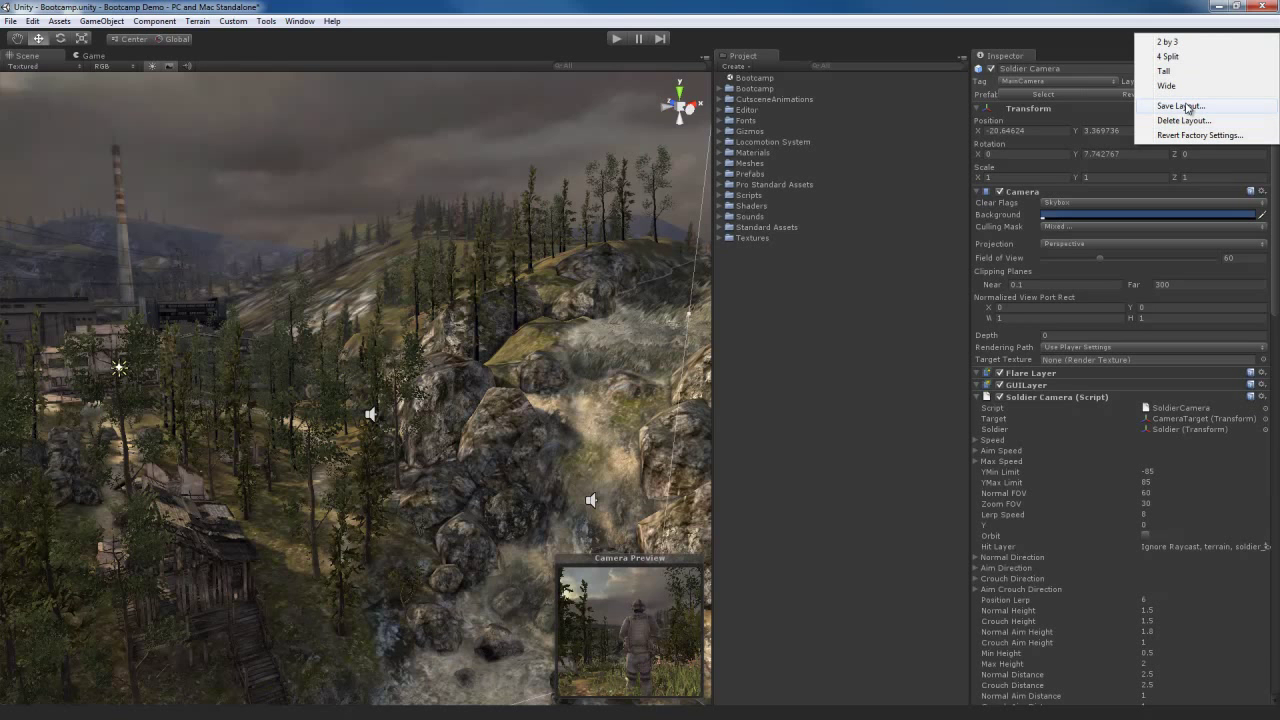
mouse_move(1200, 136)
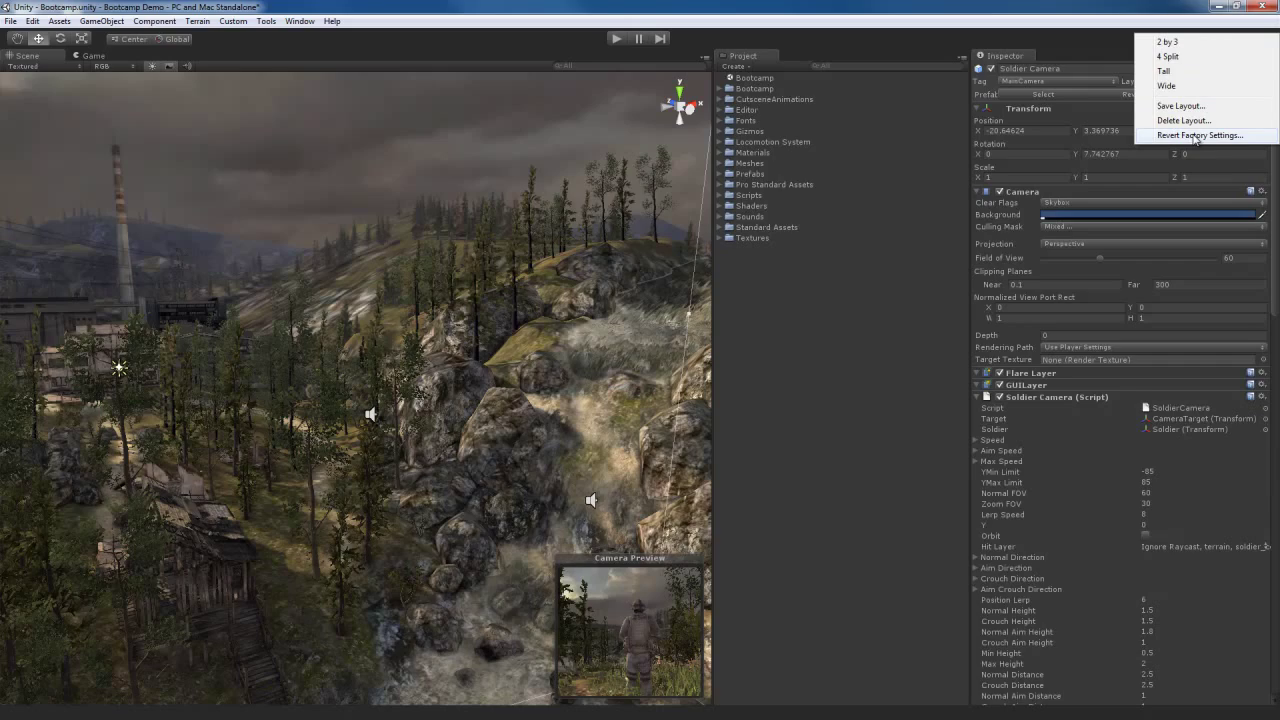